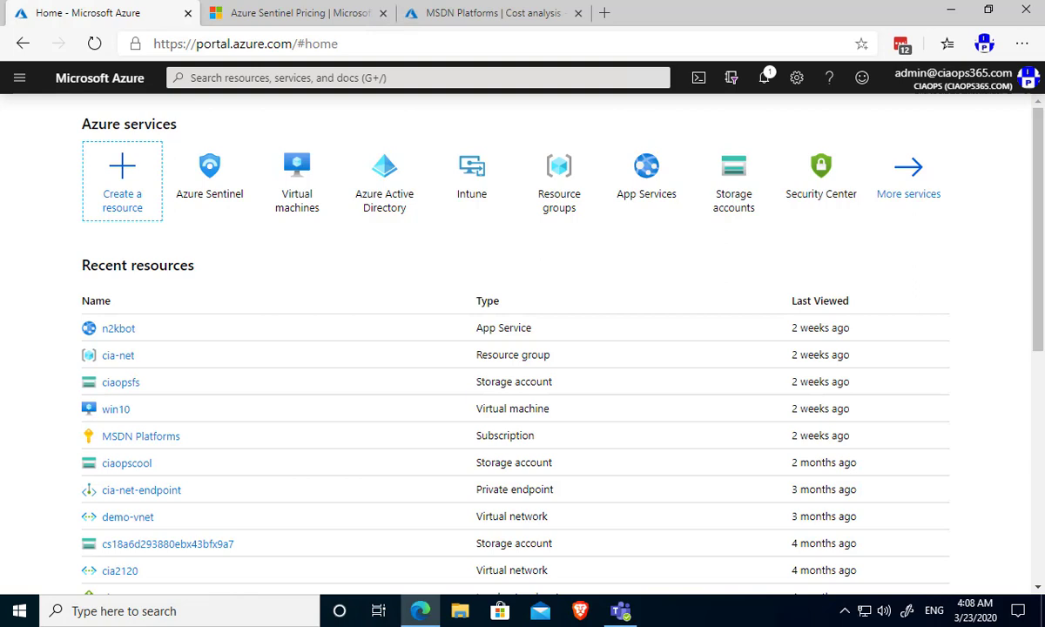
pyautogui.moveTo(623, 288)
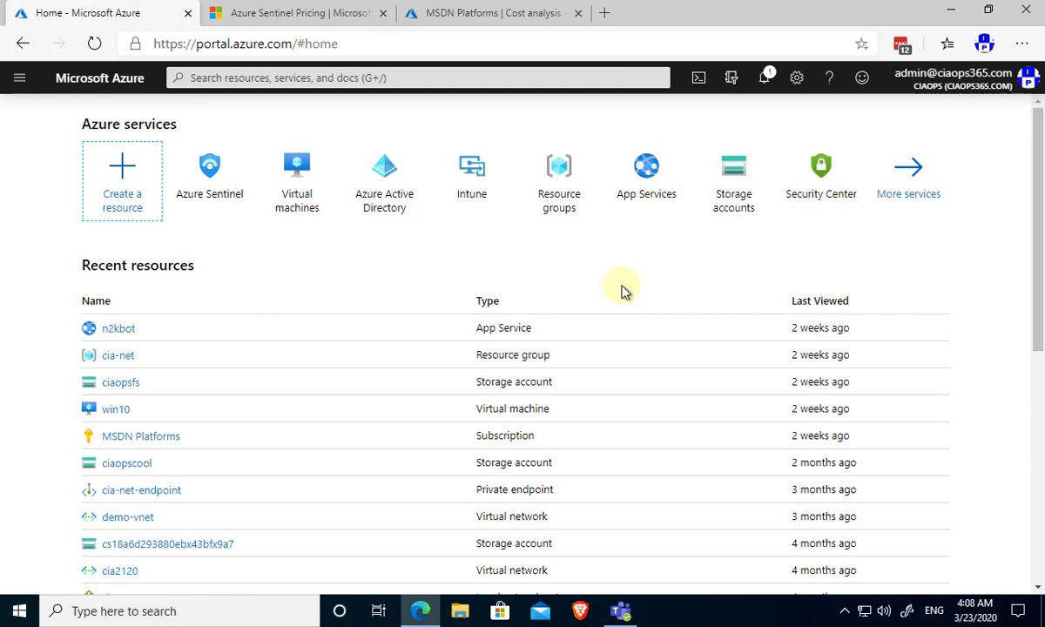
pyautogui.moveTo(409, 299)
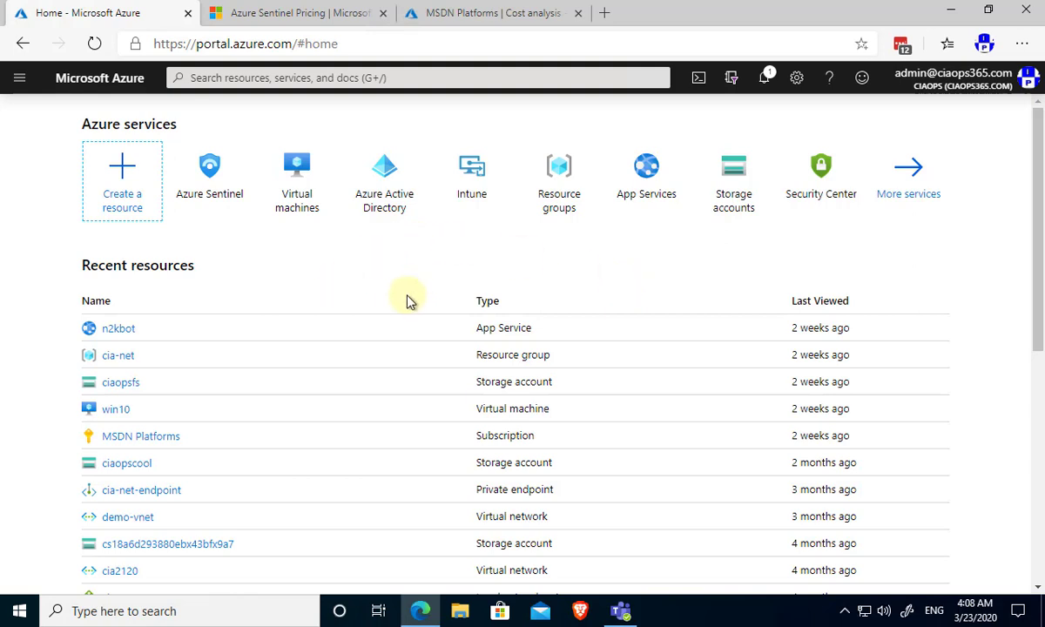
pyautogui.moveTo(340, 265)
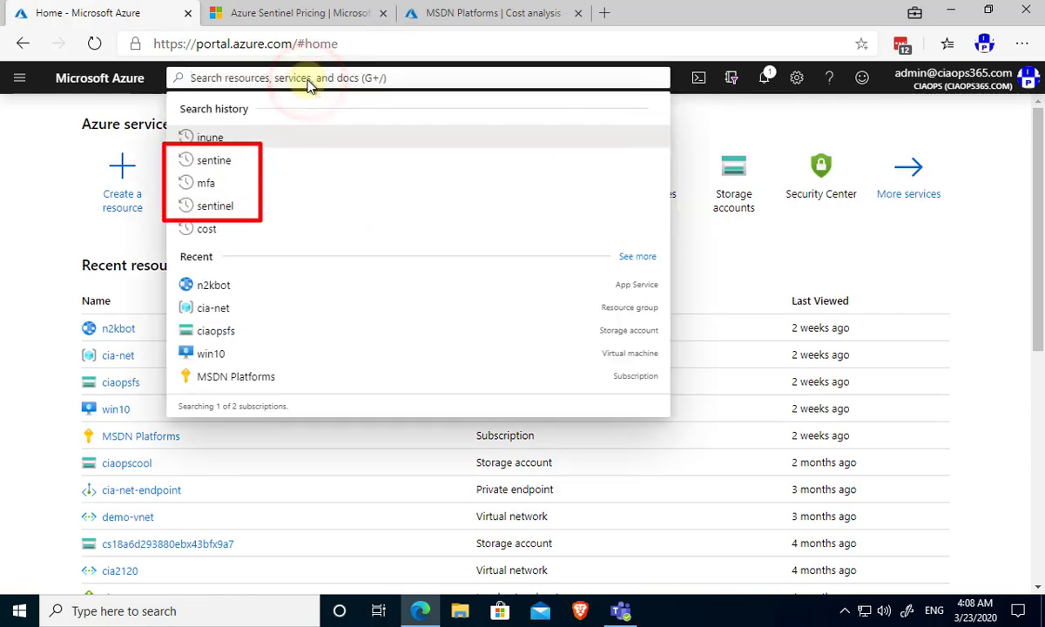
# Search for 'azure sen' and open the Azure Sentinel service.
pyautogui.write('azure sent')
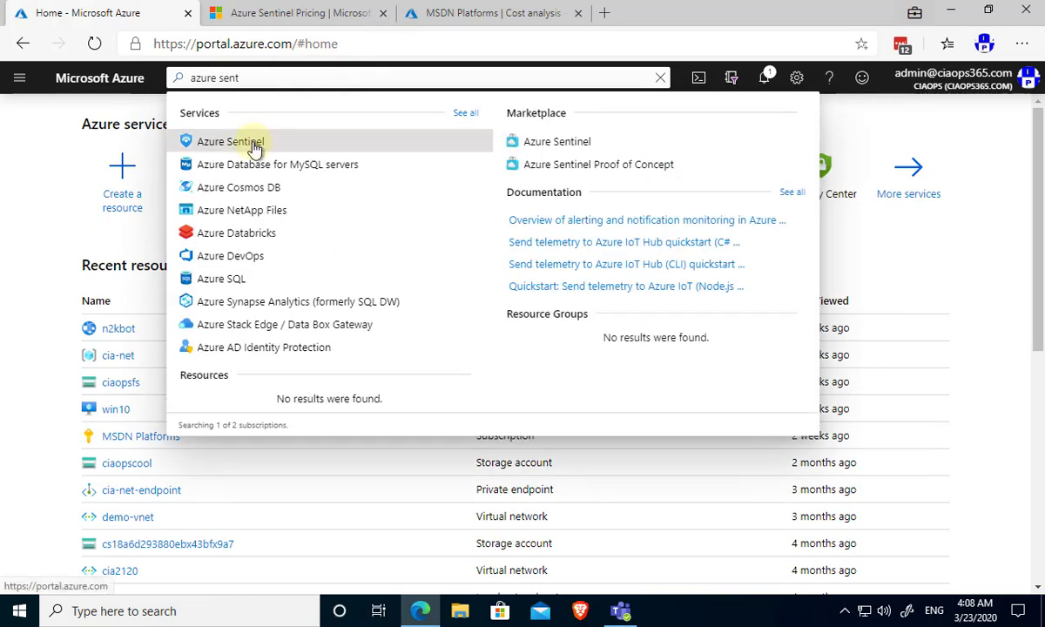
pyautogui.click(230, 141)
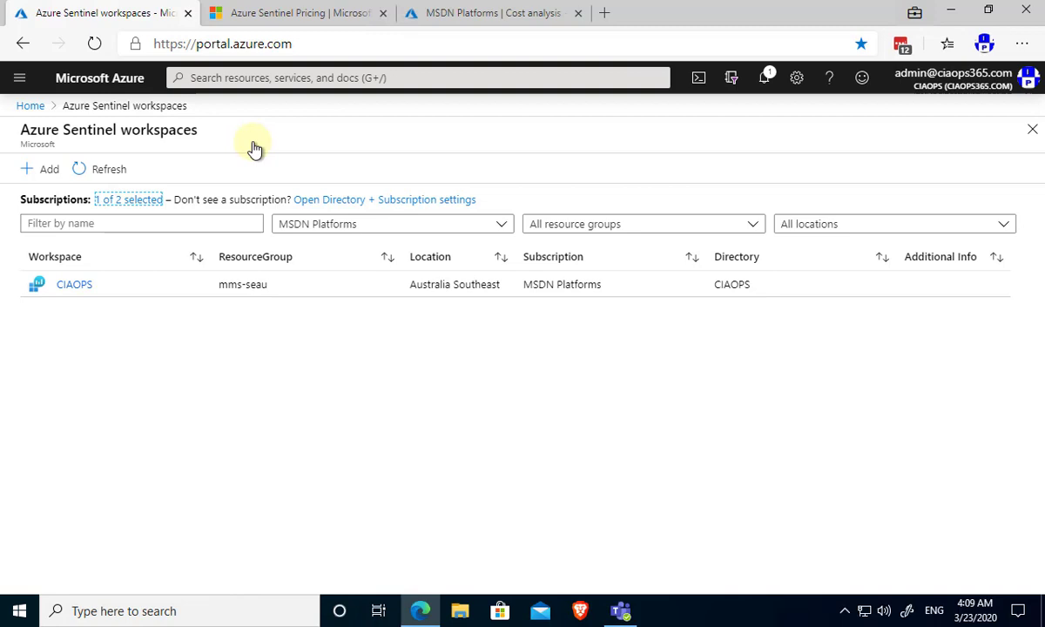
pyautogui.moveTo(120, 376)
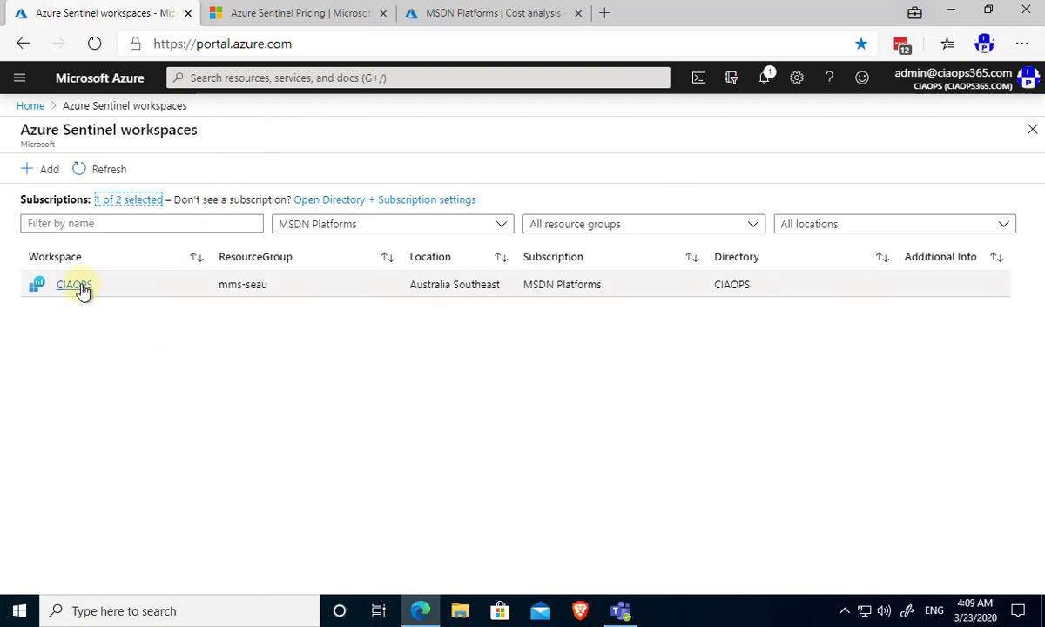
# Open the CIAOPS workspace and scroll its Overview charts (647 events, 4 incidents).
pyautogui.click(73, 284)
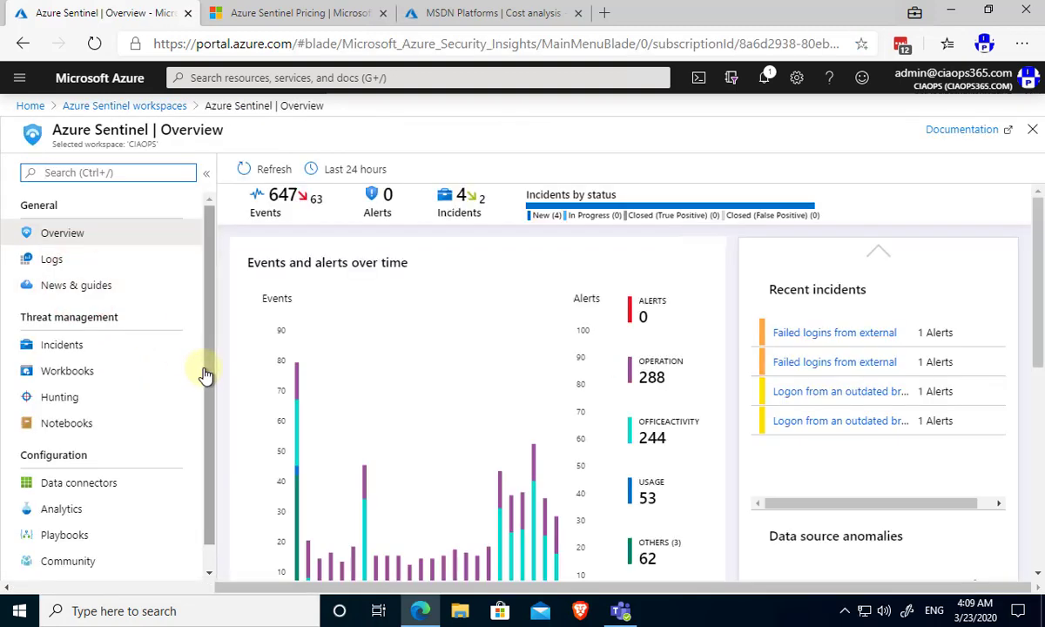
pyautogui.scroll(-3)
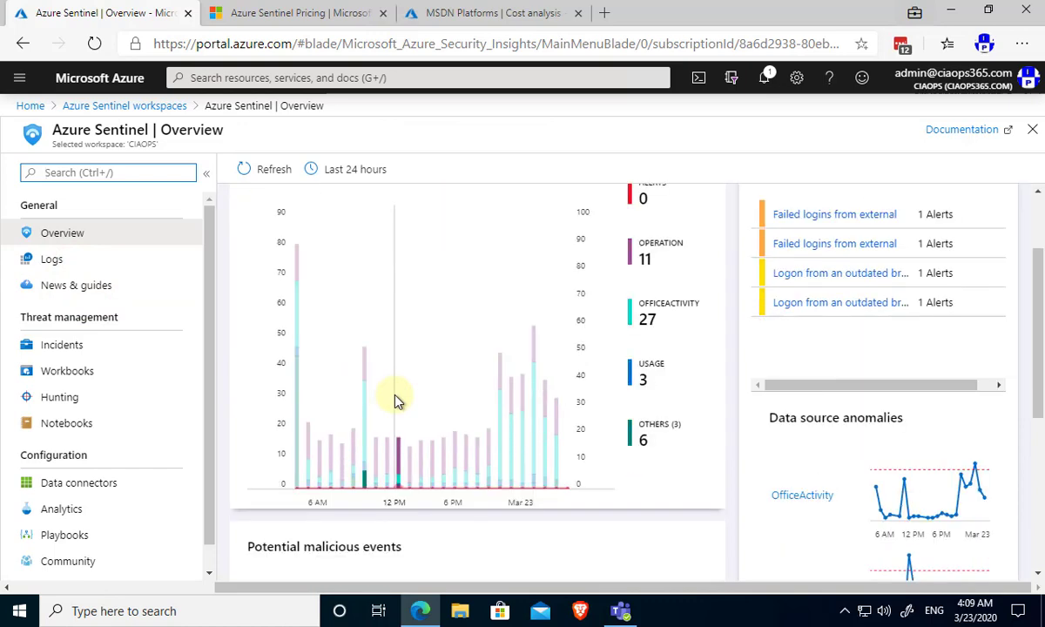
pyautogui.scroll(-3)
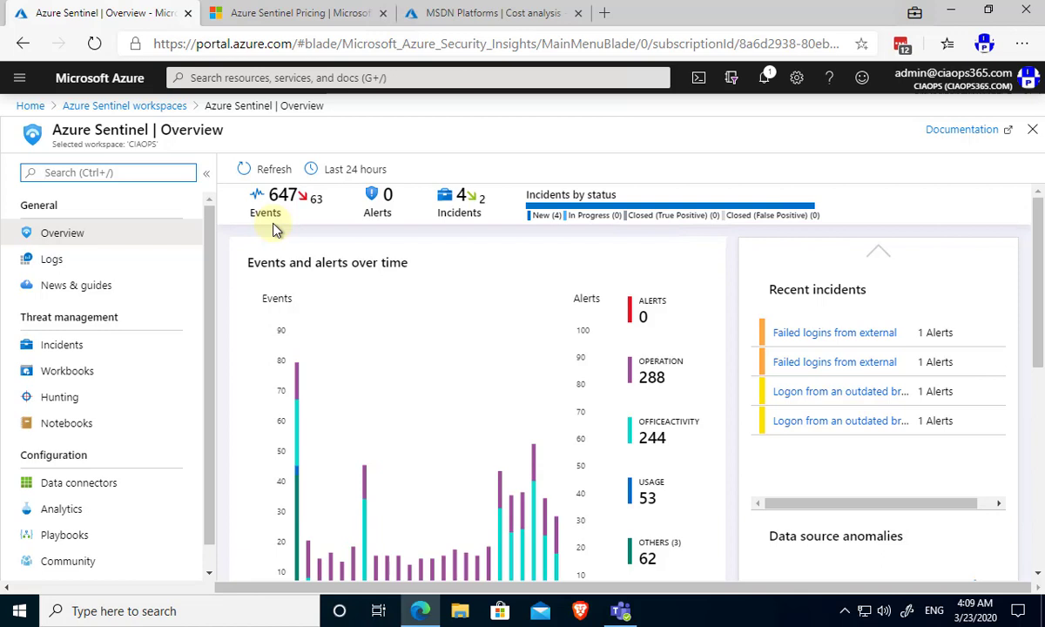
pyautogui.moveTo(452, 216)
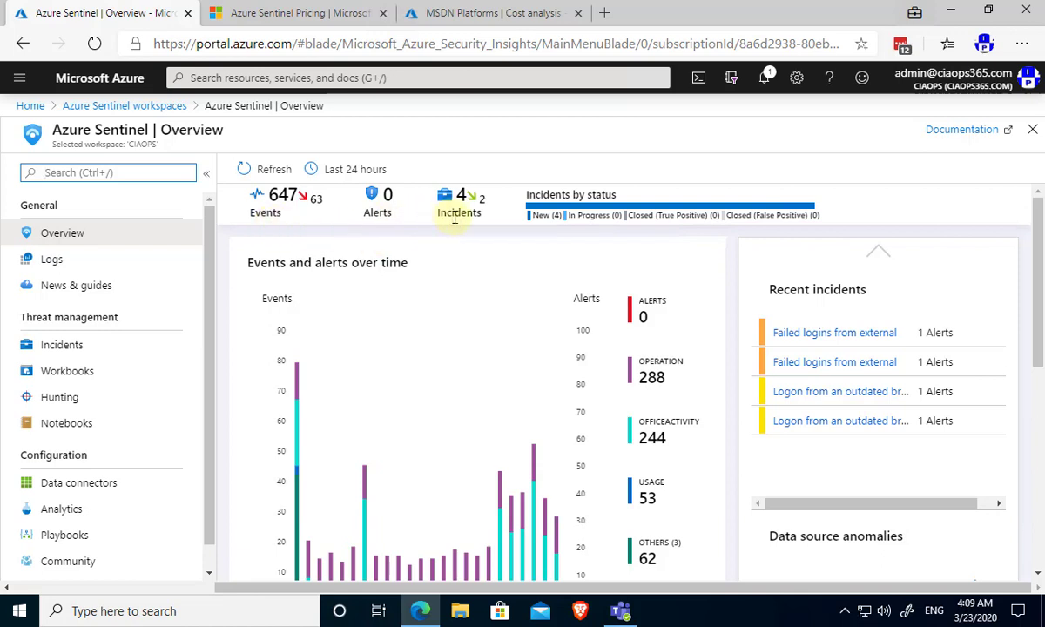
pyautogui.moveTo(230, 536)
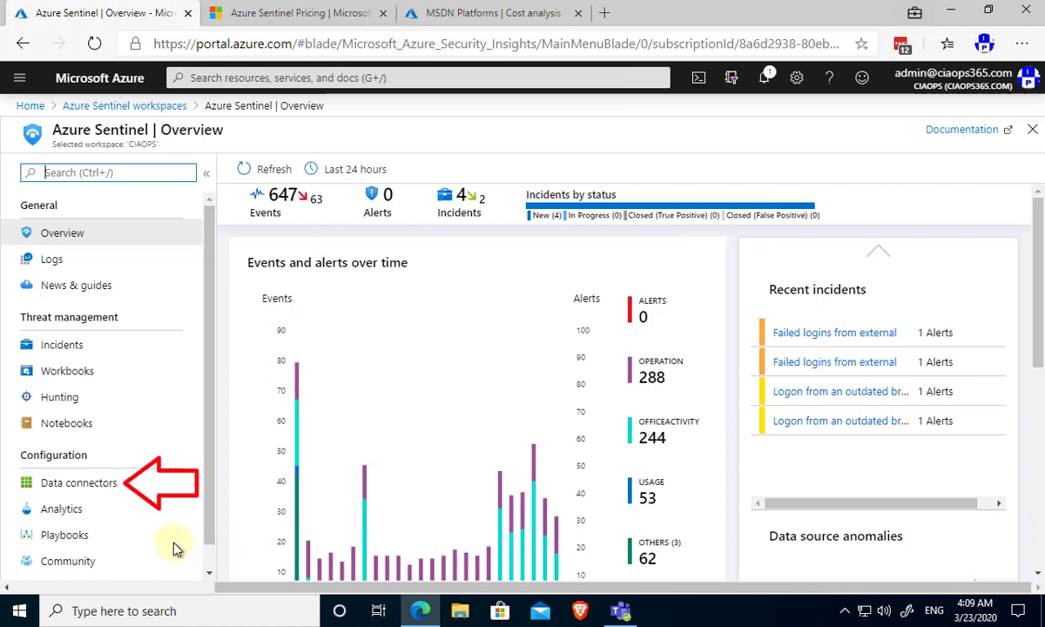
pyautogui.moveTo(78, 482)
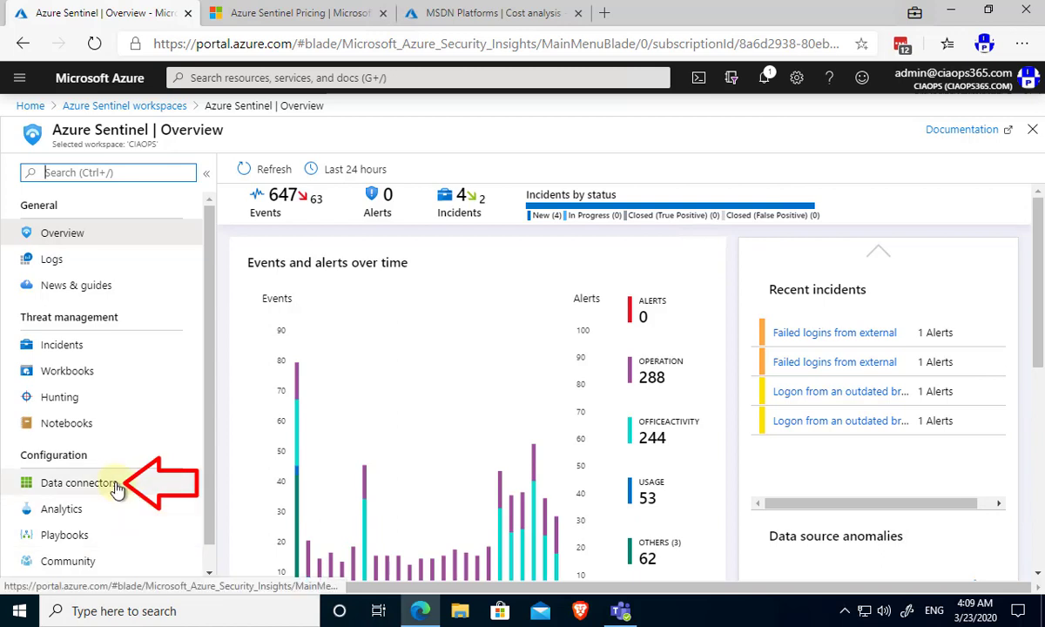
# Show Data connectors and select the Azure Advanced Threat Protection (Preview) connector.
pyautogui.click(78, 483)
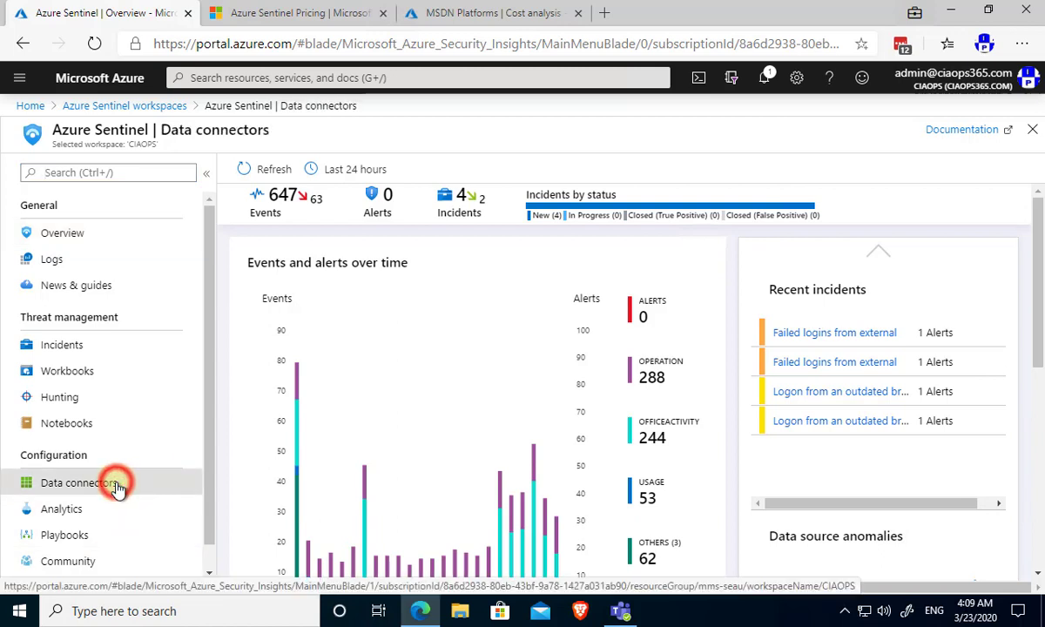
pyautogui.click(79, 482)
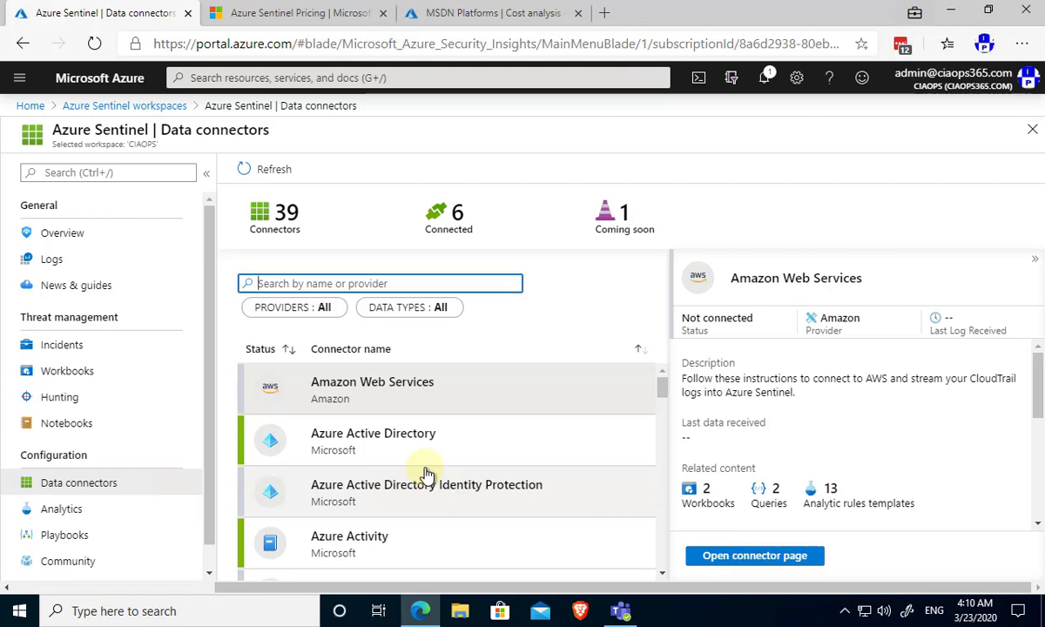
pyautogui.moveTo(662, 340)
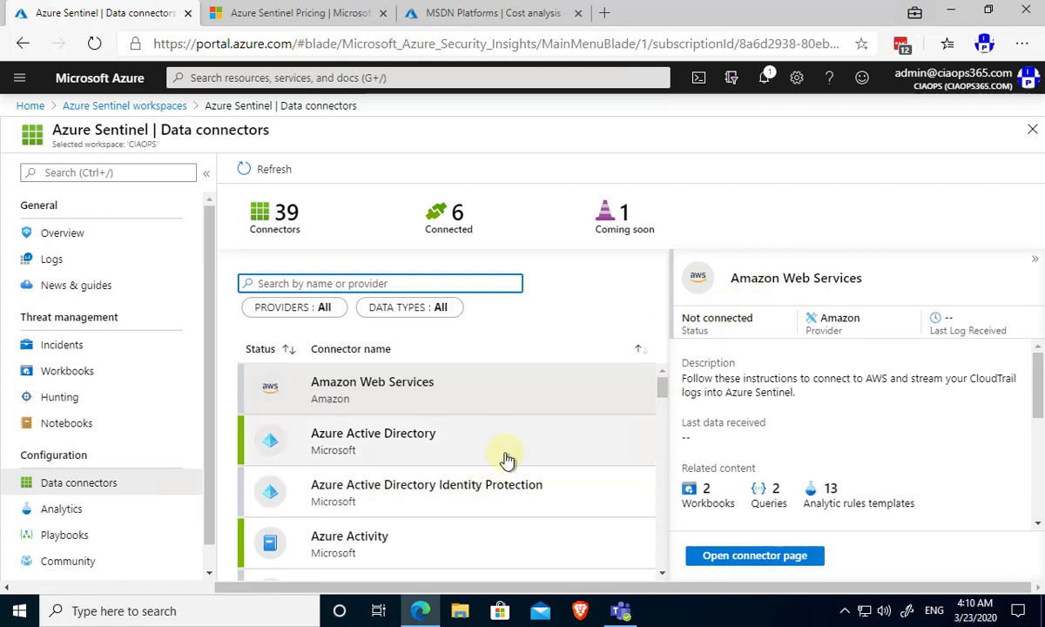
pyautogui.scroll(-3)
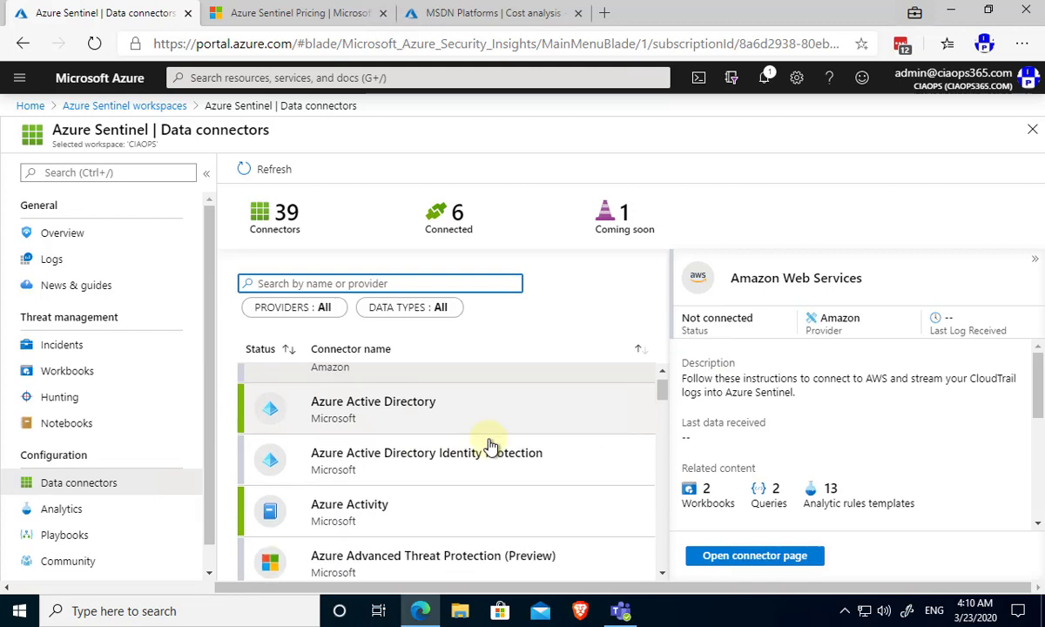
pyautogui.scroll(-3)
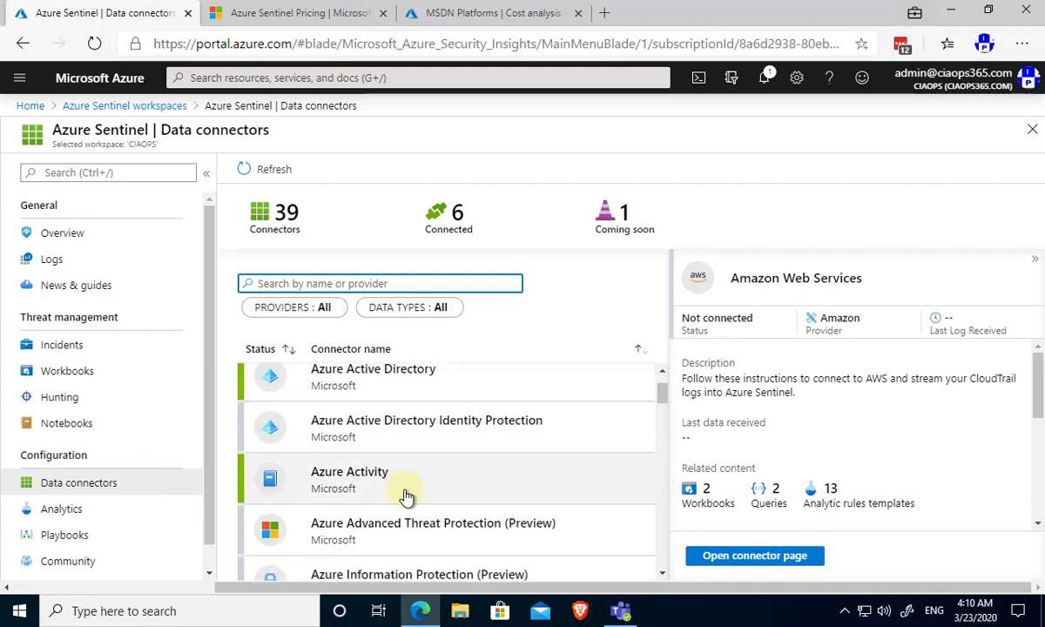
pyautogui.scroll(-3)
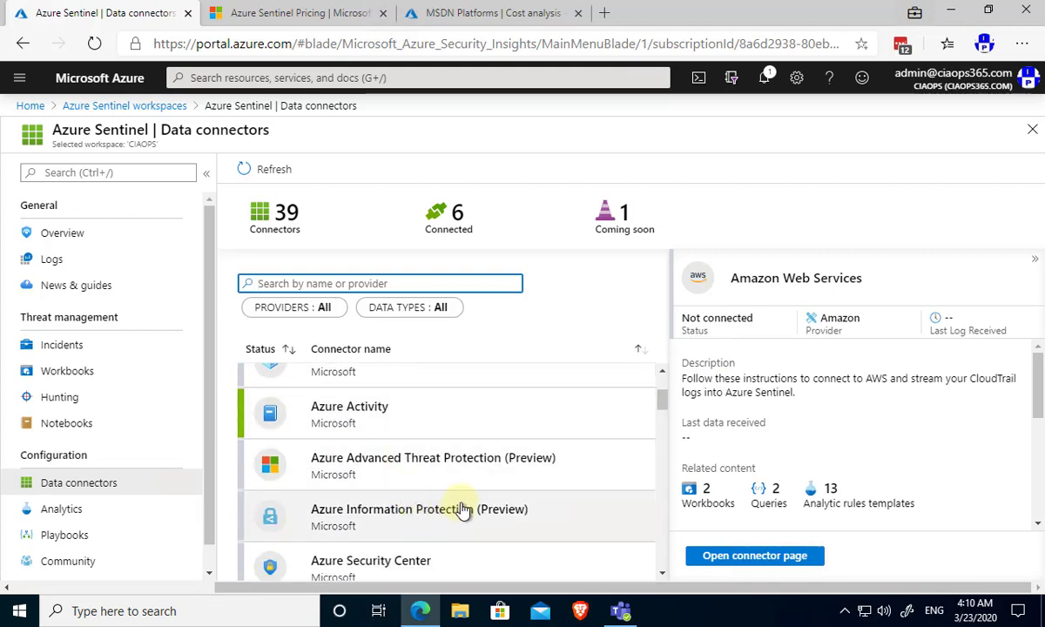
pyautogui.moveTo(449, 463)
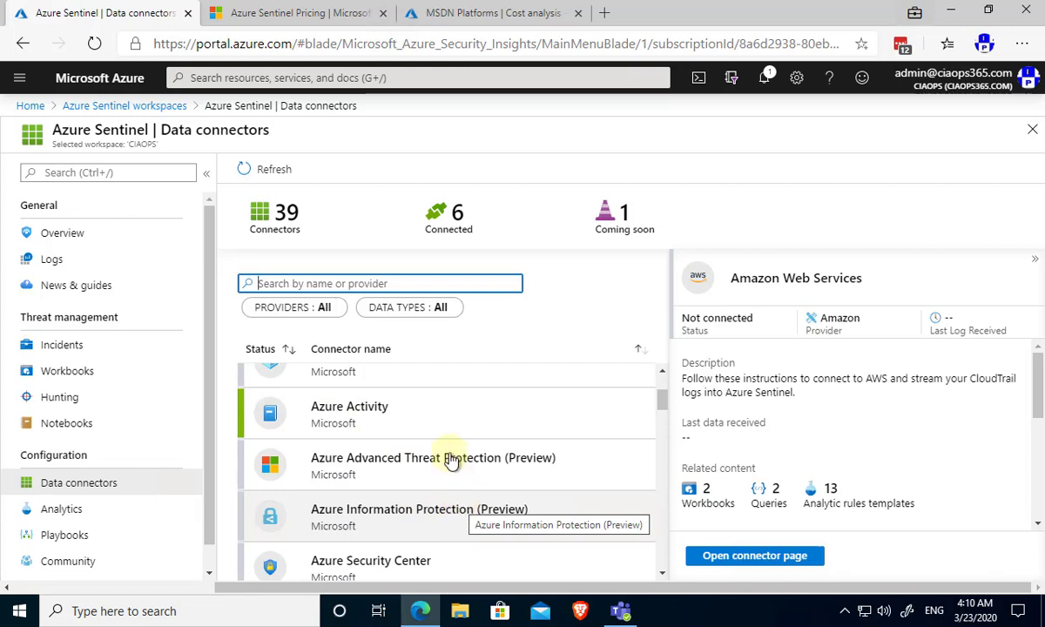
pyautogui.click(431, 456)
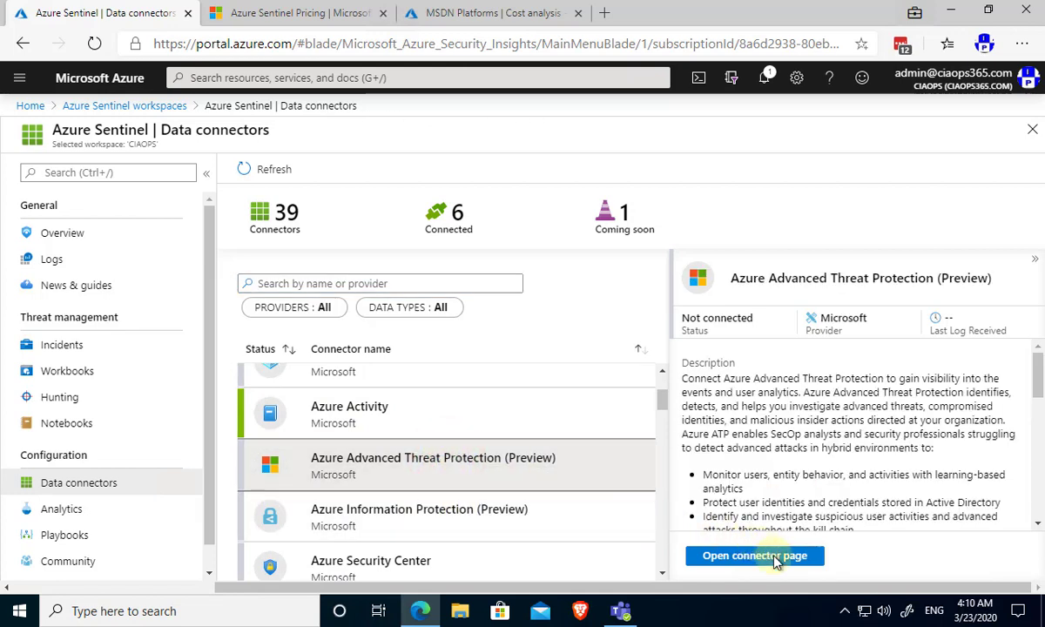
# On the Azure ATP connector page, confirm Azure ATP is connected to Microsoft Cloud App Security.
pyautogui.click(753, 556)
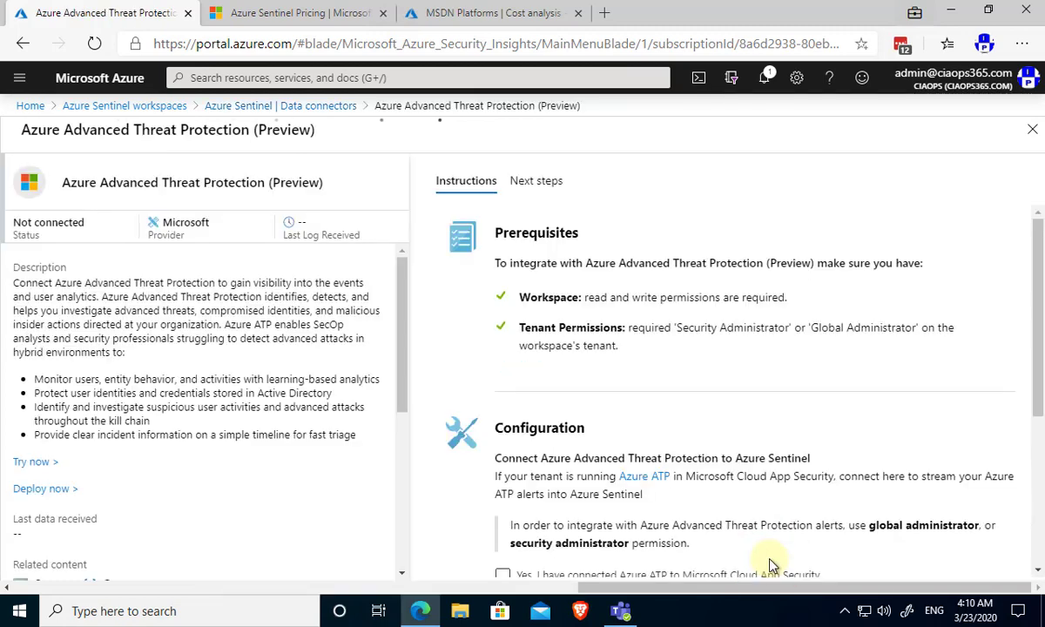
pyautogui.scroll(-3)
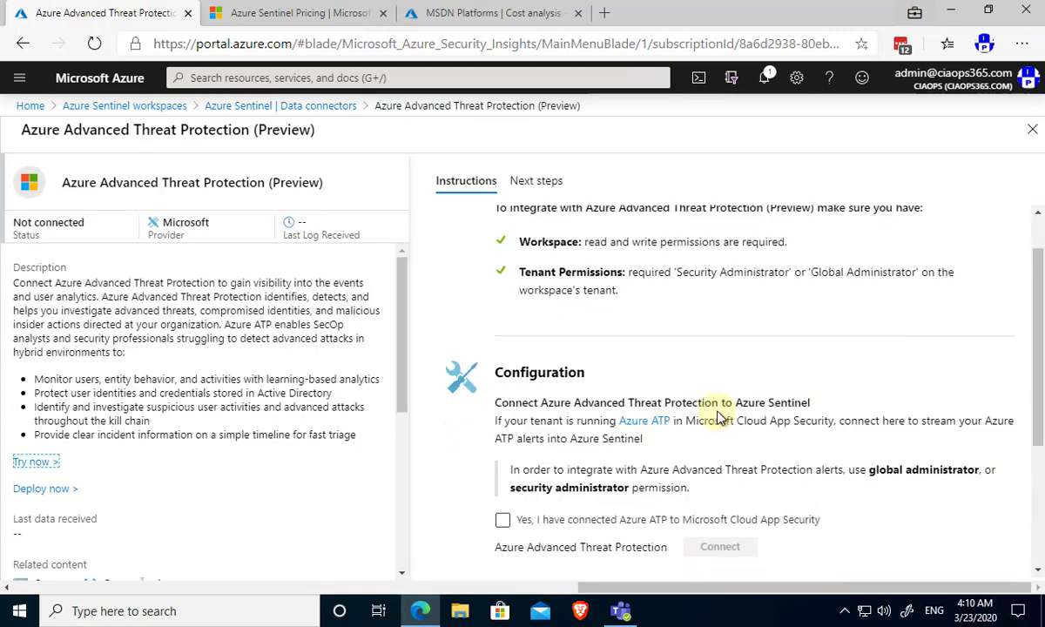
pyautogui.scroll(-3)
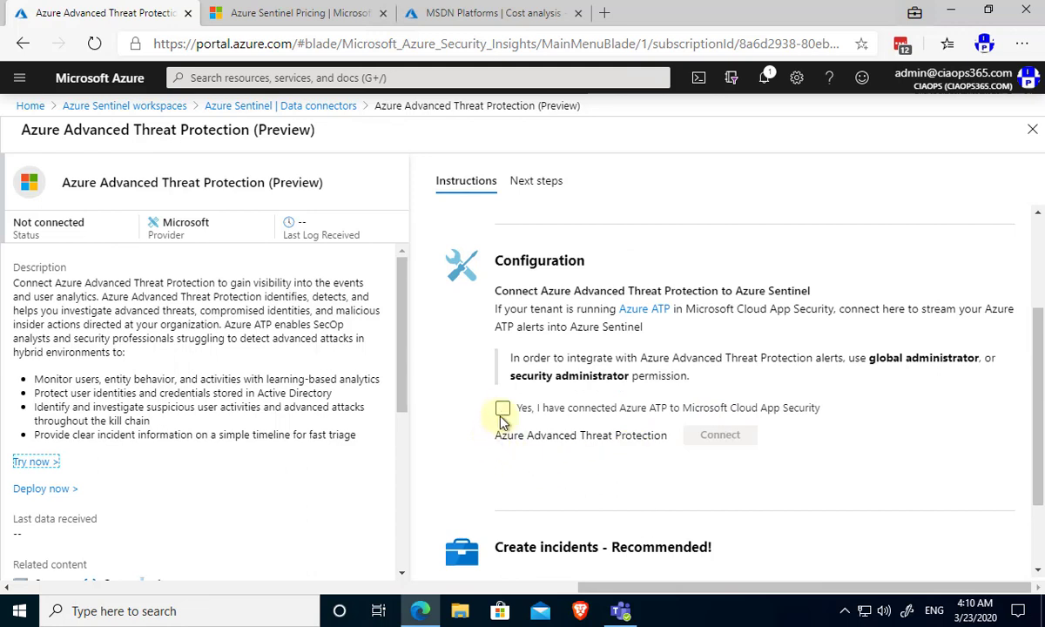
pyautogui.click(502, 408)
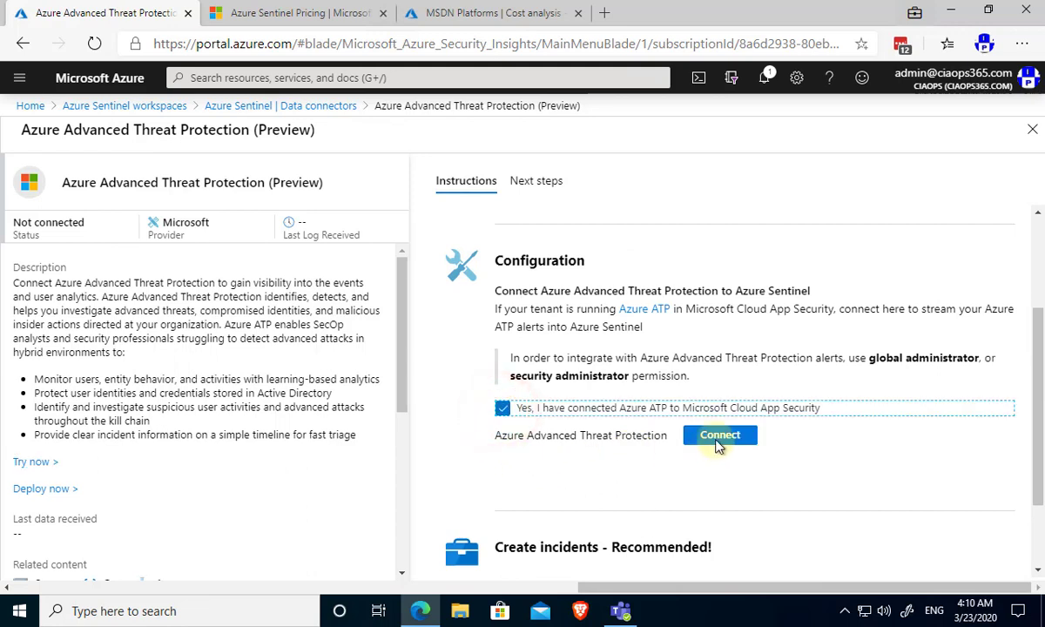
pyautogui.moveTo(719, 435)
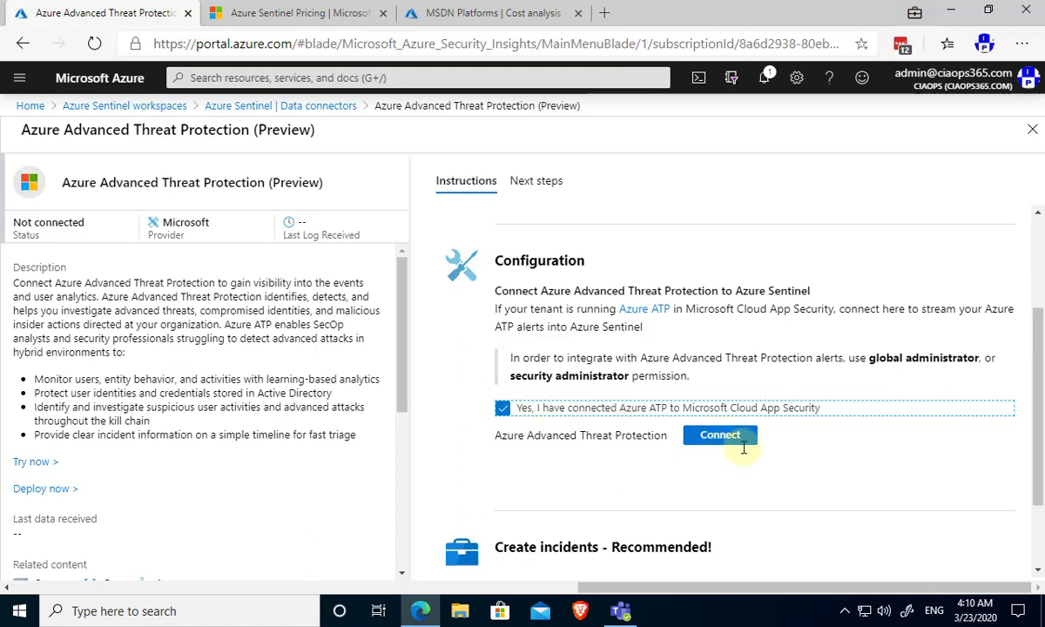
pyautogui.moveTo(294, 112)
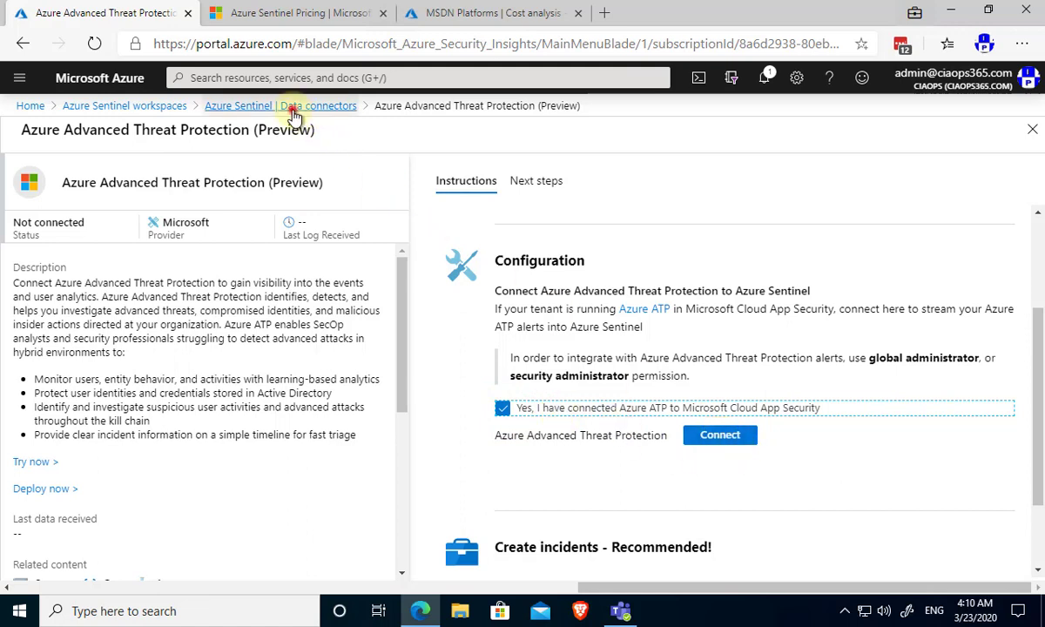
pyautogui.click(280, 107)
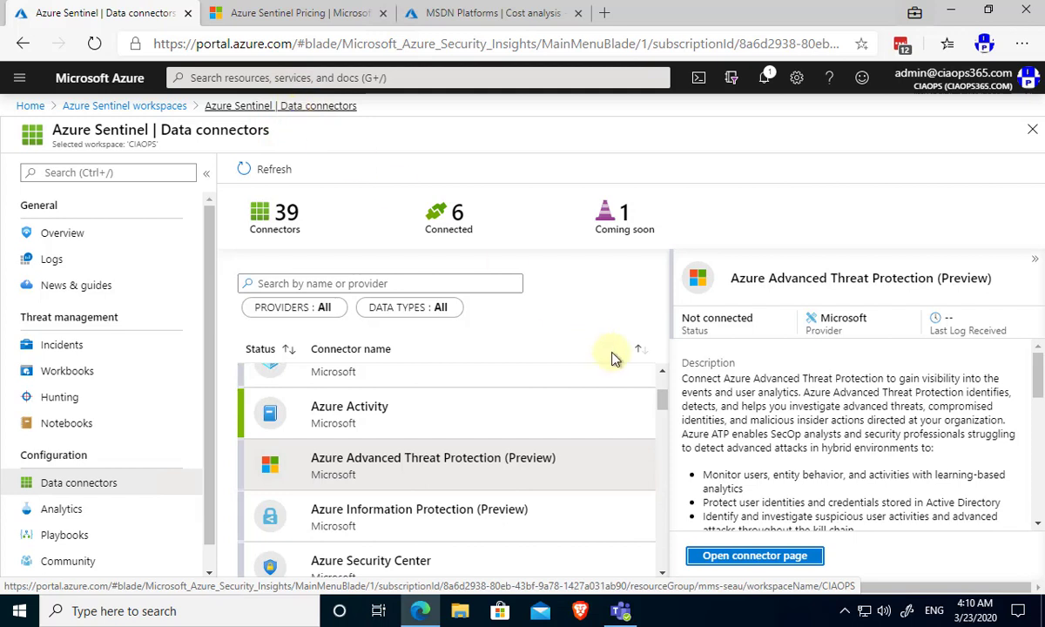
pyautogui.scroll(-3)
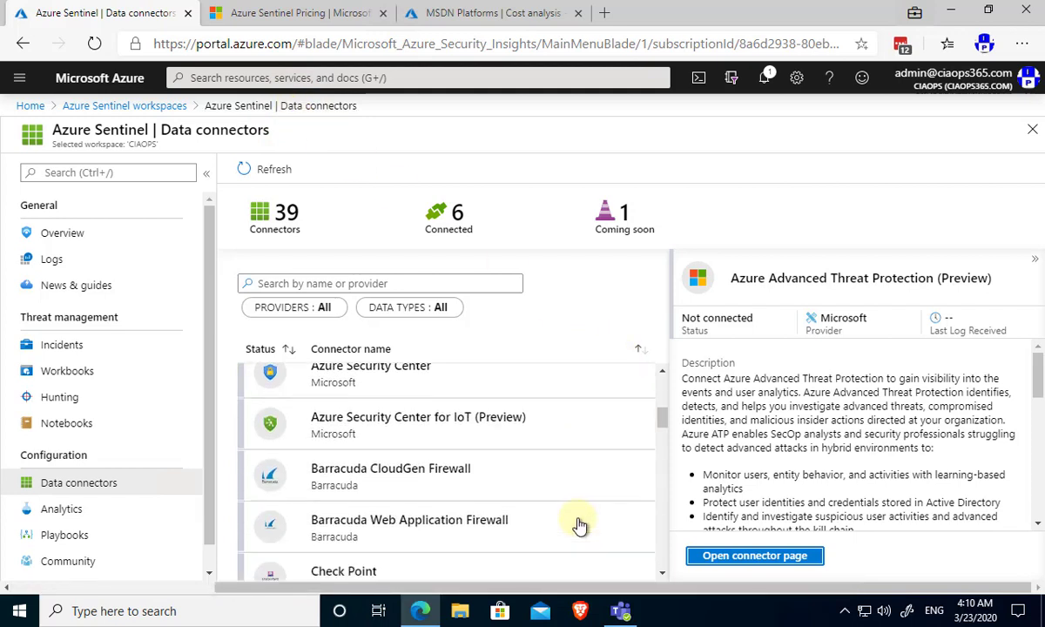
pyautogui.scroll(-3)
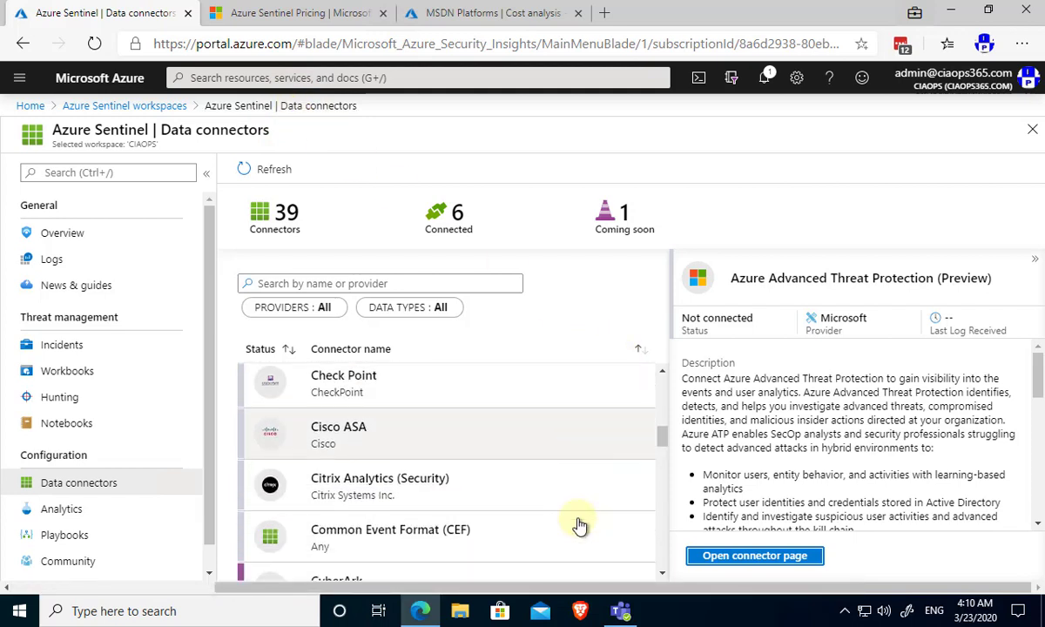
pyautogui.scroll(-3)
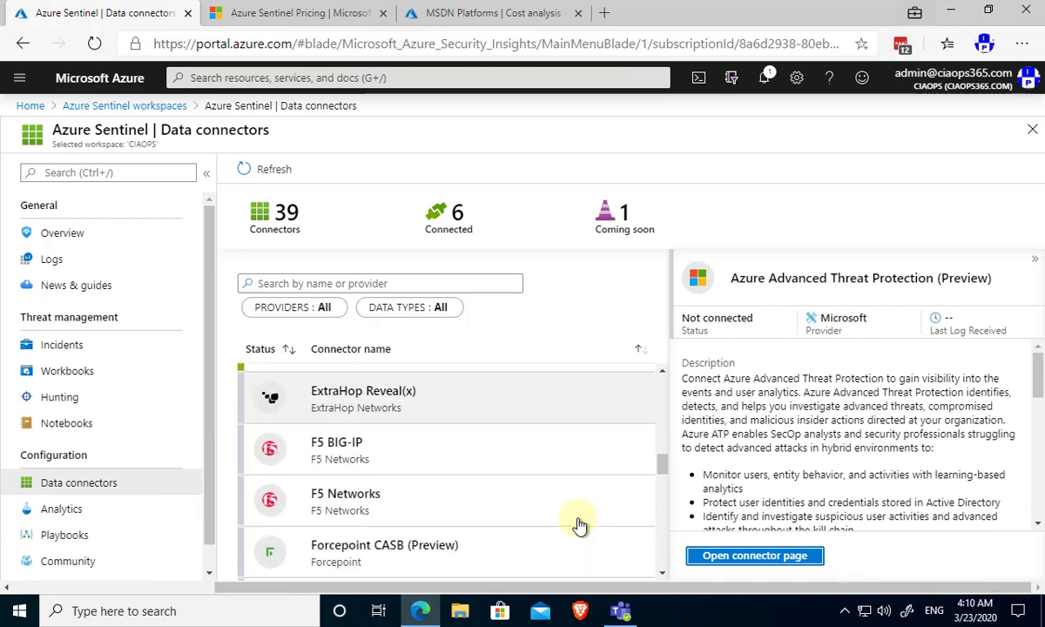
pyautogui.scroll(-3)
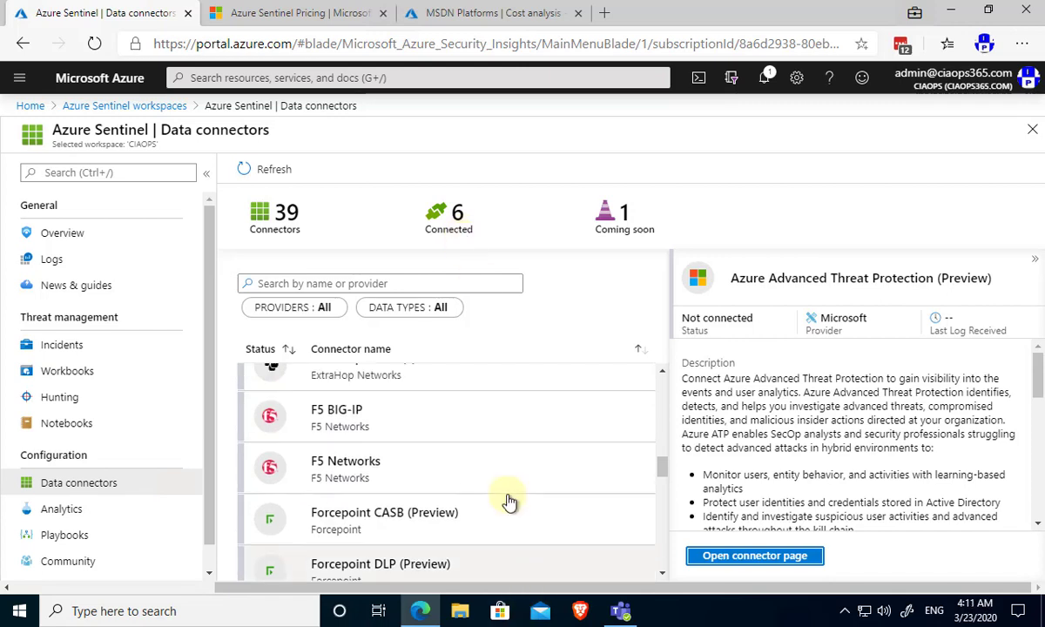
pyautogui.scroll(3)
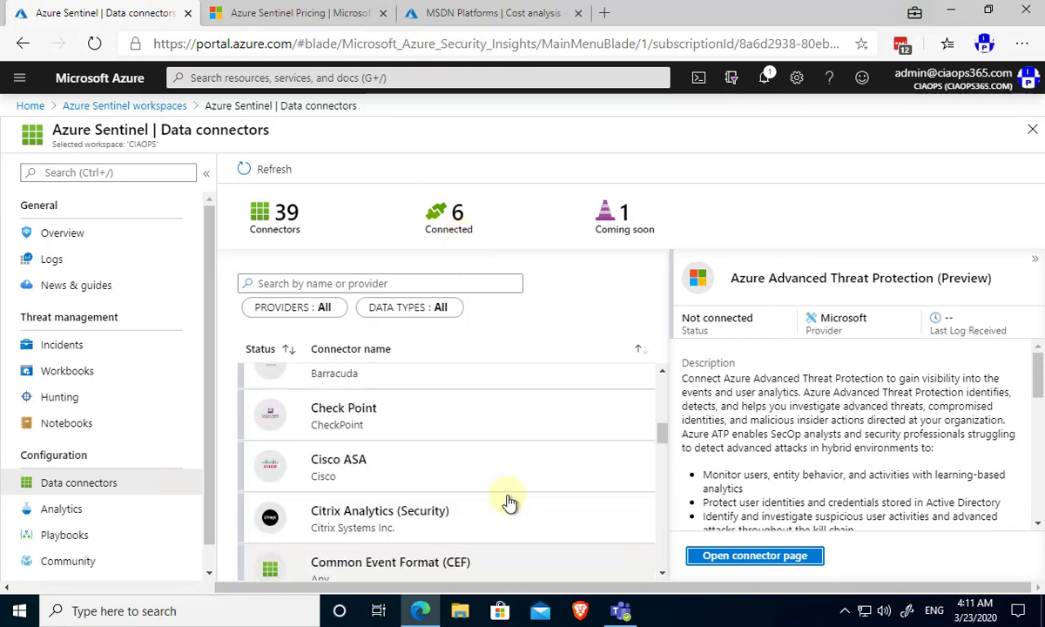
pyautogui.scroll(3)
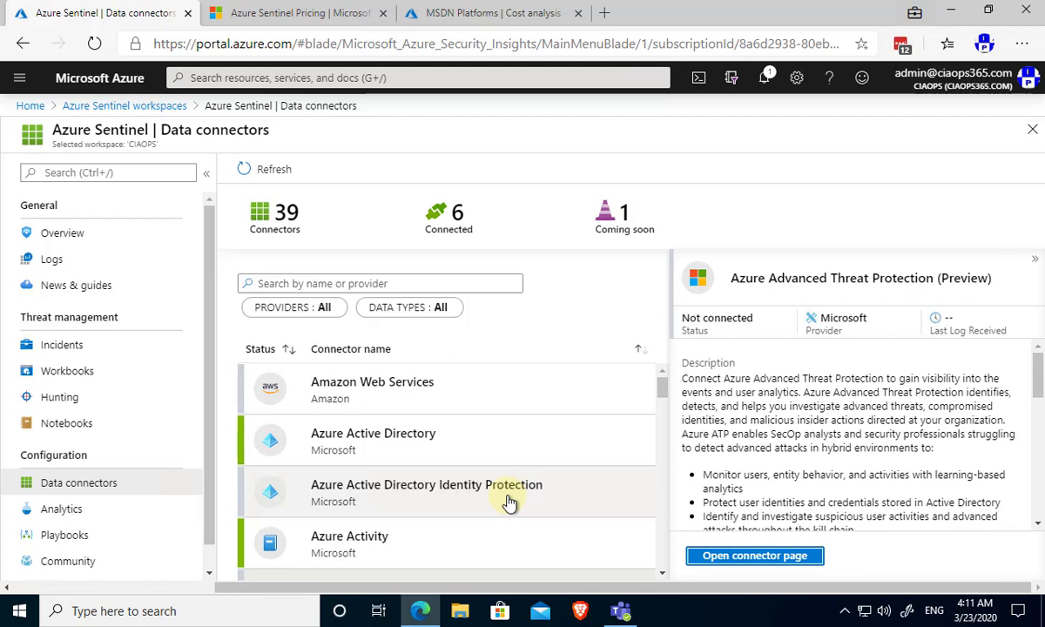
pyautogui.scroll(-3)
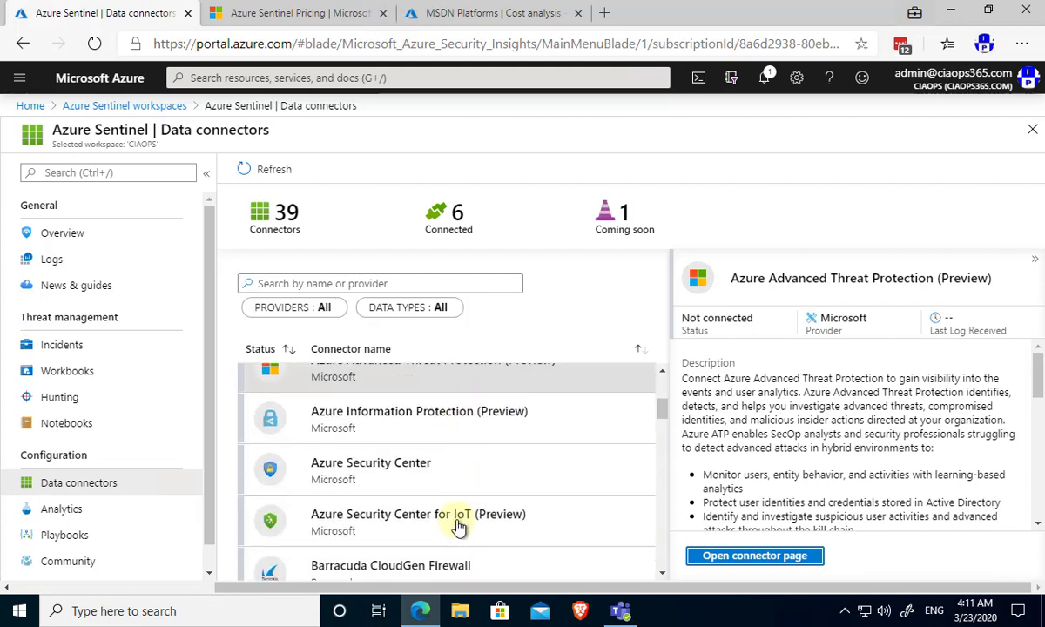
pyautogui.scroll(-3)
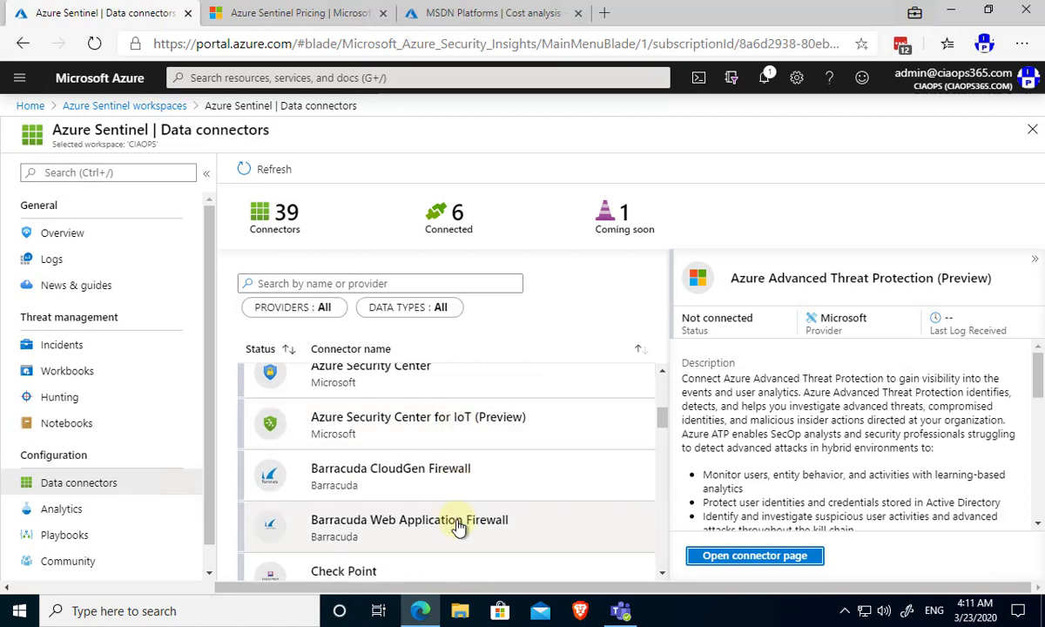
pyautogui.scroll(-3)
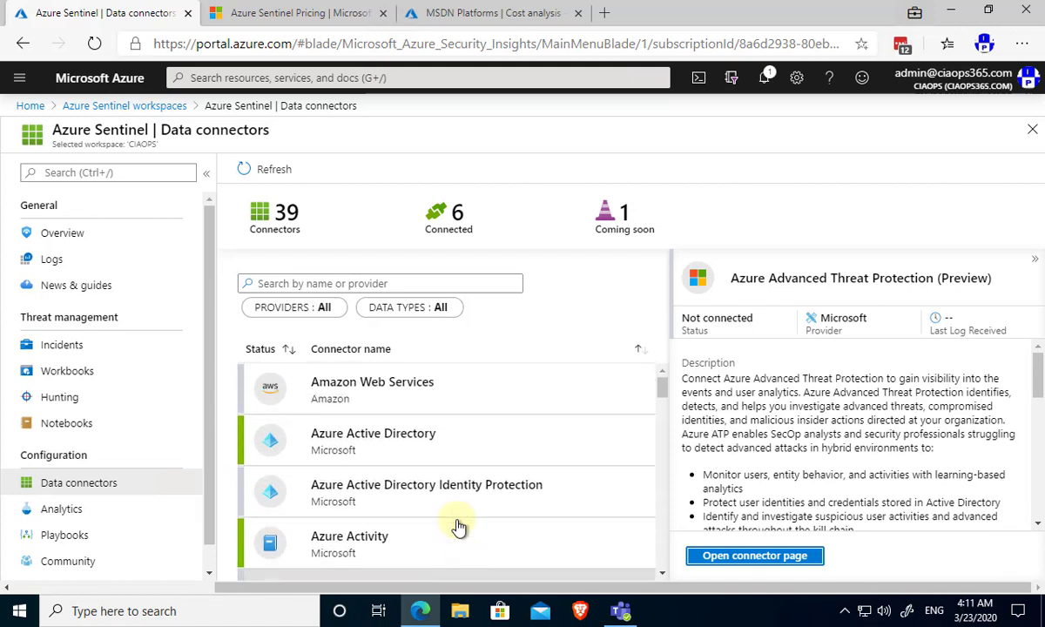
pyautogui.moveTo(467, 444)
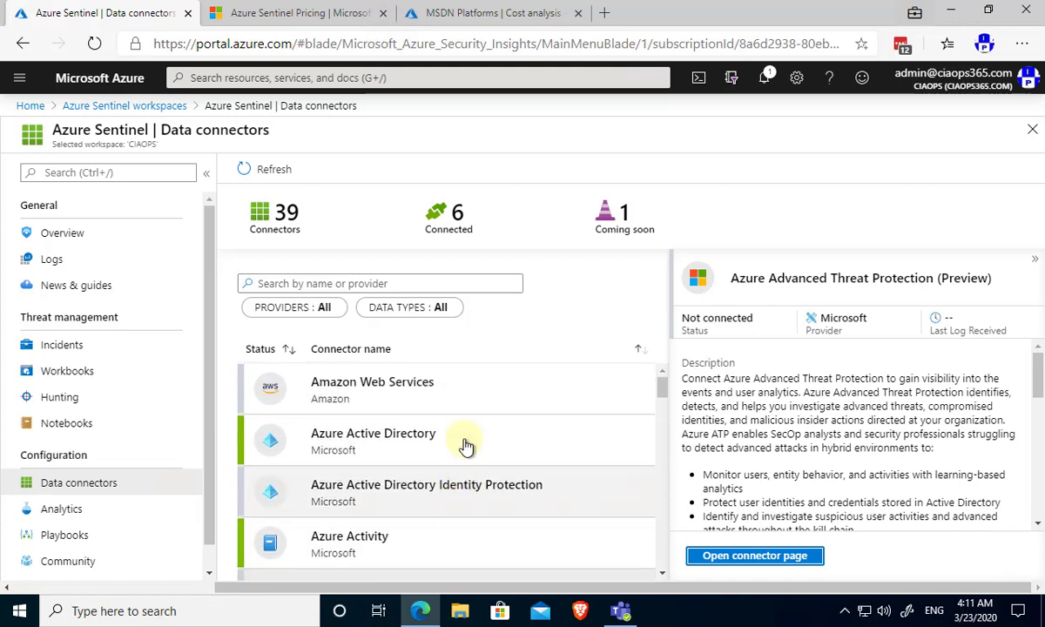
pyautogui.moveTo(470, 404)
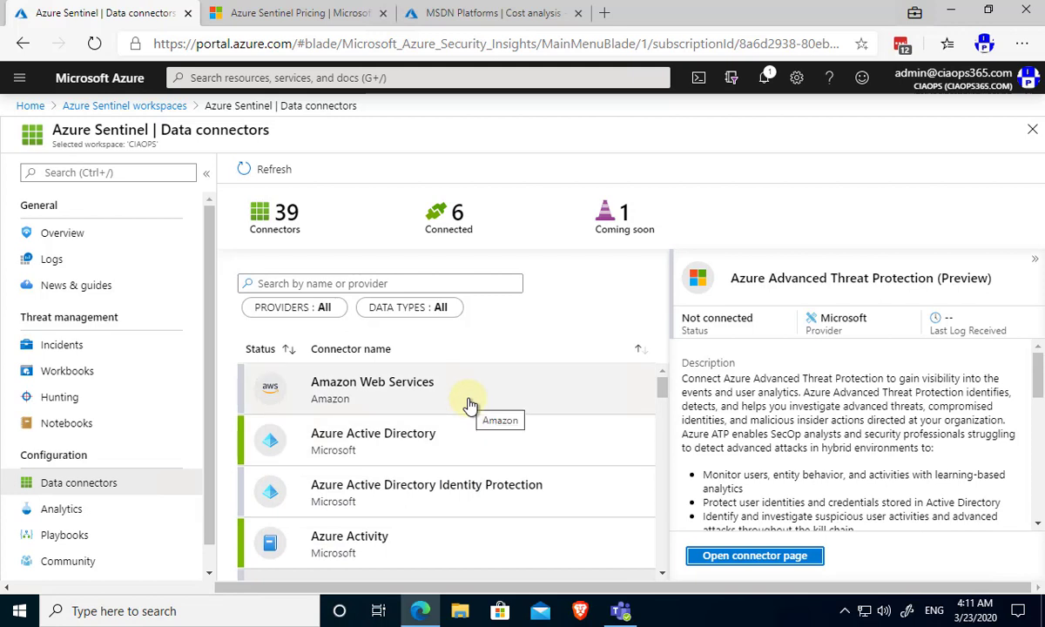
pyautogui.moveTo(491, 484)
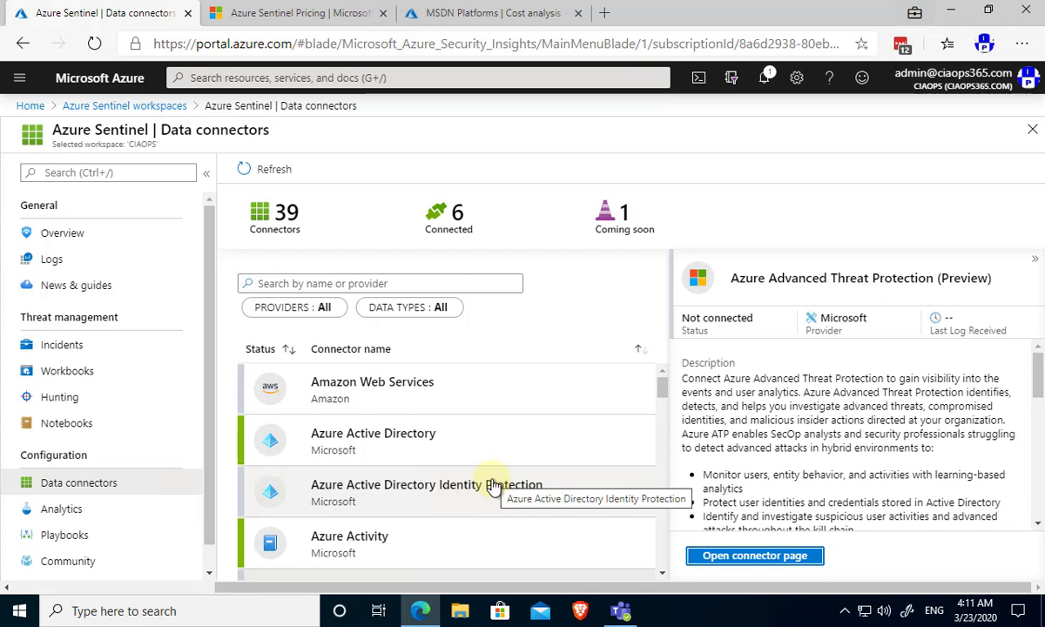
pyautogui.moveTo(457, 442)
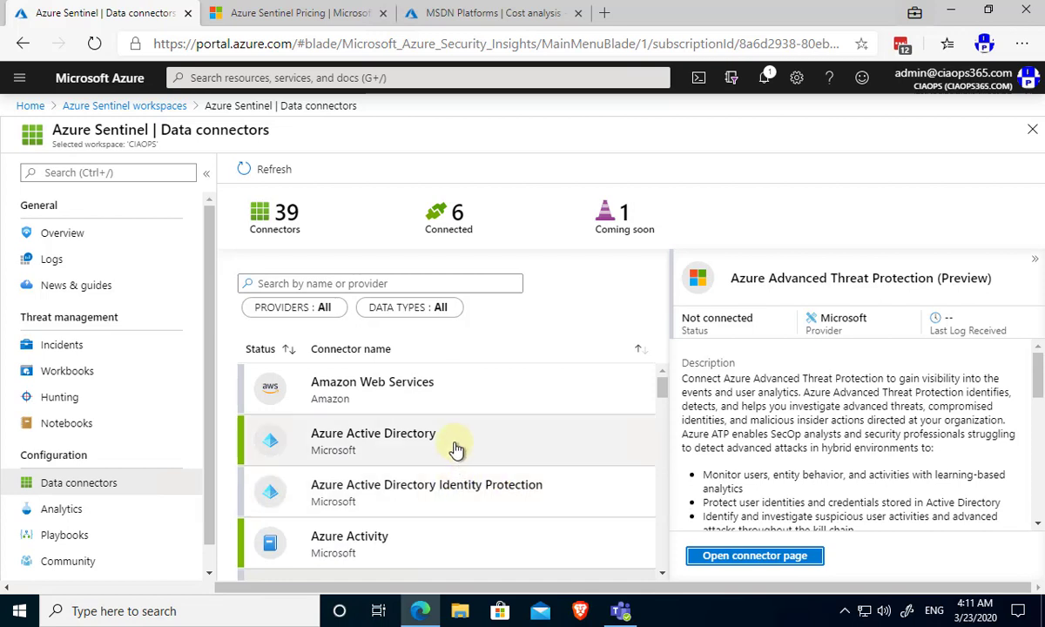
pyautogui.moveTo(457, 449)
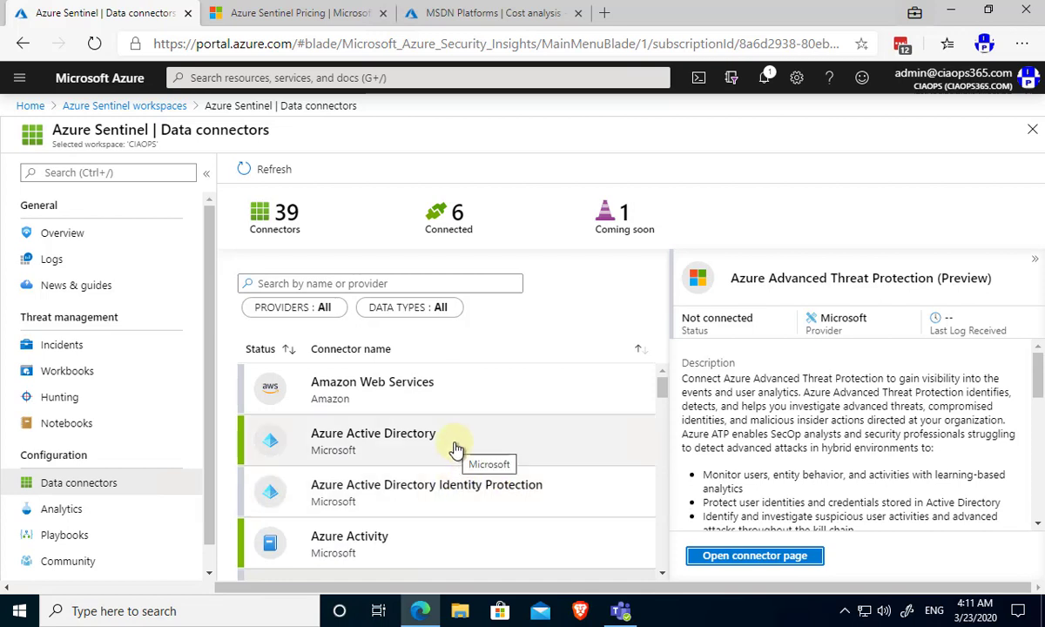
pyautogui.scroll(-3)
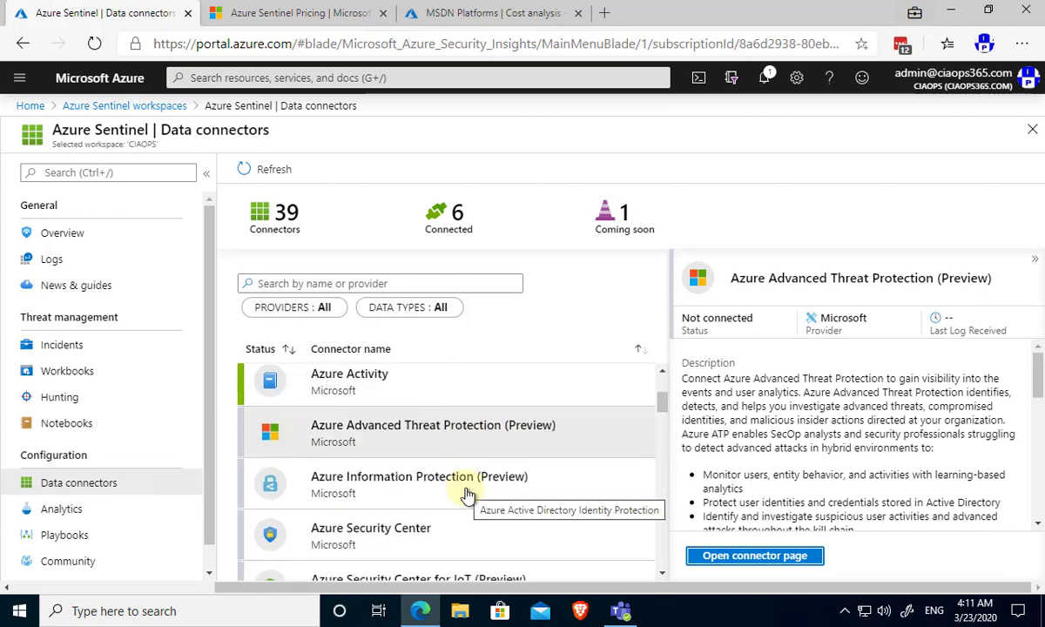
pyautogui.scroll(-3)
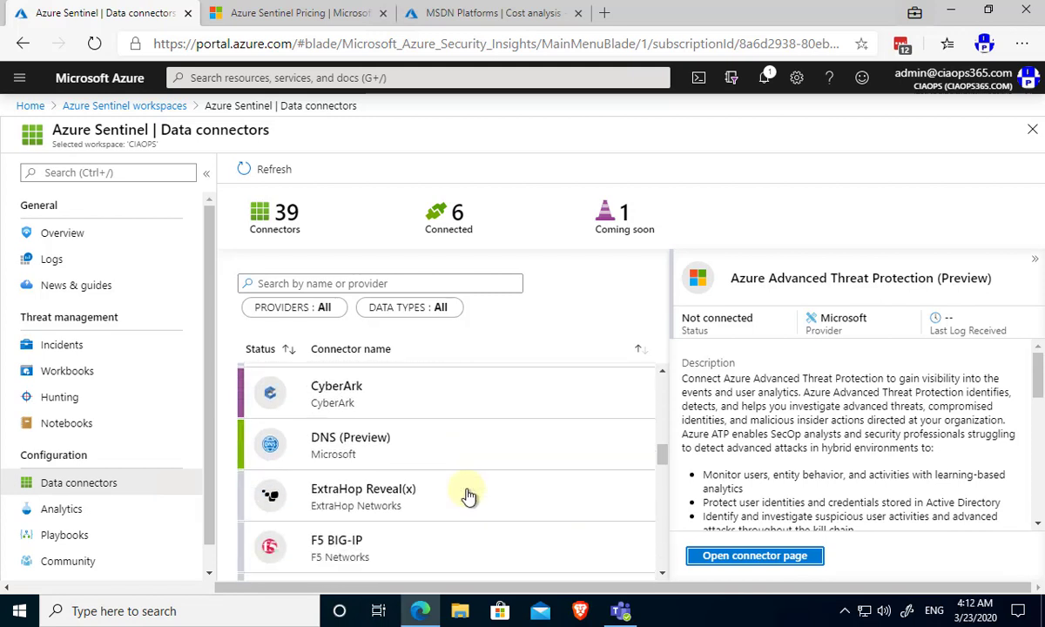
pyautogui.scroll(-3)
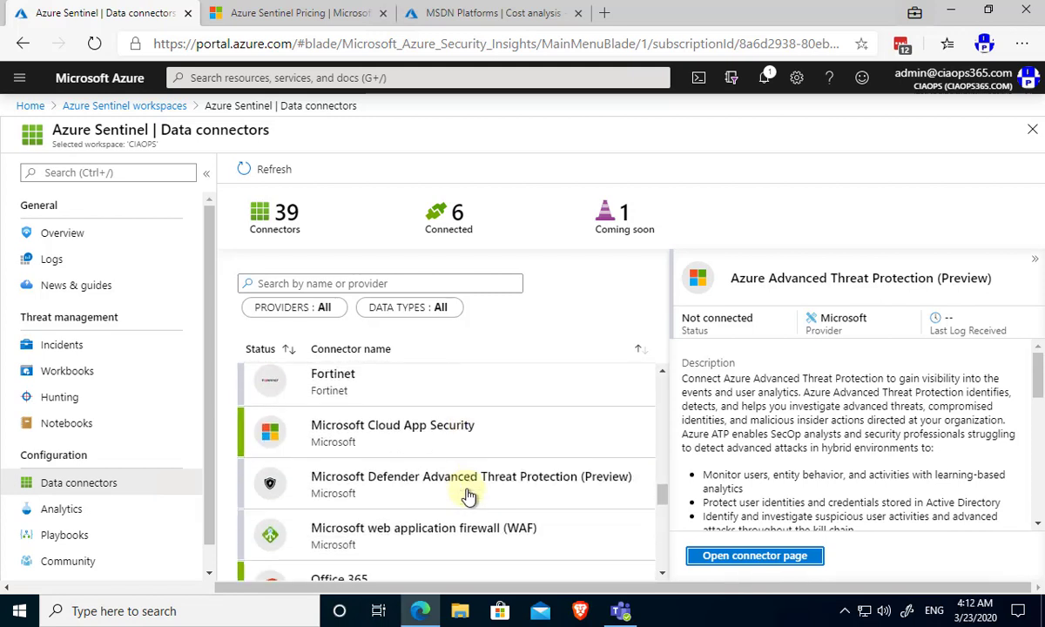
pyautogui.scroll(-3)
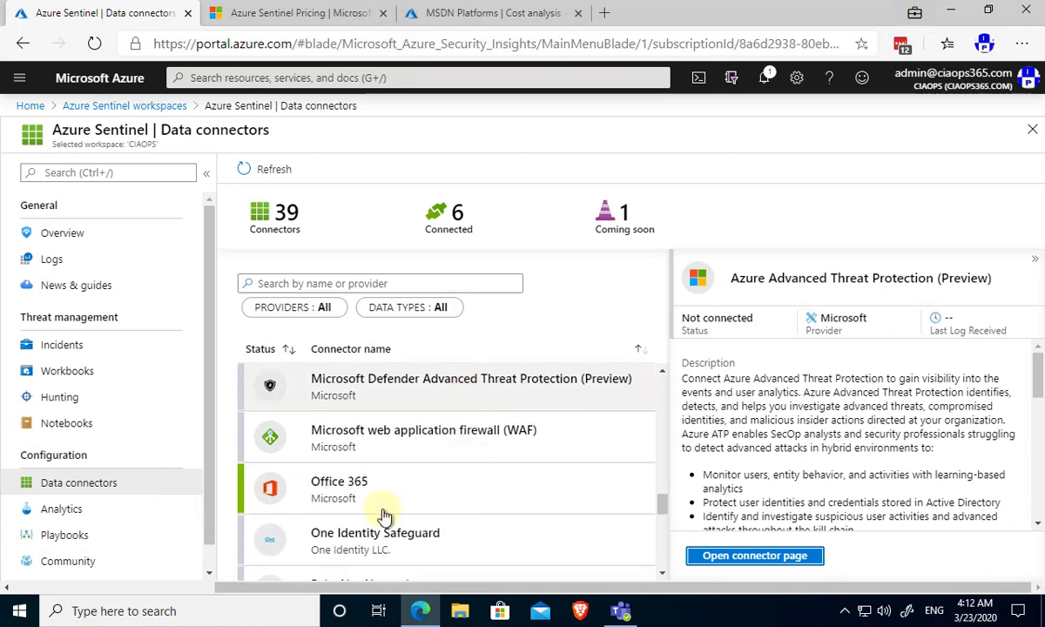
pyautogui.moveTo(347, 511)
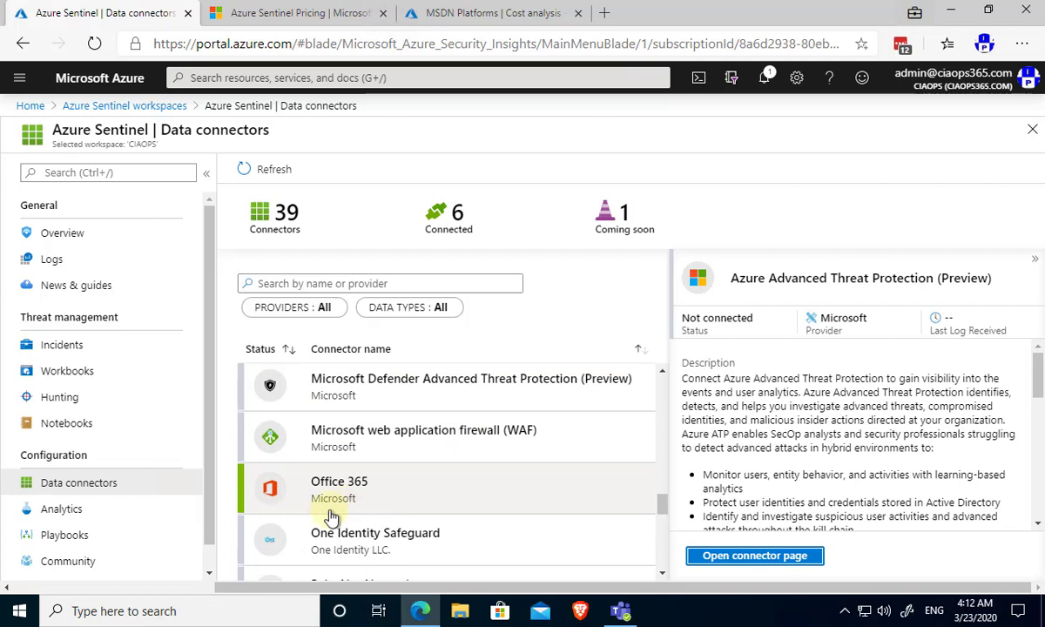
pyautogui.moveTo(185, 523)
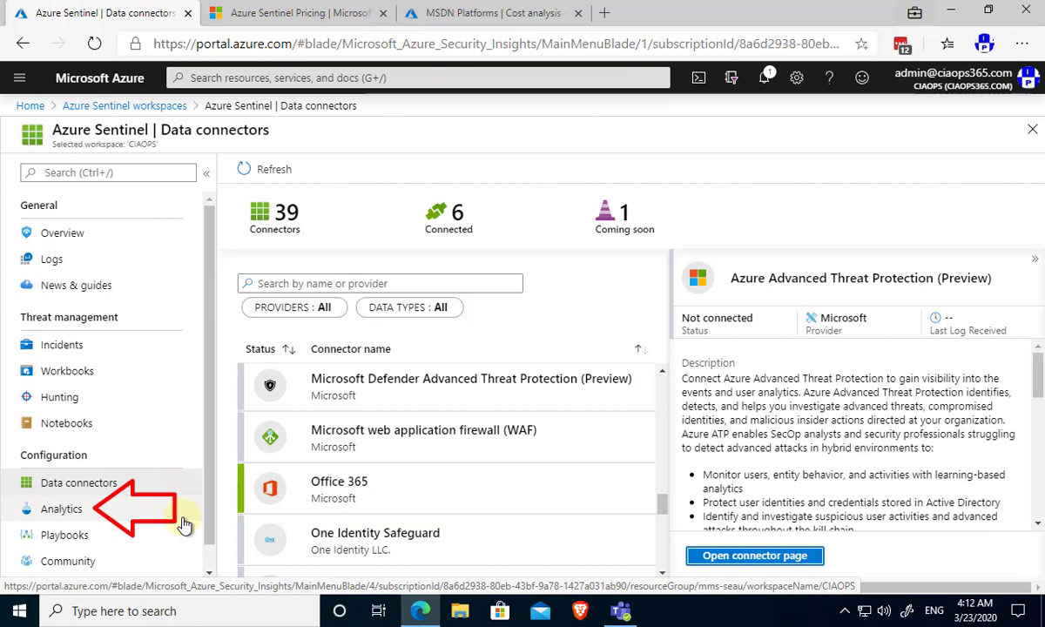
# View Analytics rules and review the Advanced Multistage Attack Detection rule's description and tactics.
pyautogui.click(63, 508)
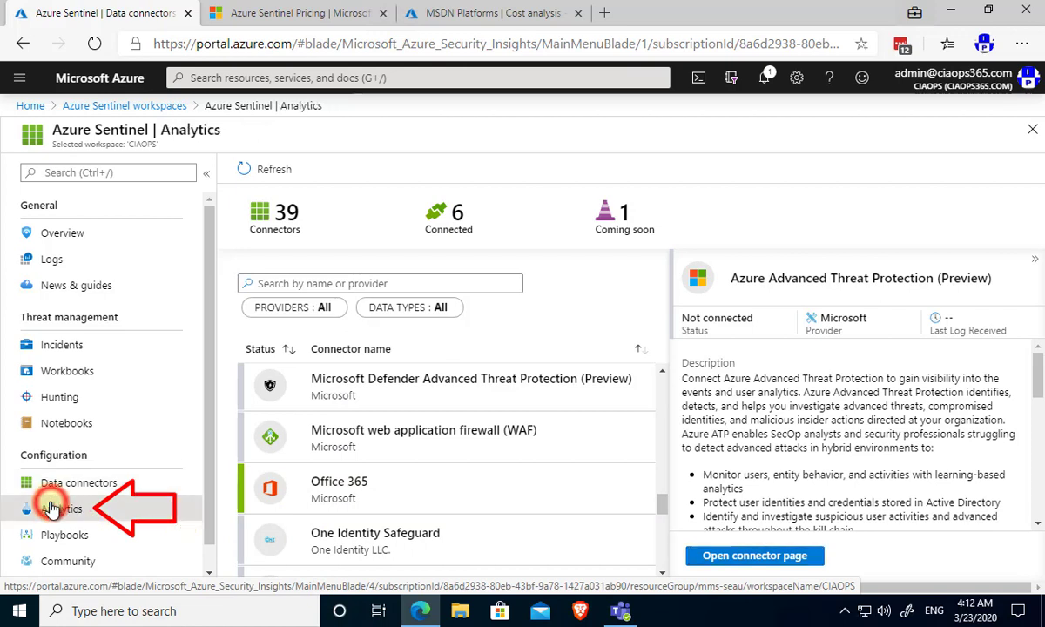
pyautogui.click(61, 508)
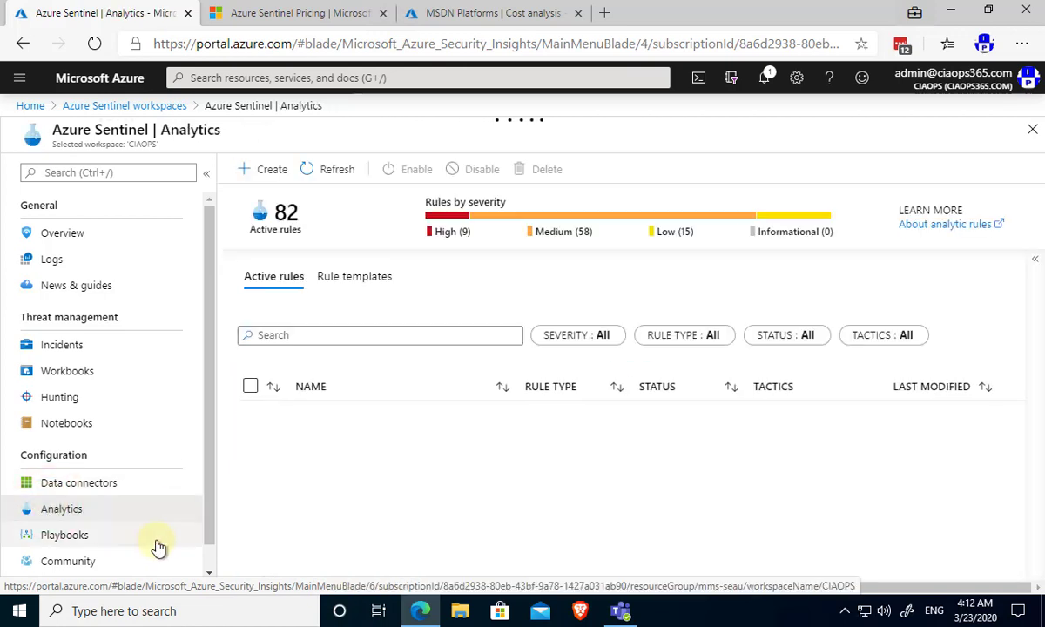
pyautogui.click(384, 435)
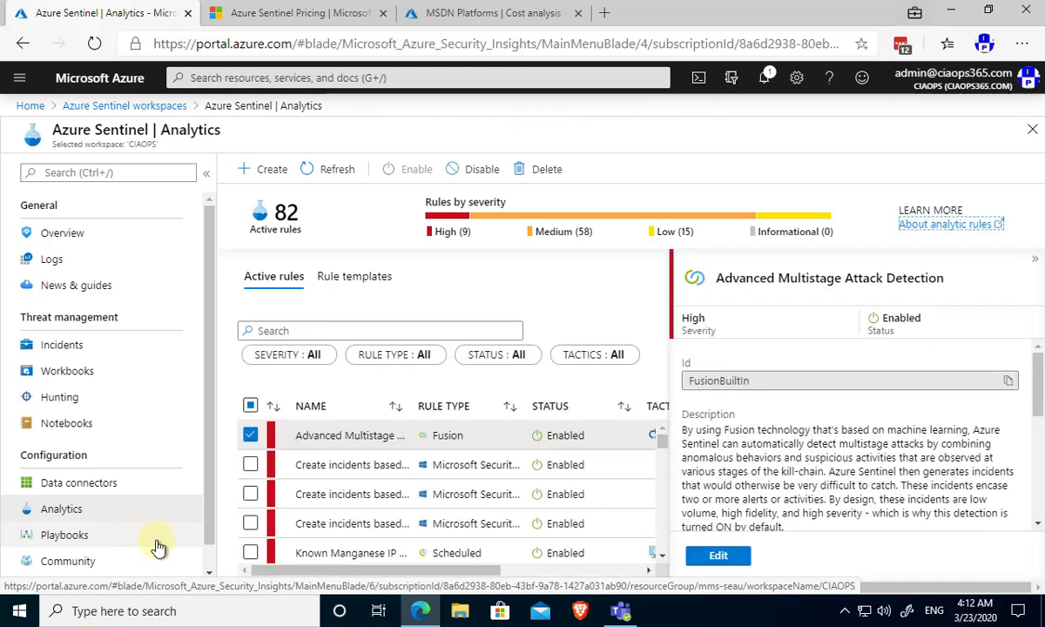
pyautogui.moveTo(357, 523)
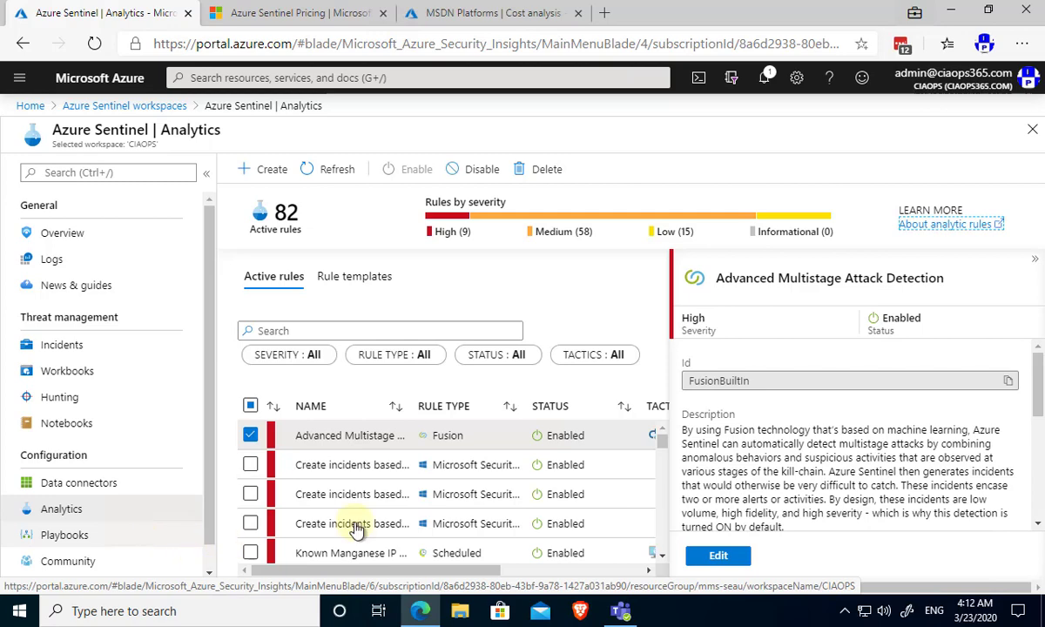
pyautogui.scroll(-3)
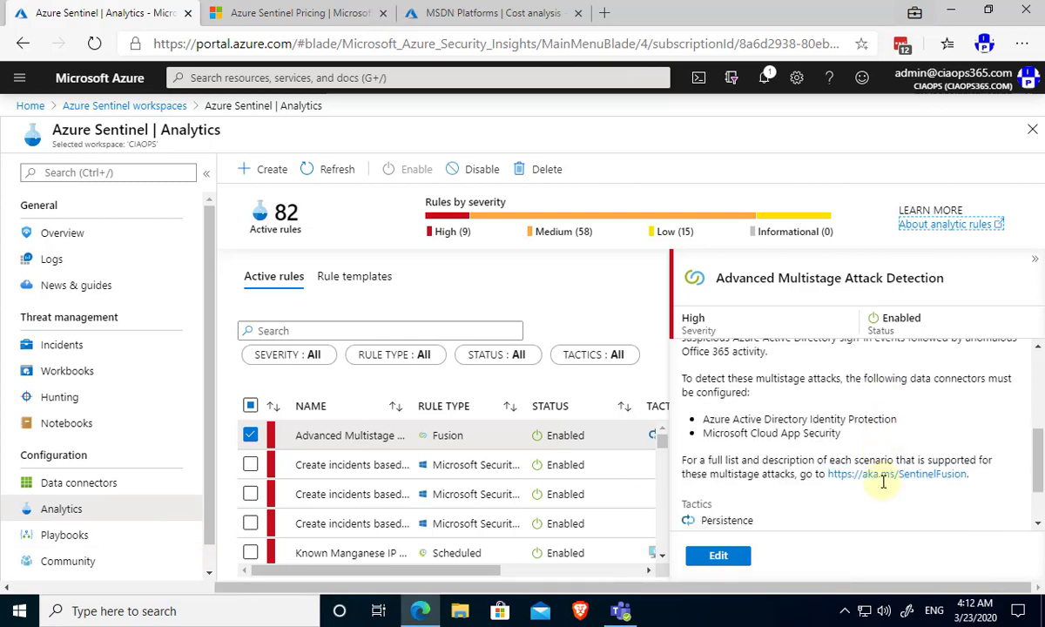
pyautogui.scroll(-3)
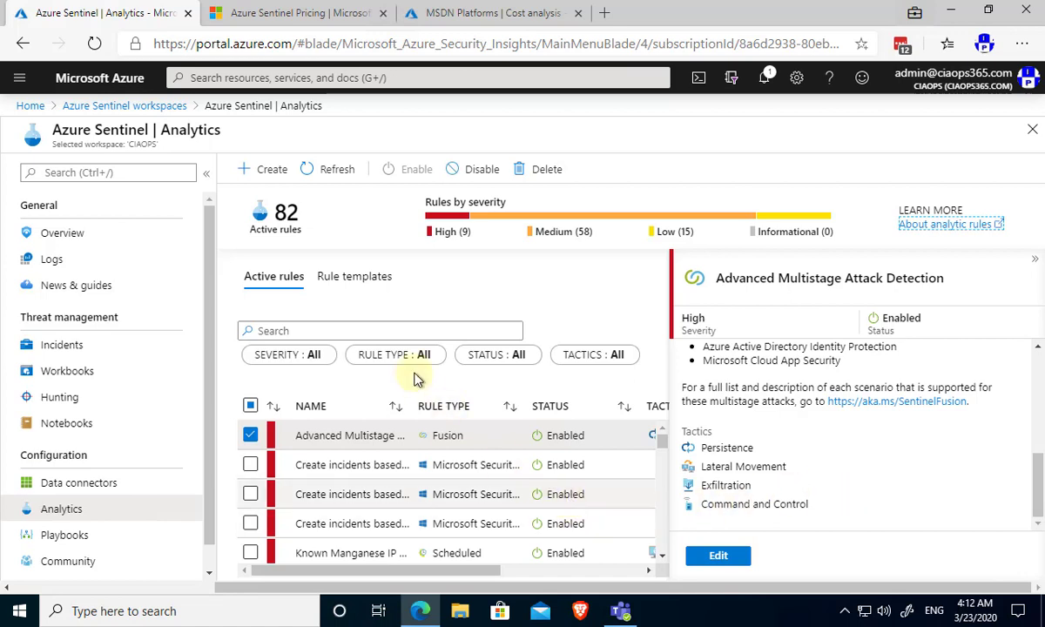
# Review the Known GALLIUM domains and hashes template, then show Known Strontium group domains details.
pyautogui.click(355, 275)
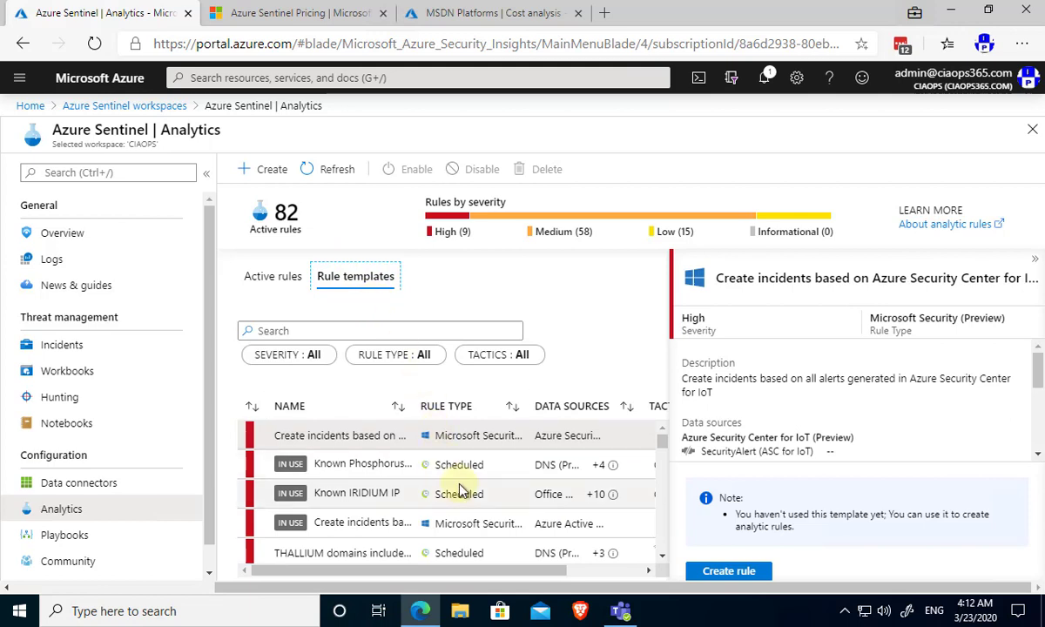
pyautogui.scroll(-3)
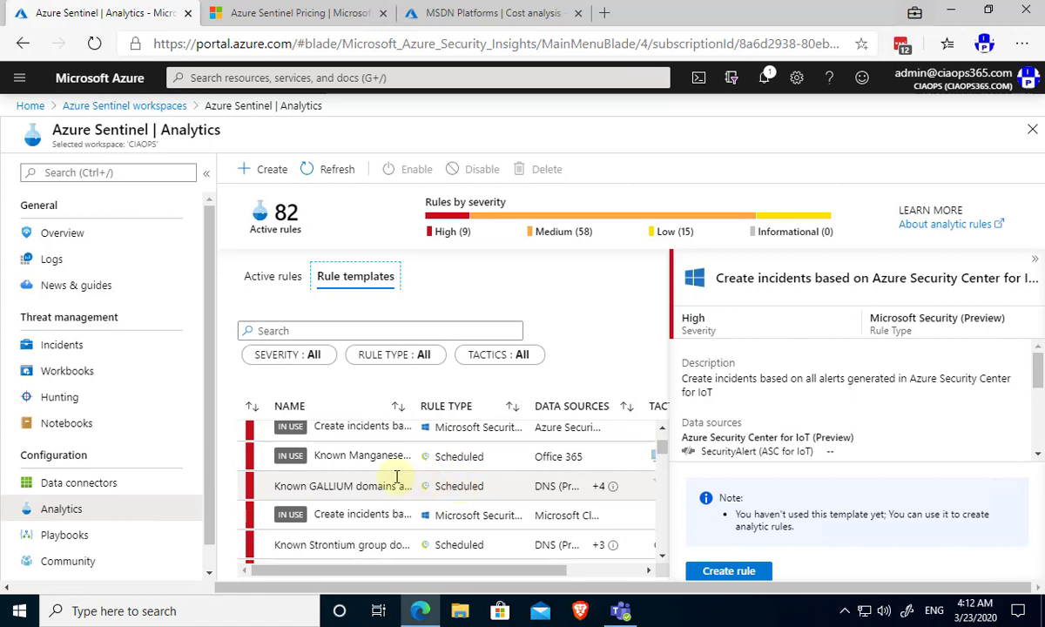
pyautogui.click(366, 486)
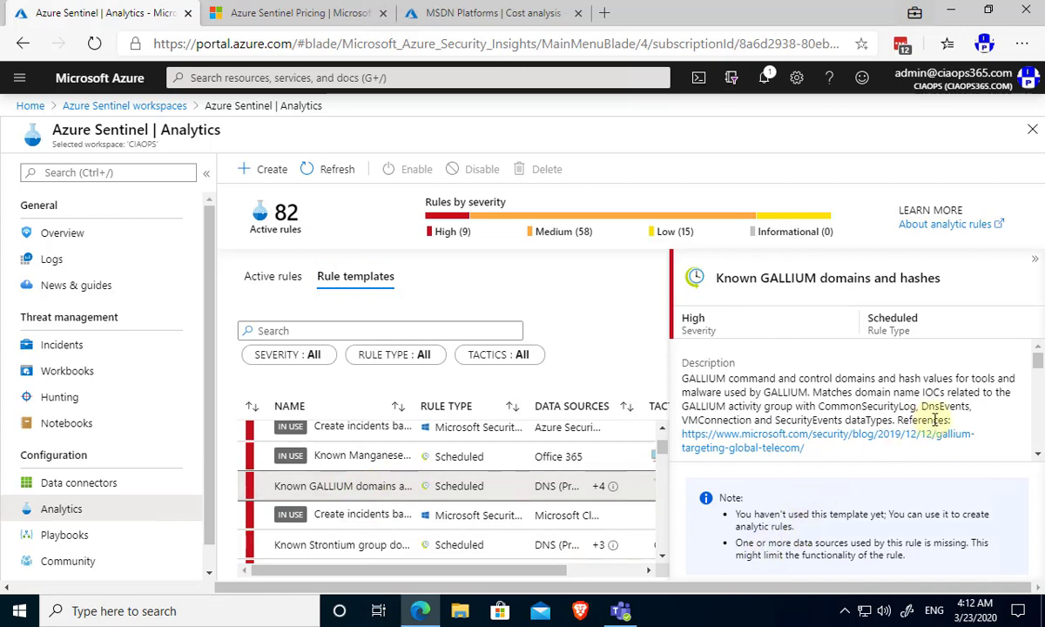
pyautogui.scroll(-3)
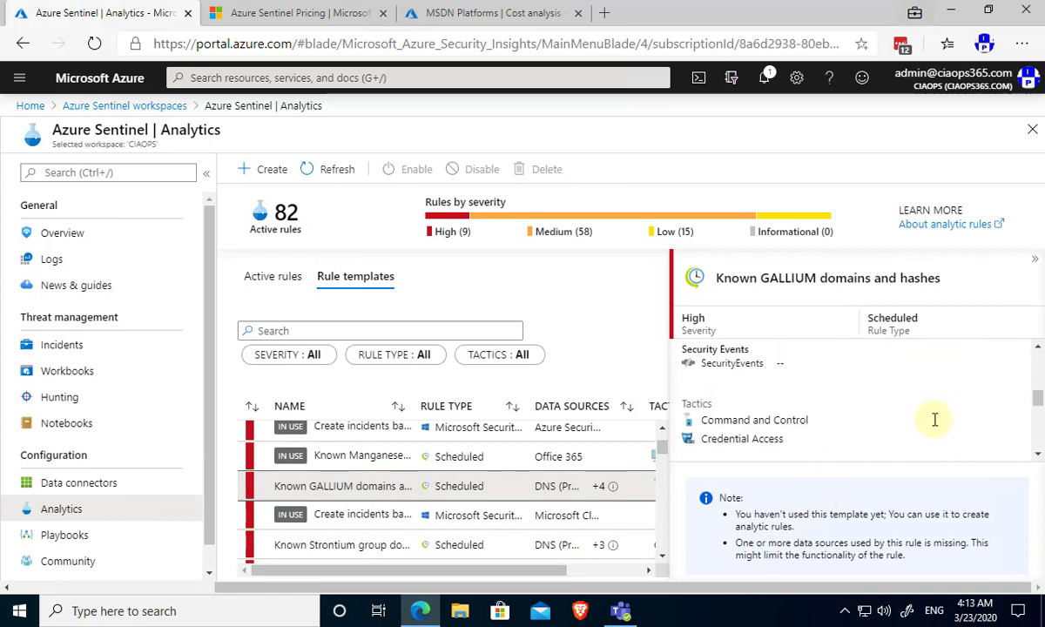
pyautogui.scroll(-3)
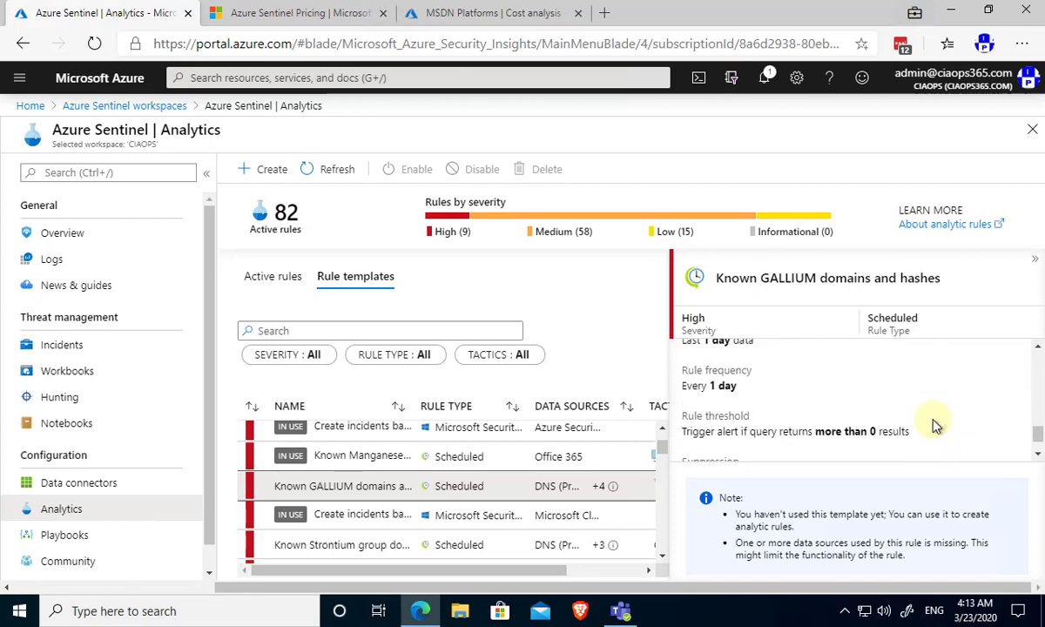
pyautogui.scroll(-3)
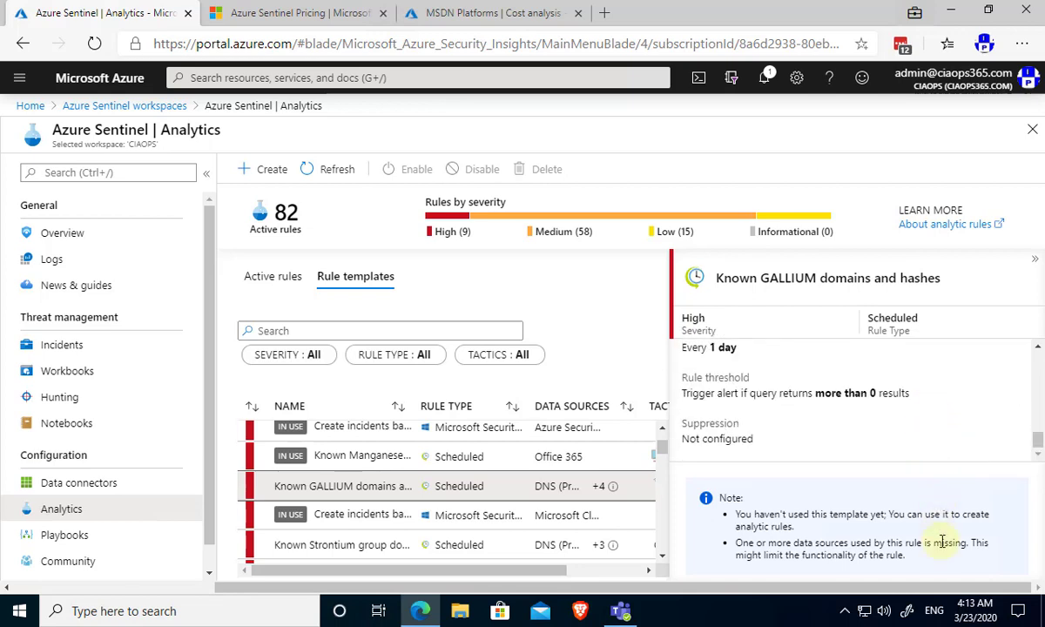
pyautogui.moveTo(658, 533)
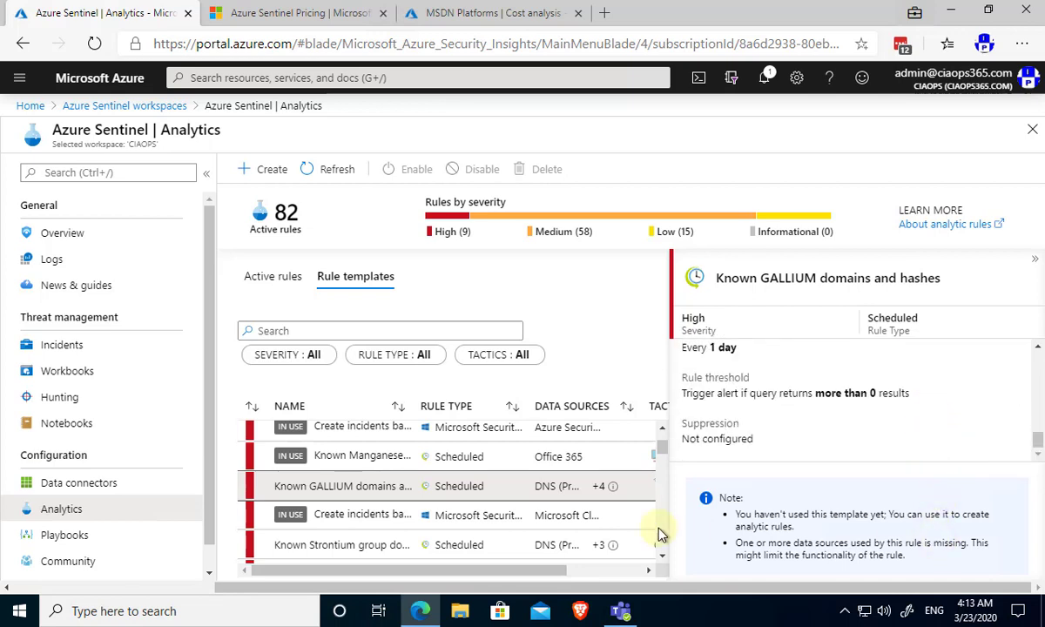
pyautogui.click(341, 543)
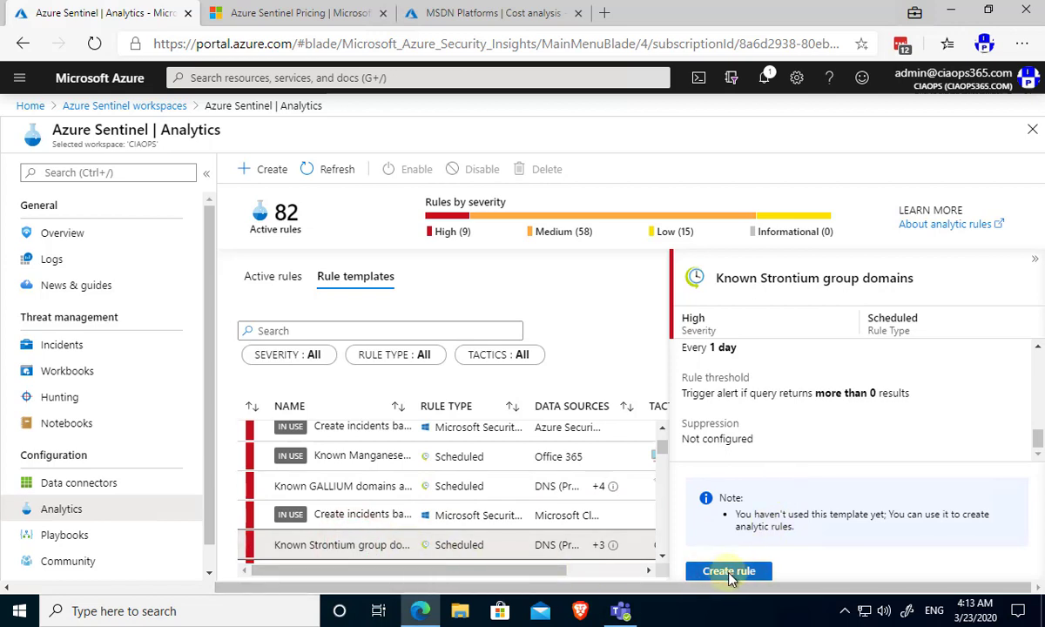
# Create a Known Strontium group domains rule from the template, accepting defaults through the wizard.
pyautogui.click(728, 571)
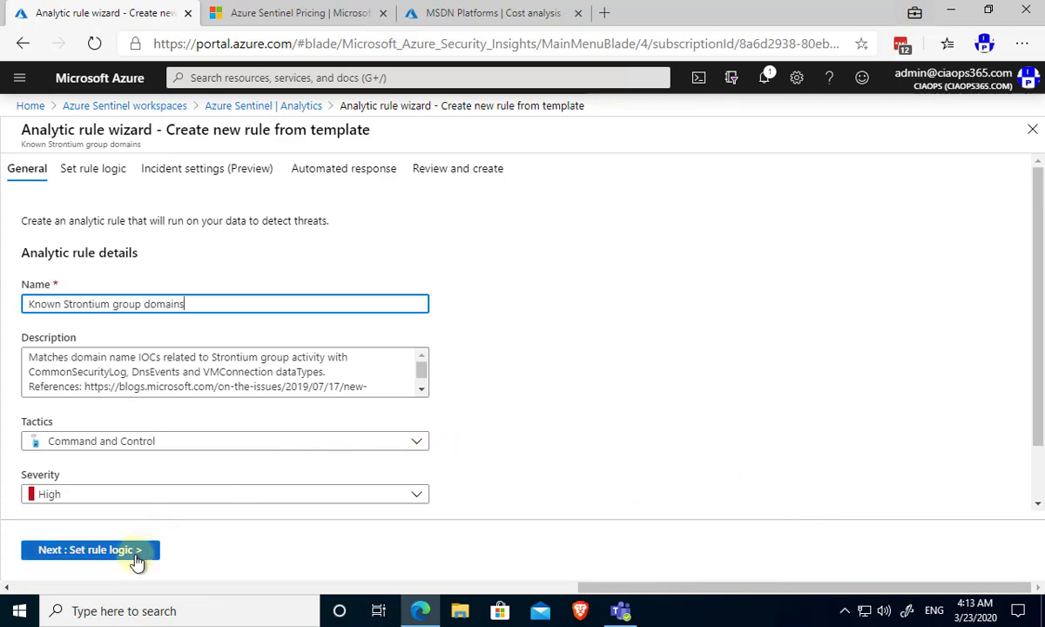
pyautogui.click(91, 550)
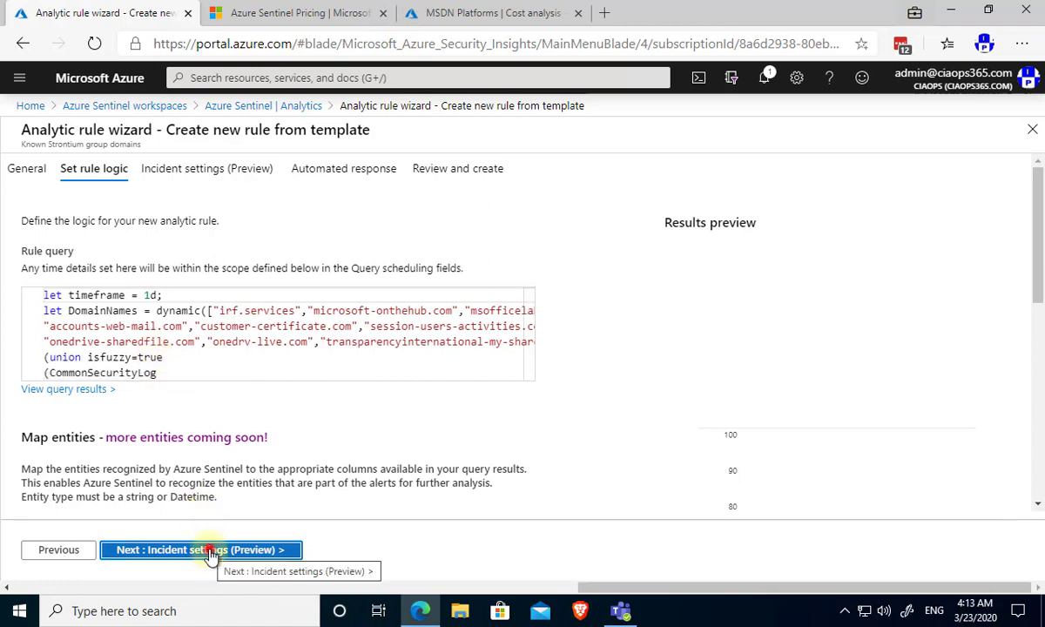
pyautogui.click(202, 550)
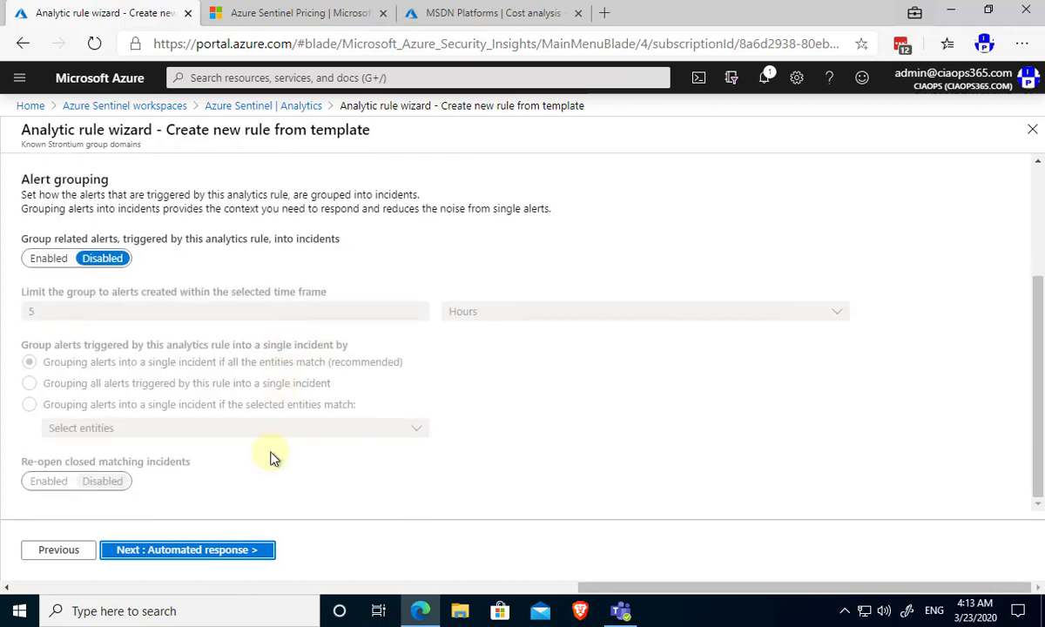
pyautogui.moveTo(188, 551)
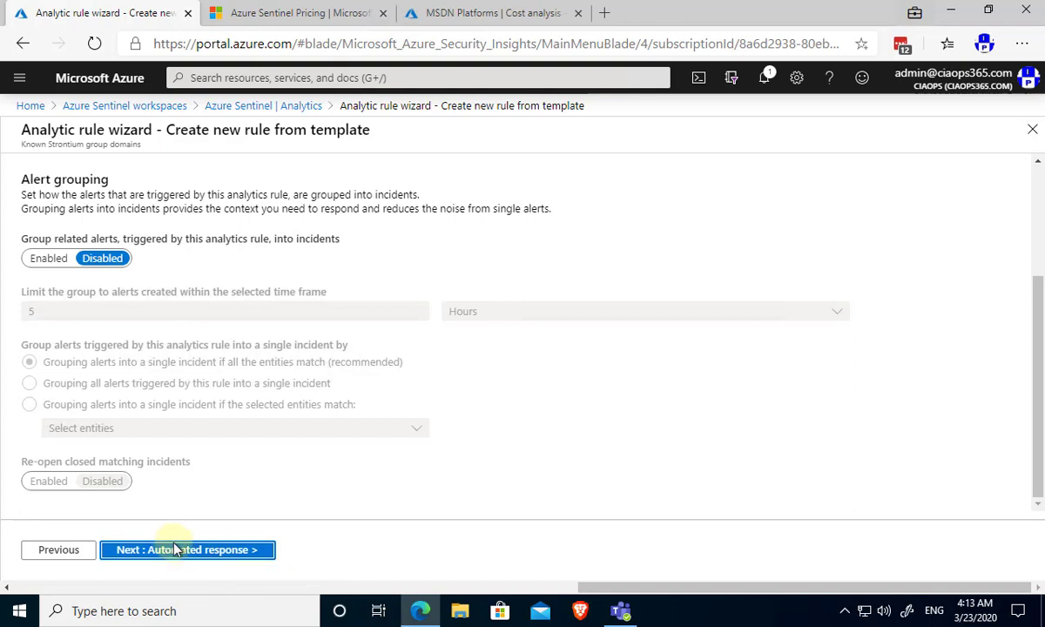
pyautogui.click(188, 550)
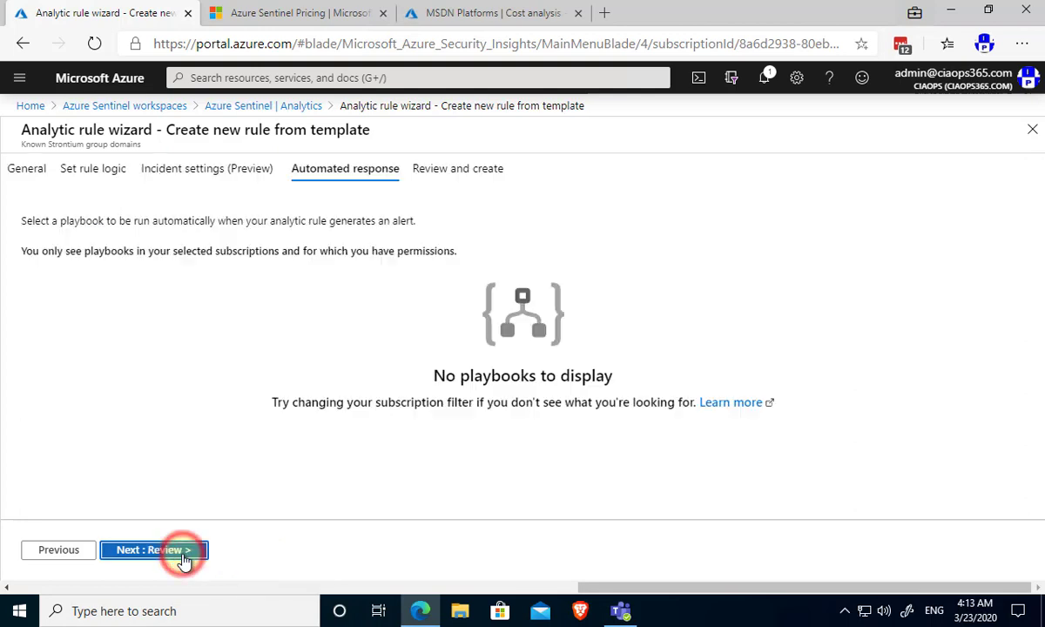
pyautogui.moveTo(216, 191)
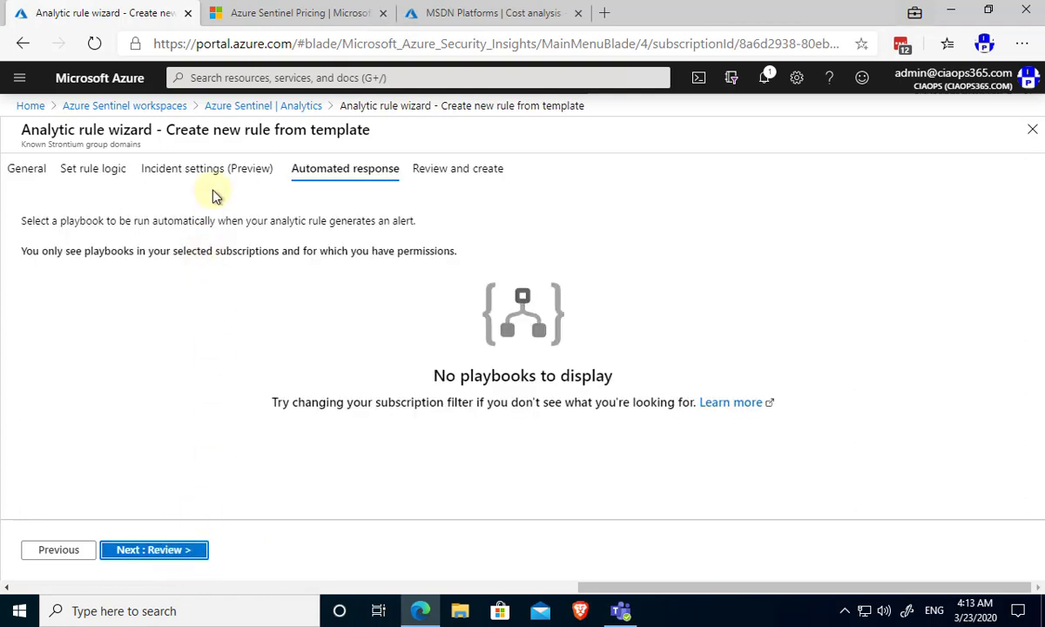
pyautogui.moveTo(219, 155)
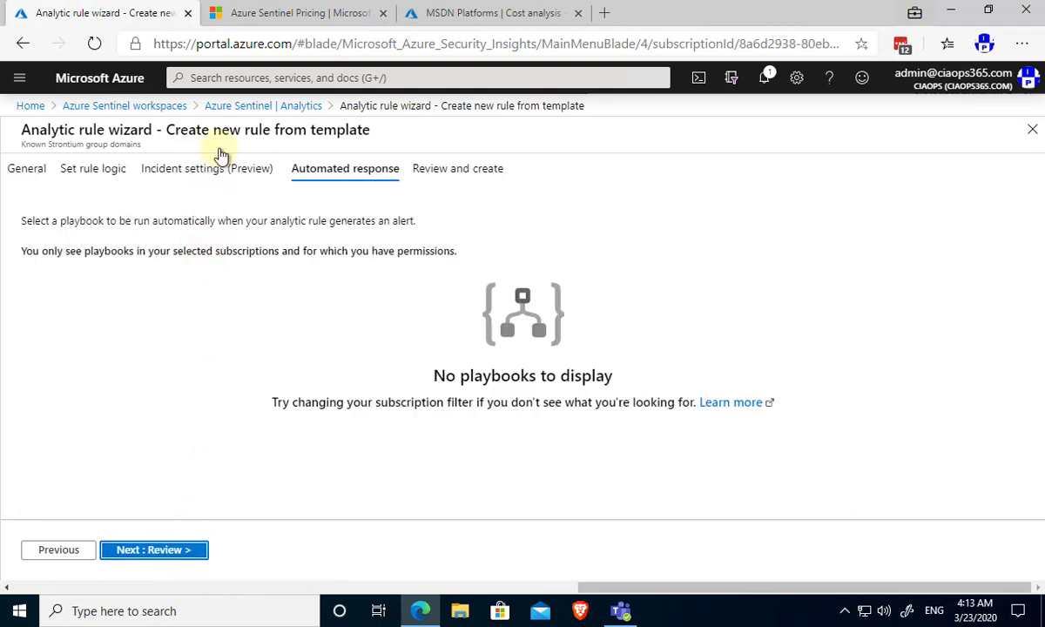
pyautogui.moveTo(153, 550)
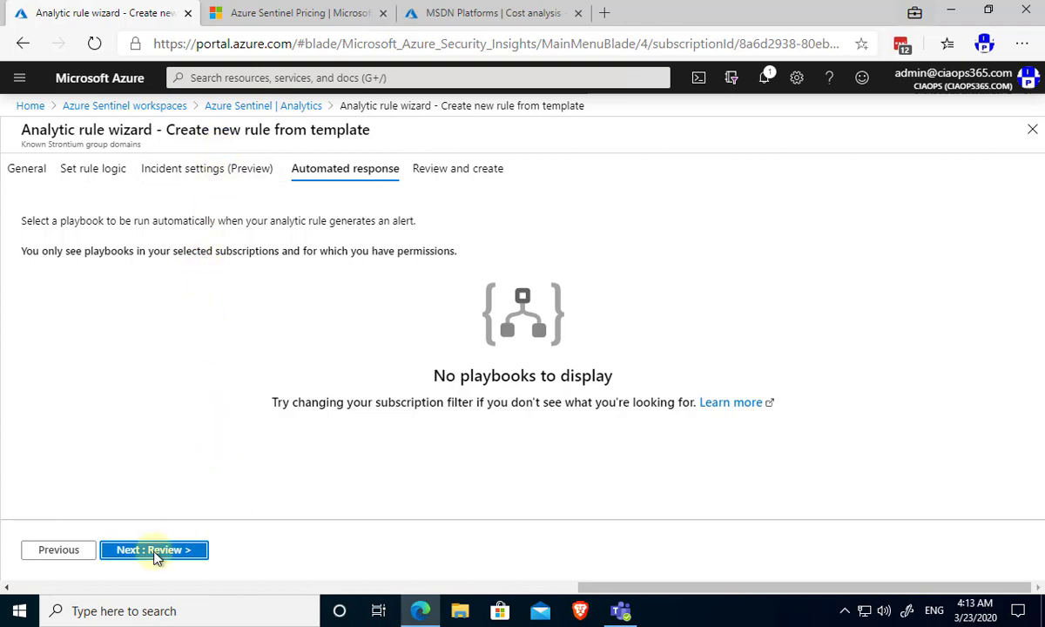
pyautogui.moveTo(154, 550)
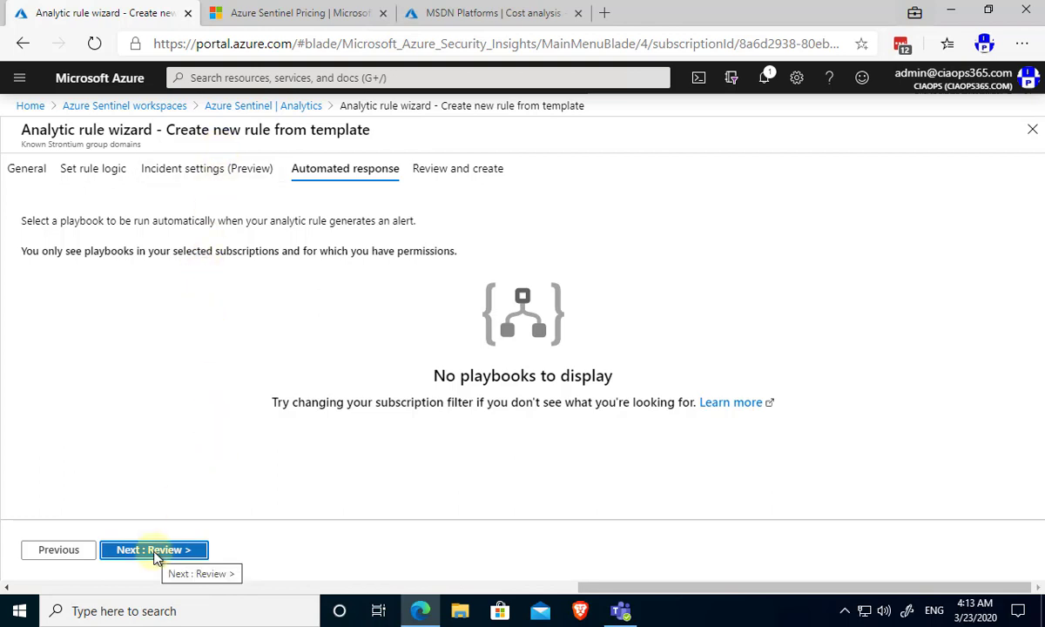
pyautogui.click(153, 550)
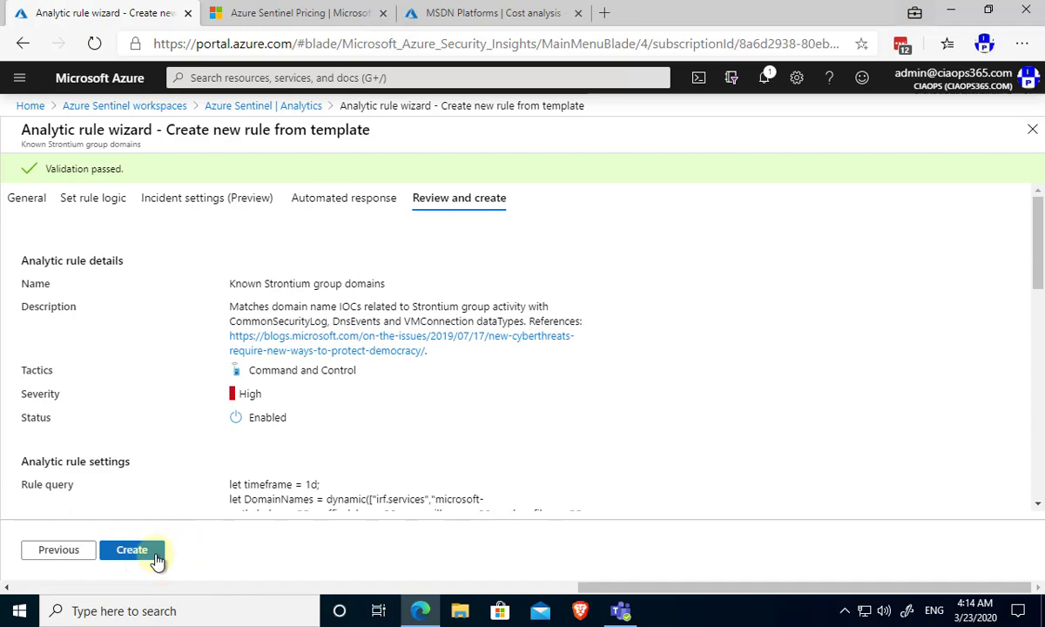
pyautogui.click(133, 550)
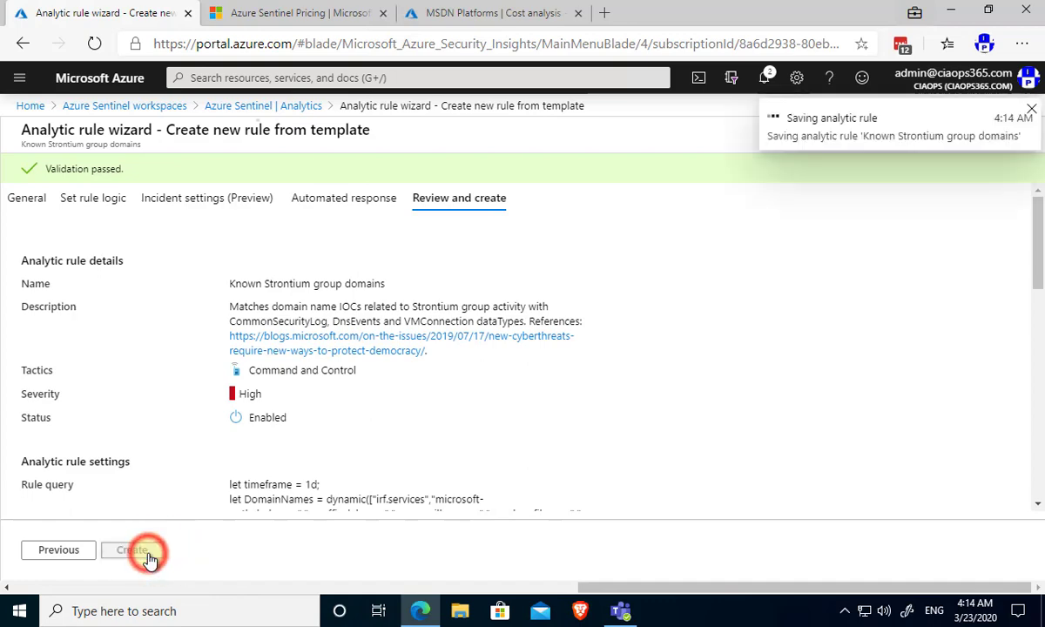
# Review the Active rules list, now counting 83 rules including the new Strontium rule.
pyautogui.click(131, 550)
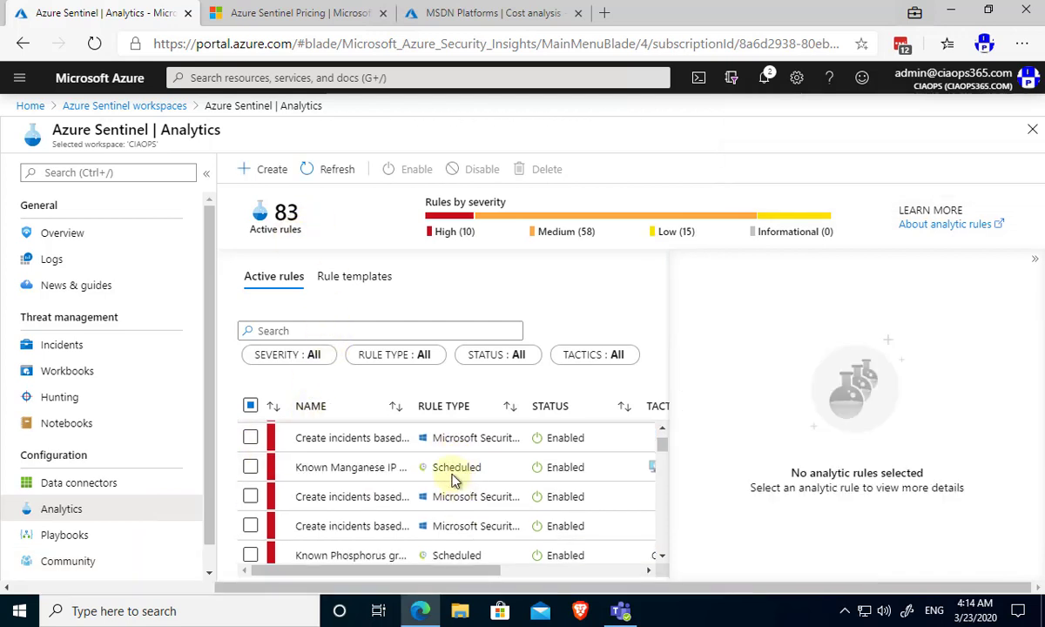
pyautogui.scroll(-3)
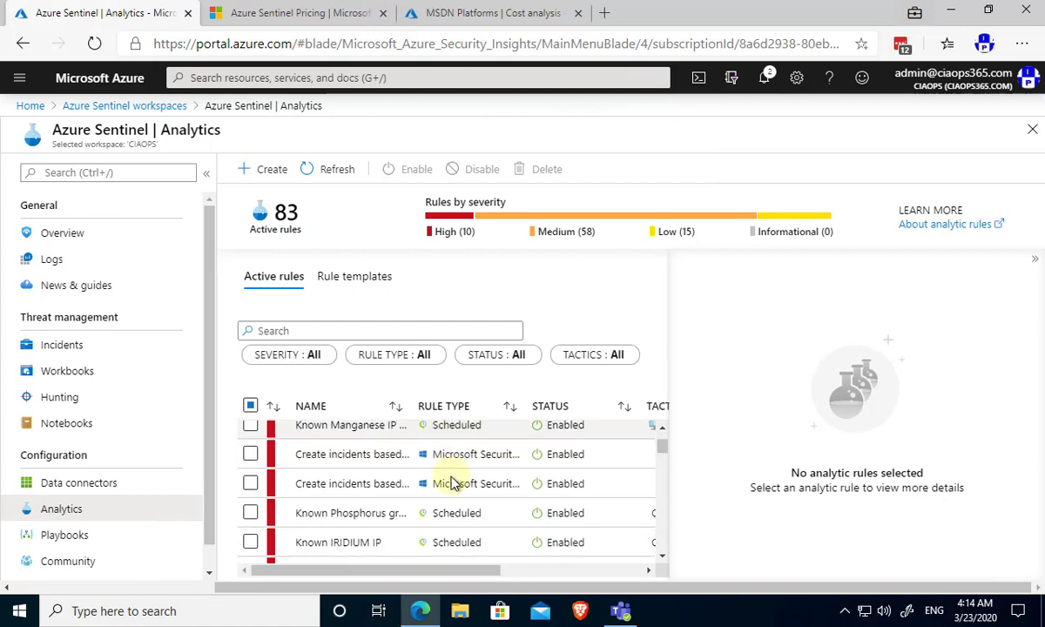
pyautogui.moveTo(398, 505)
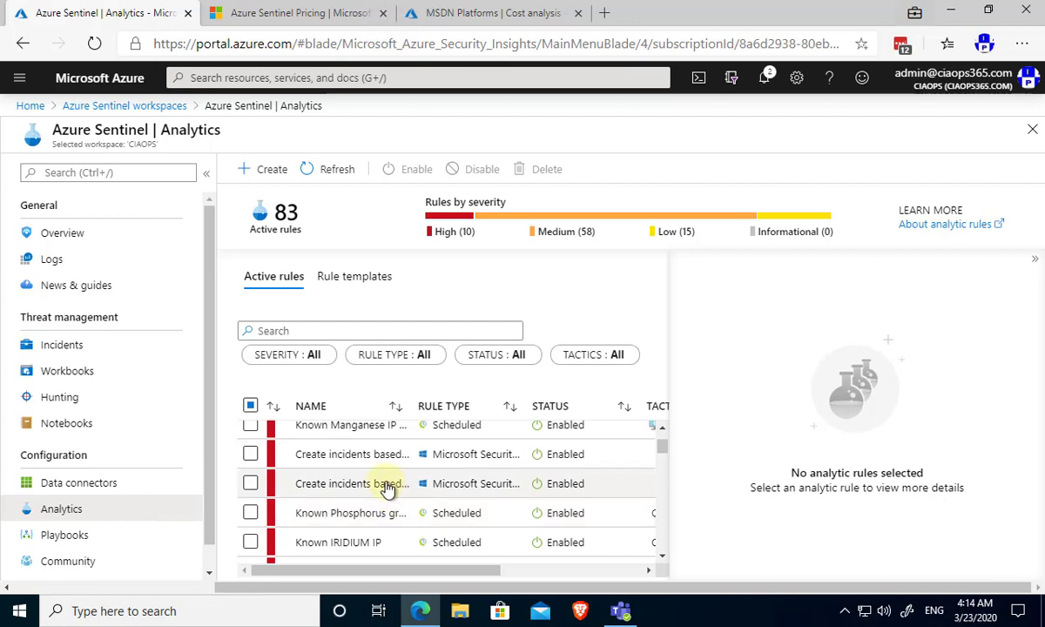
pyautogui.moveTo(386, 487)
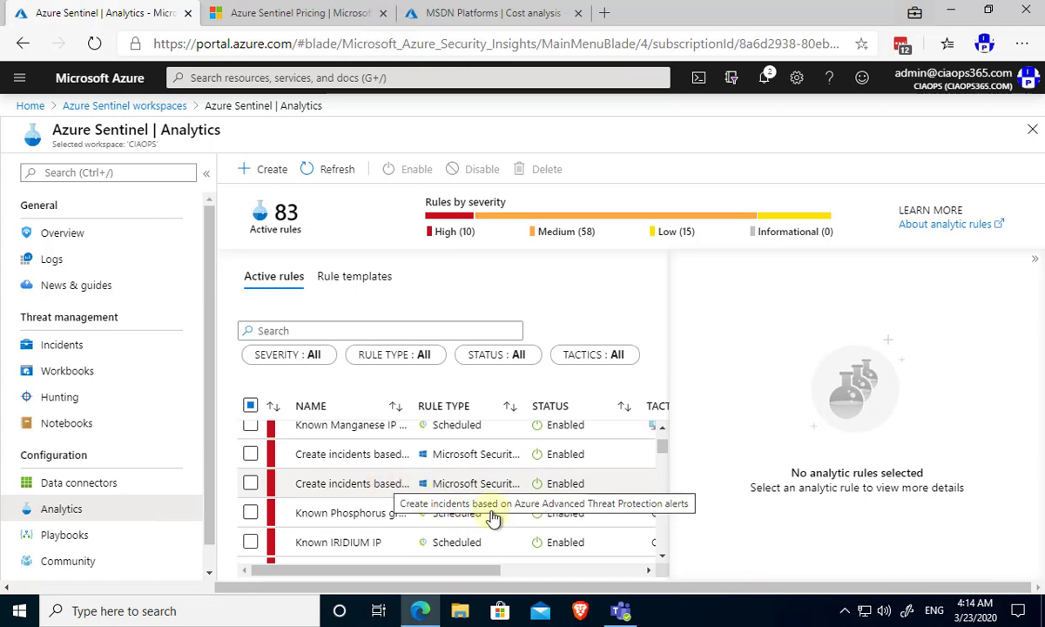
pyautogui.moveTo(670, 386)
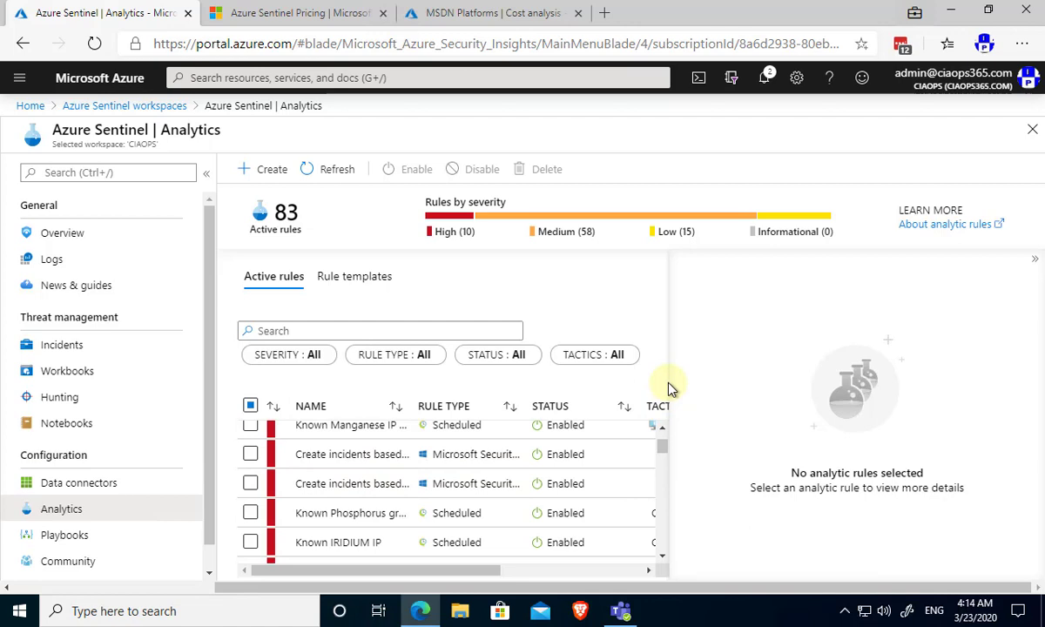
pyautogui.moveTo(352, 425)
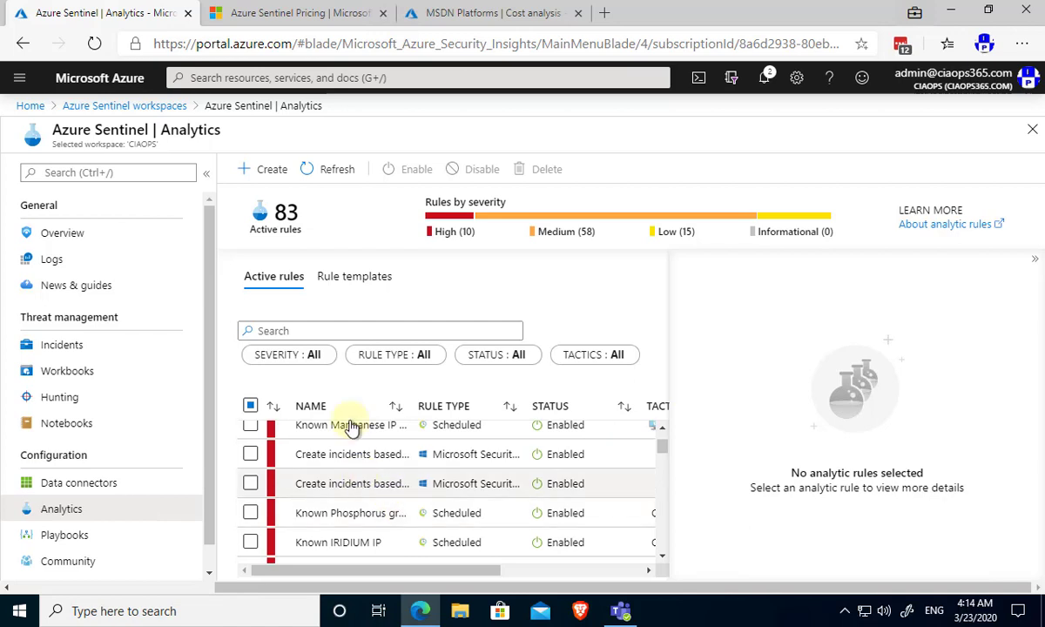
pyautogui.click(272, 169)
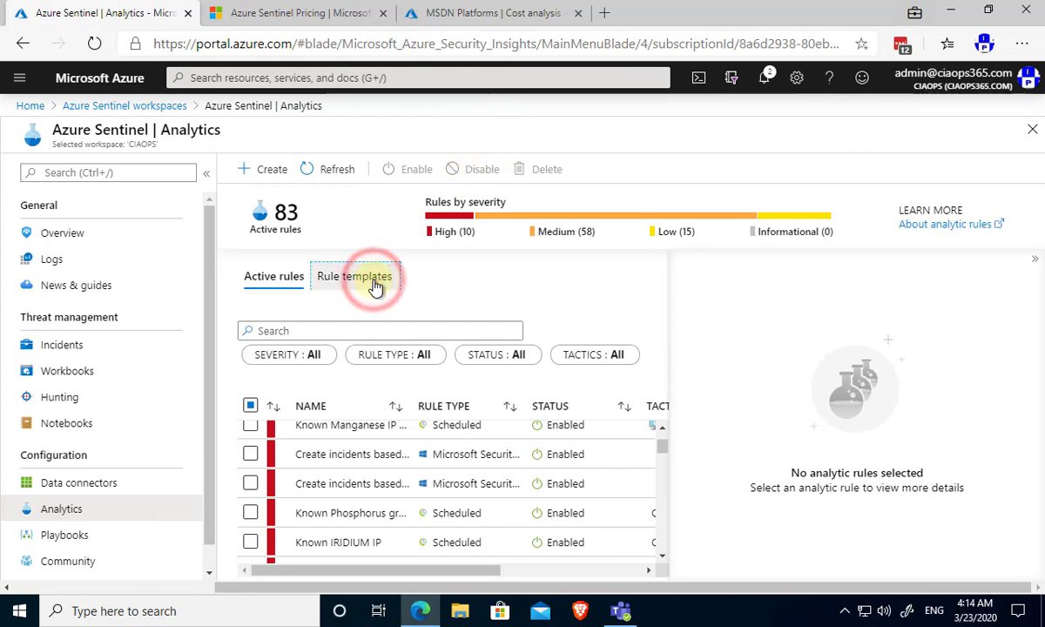
# Revisit the rule templates list, then navigate to Playbooks.
pyautogui.click(355, 275)
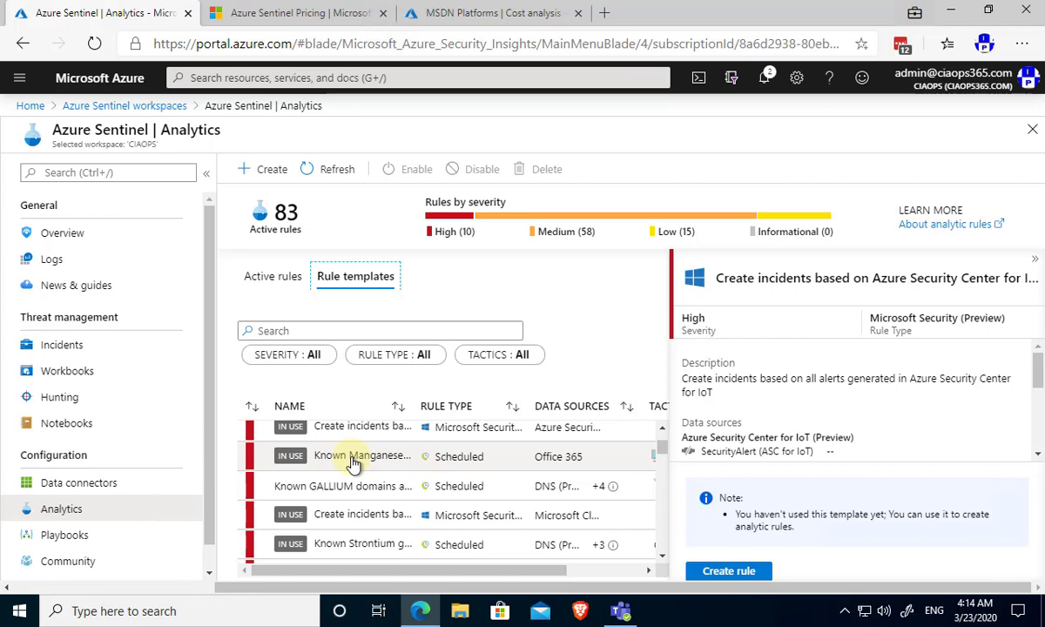
pyautogui.click(65, 534)
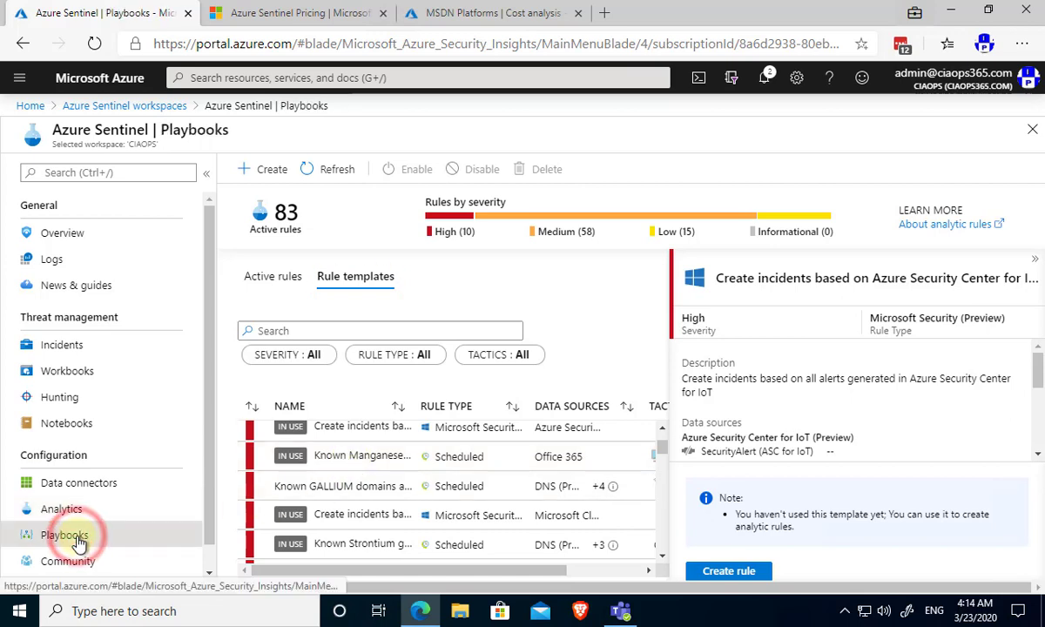
# Review the single enabled playbook, webinar-registrations, then view the Community page.
pyautogui.click(62, 534)
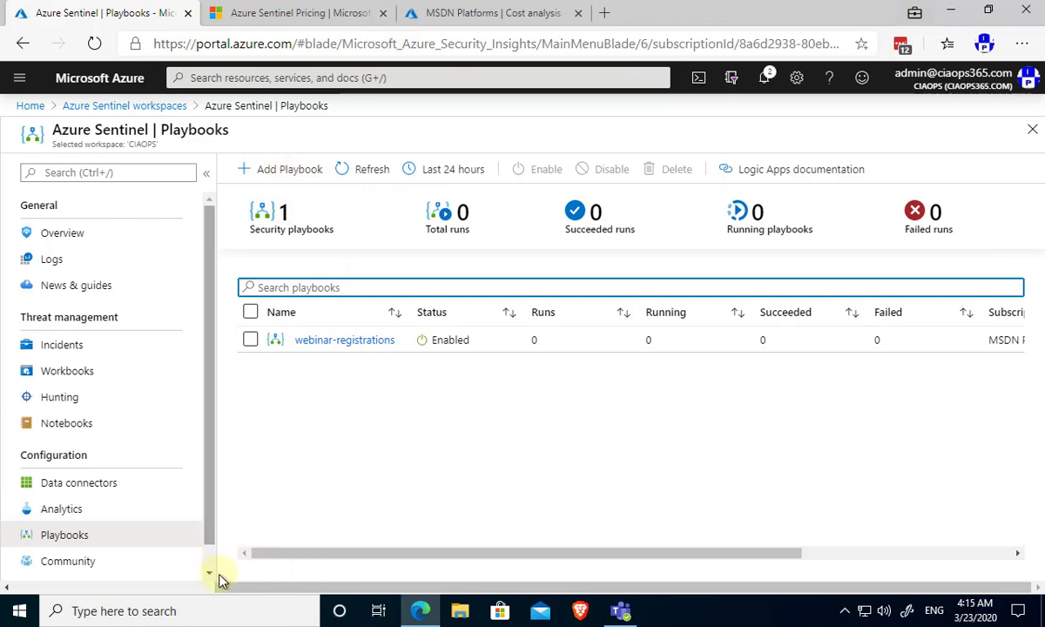
pyautogui.scroll(-3)
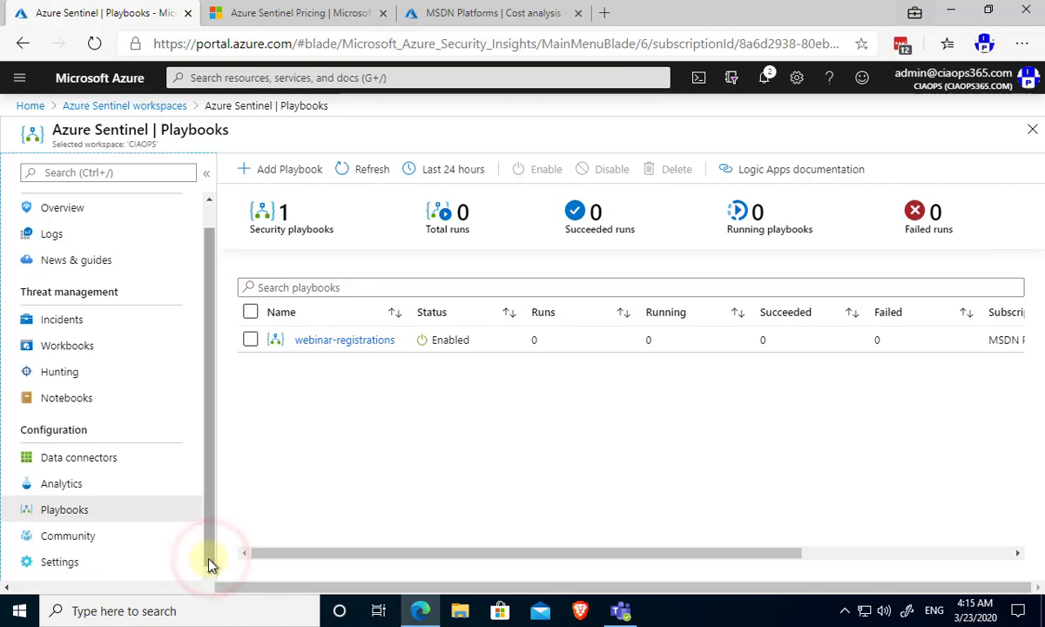
pyautogui.moveTo(111, 543)
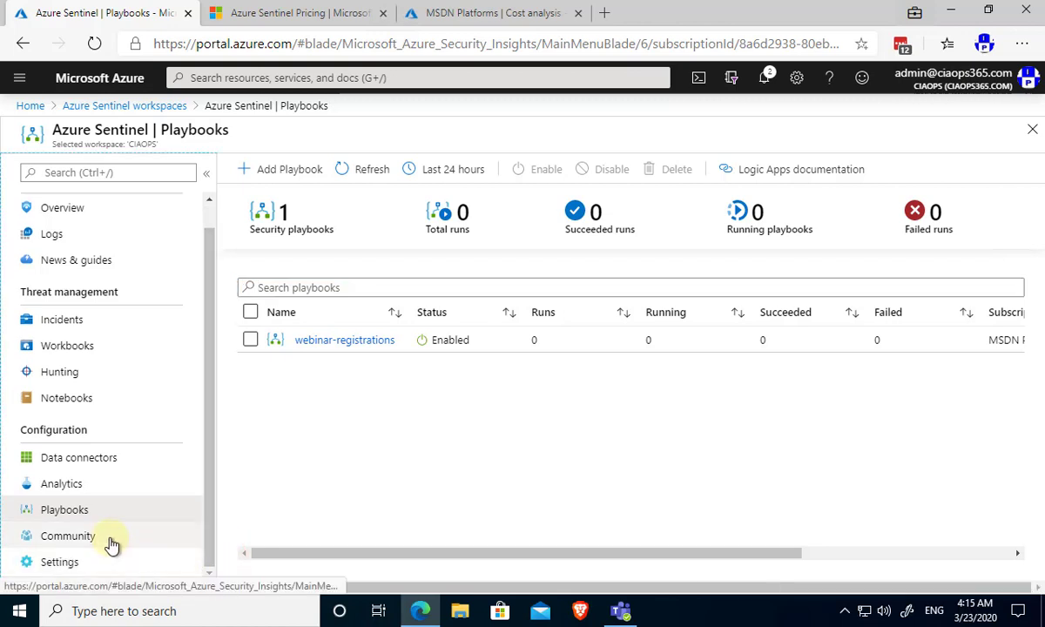
pyautogui.click(68, 536)
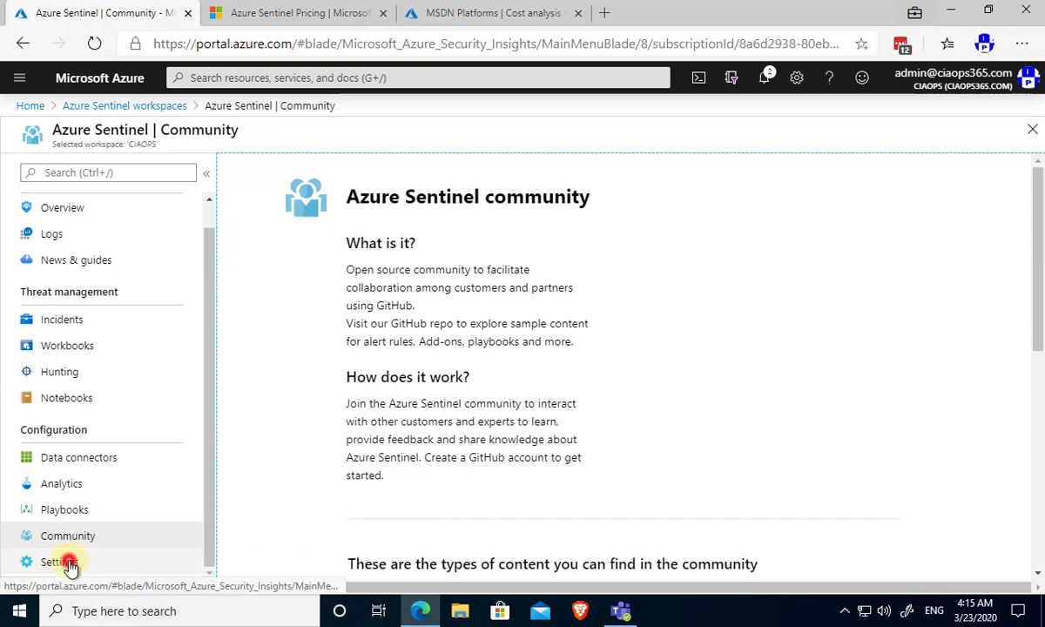
# Review the Settings Pricing page with its tiers and 31-day data ingested and retained charts.
pyautogui.click(60, 560)
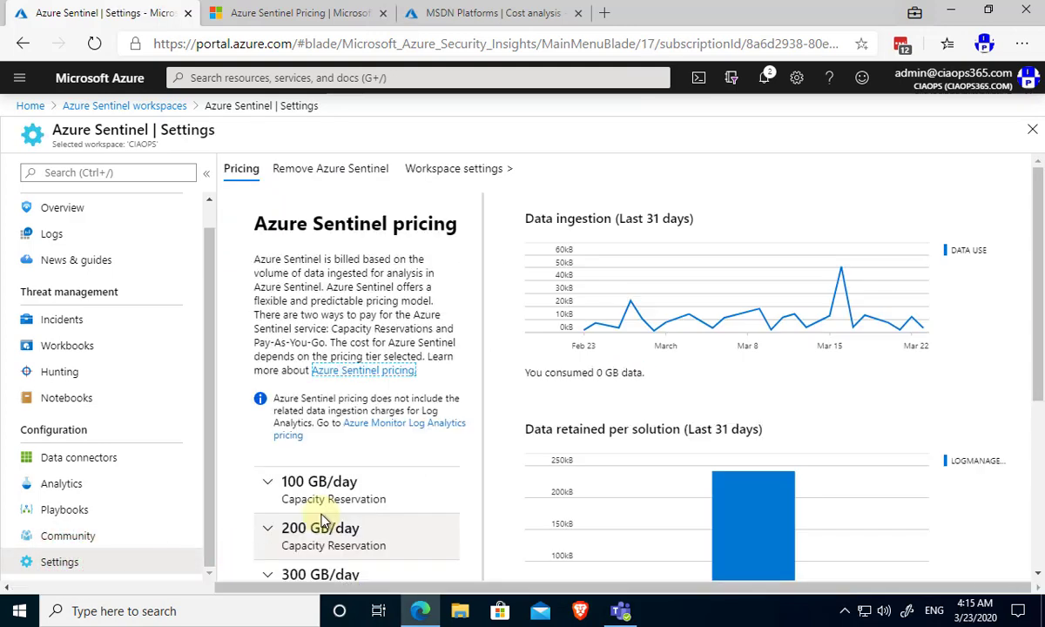
pyautogui.moveTo(345, 460)
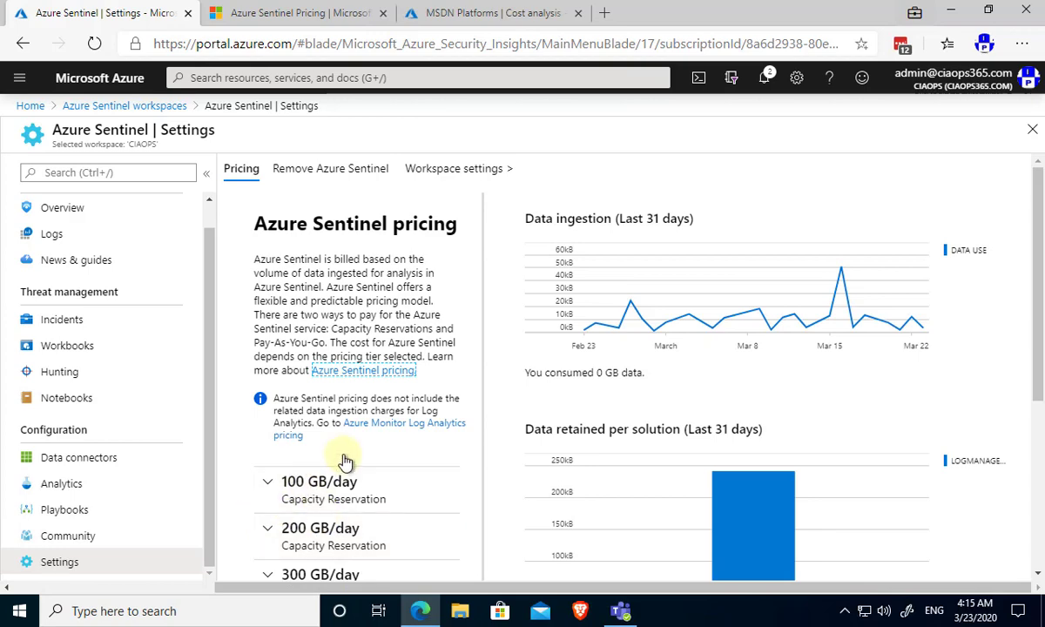
pyautogui.scroll(-3)
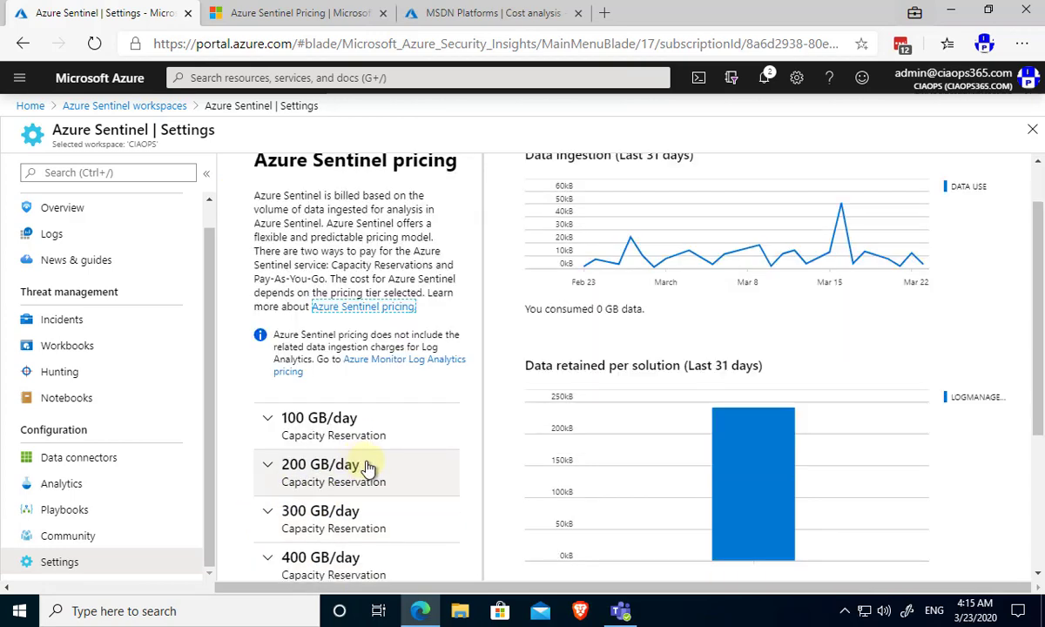
pyautogui.scroll(-3)
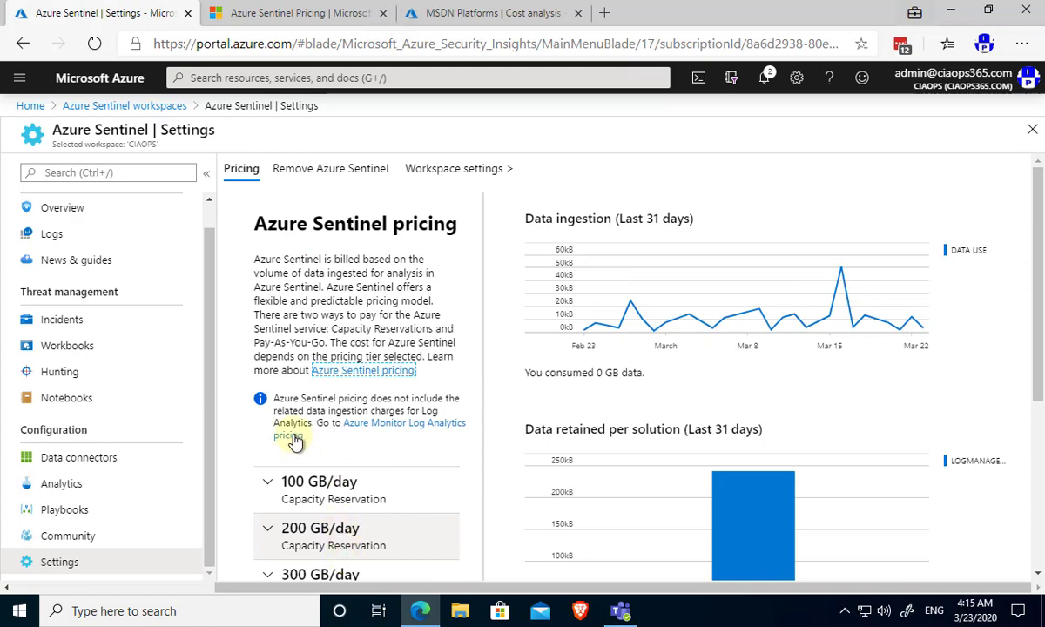
pyautogui.moveTo(132, 512)
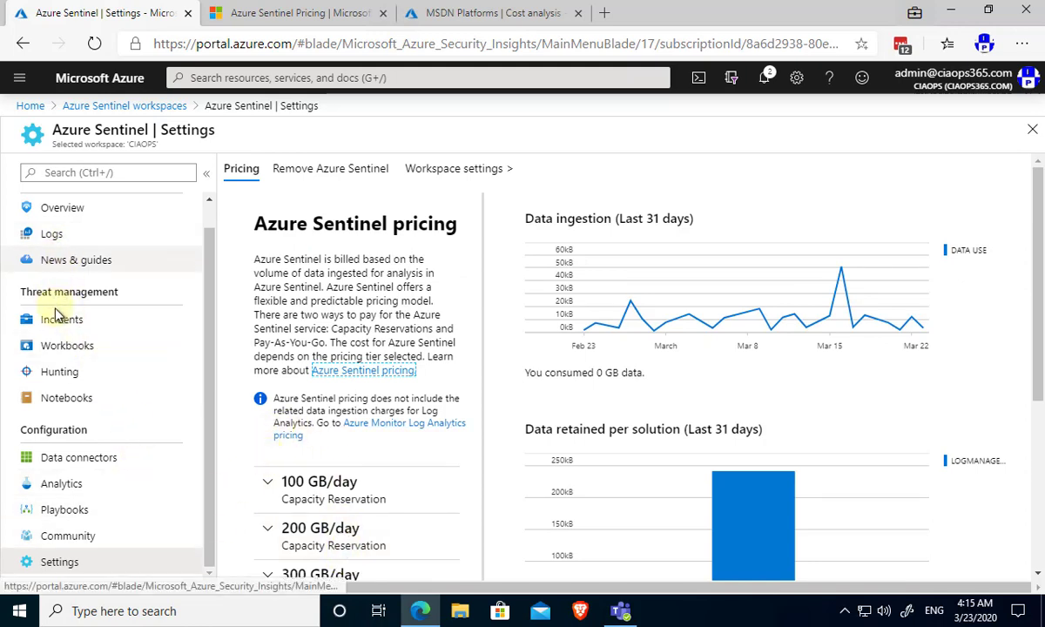
# From the Overview's recent incidents, open the 'Failed logins from external' incident.
pyautogui.click(63, 207)
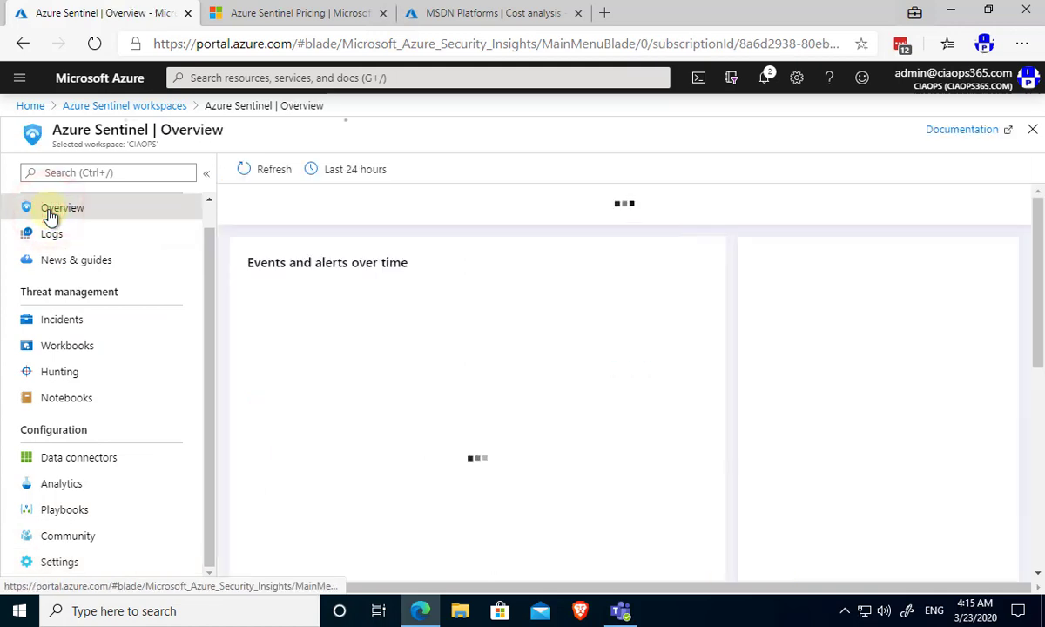
pyautogui.moveTo(380, 432)
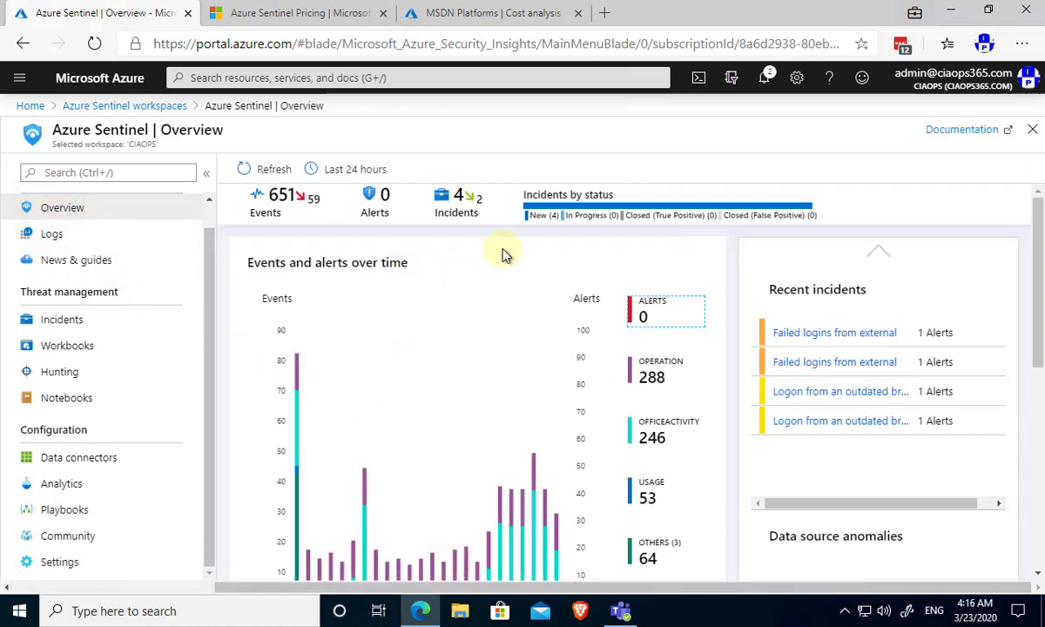
pyautogui.moveTo(386, 327)
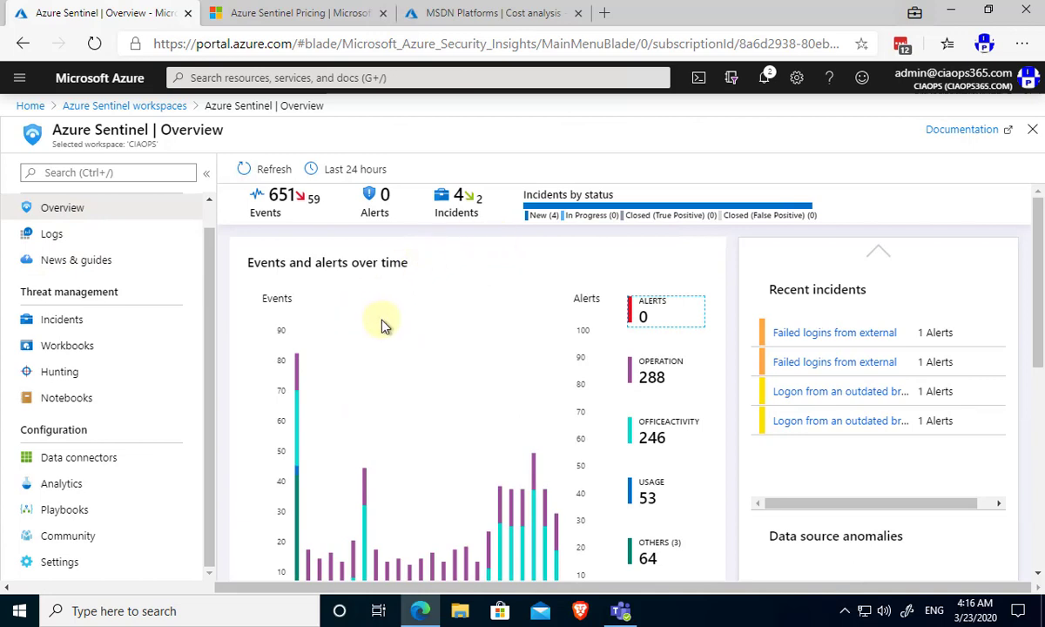
pyautogui.moveTo(456, 213)
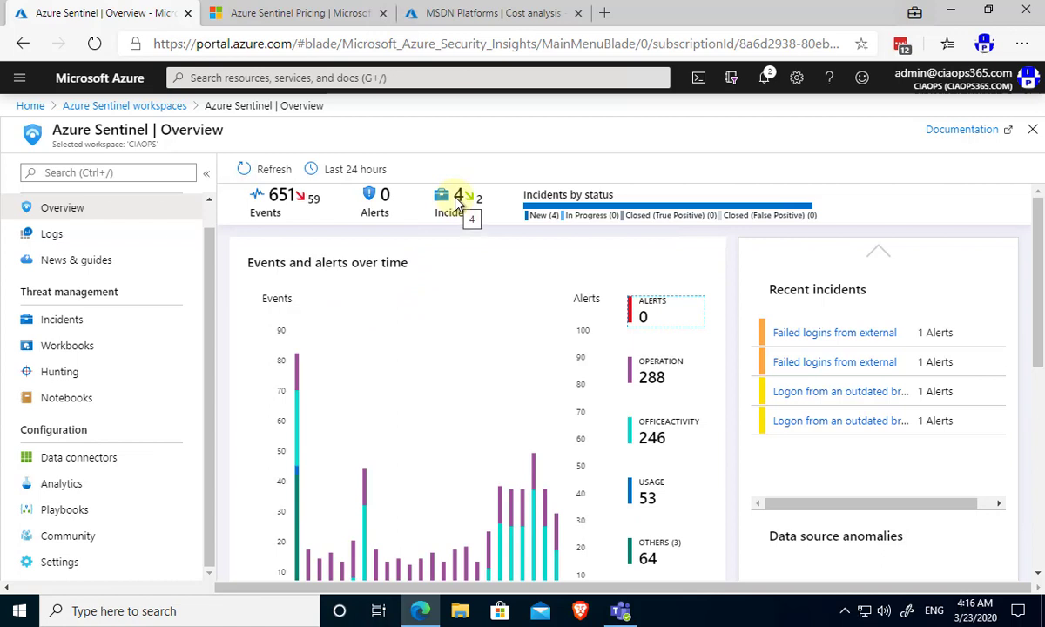
pyautogui.moveTo(821, 491)
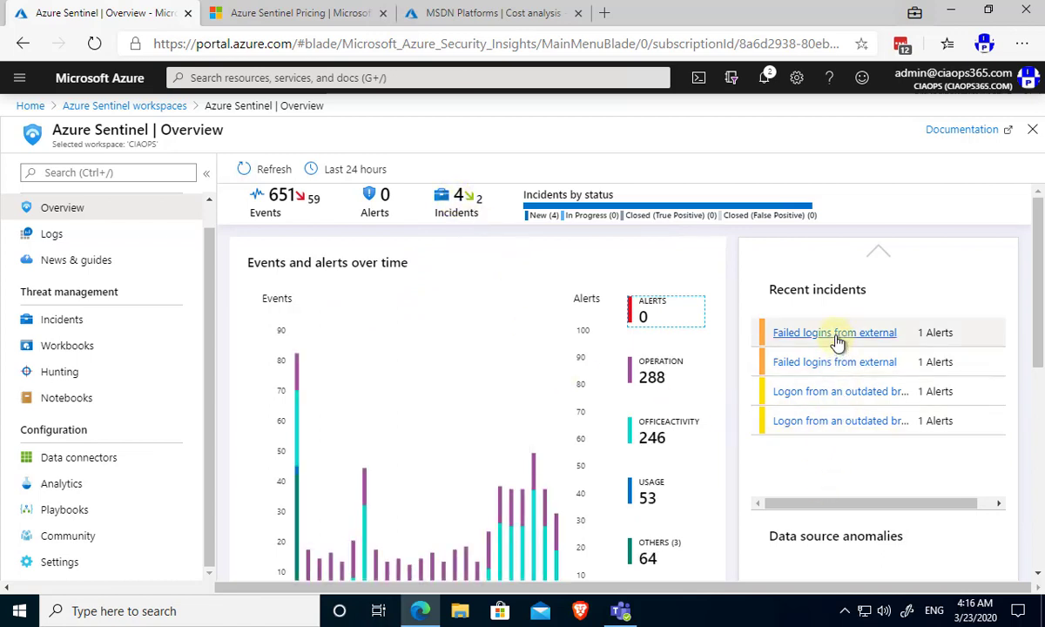
pyautogui.click(832, 333)
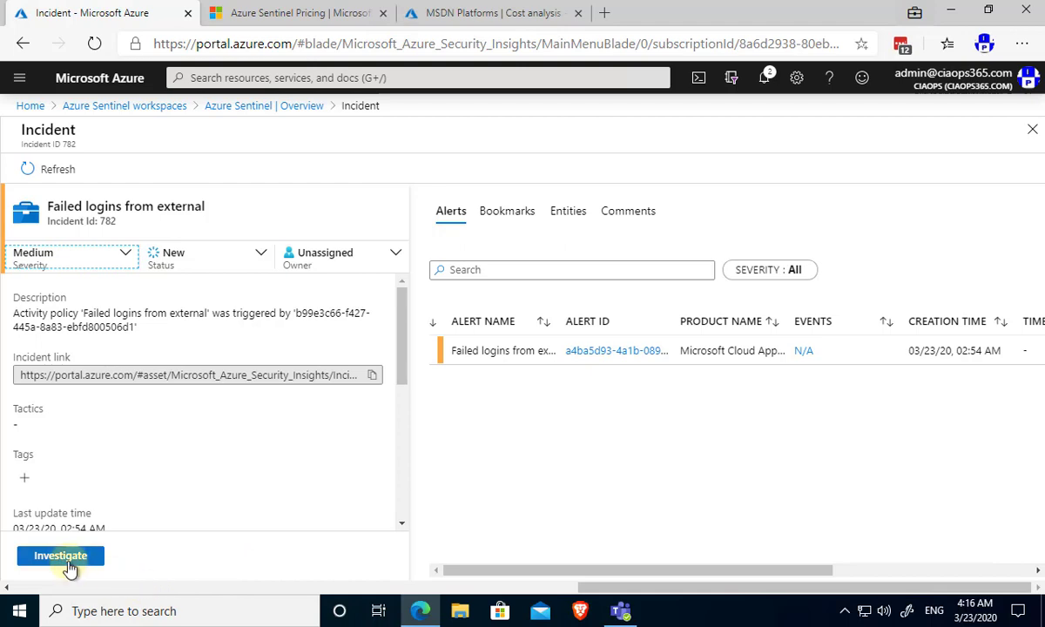
# Investigate the incident, inspecting the IP entity 43.243.0.242 via the Timeline, Info and Entities panes.
pyautogui.click(59, 555)
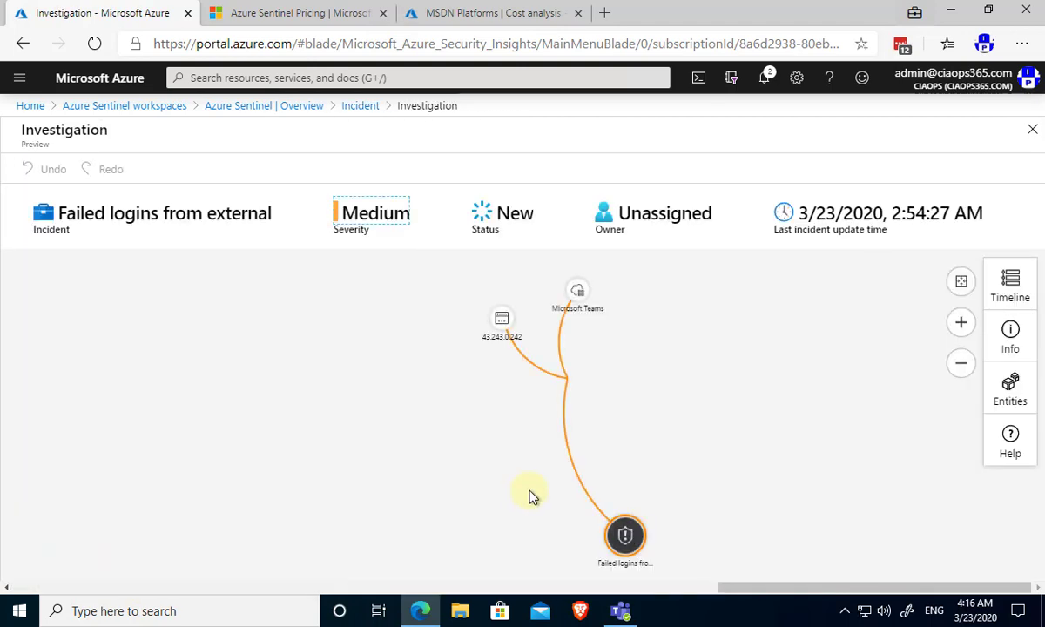
pyautogui.moveTo(561, 469)
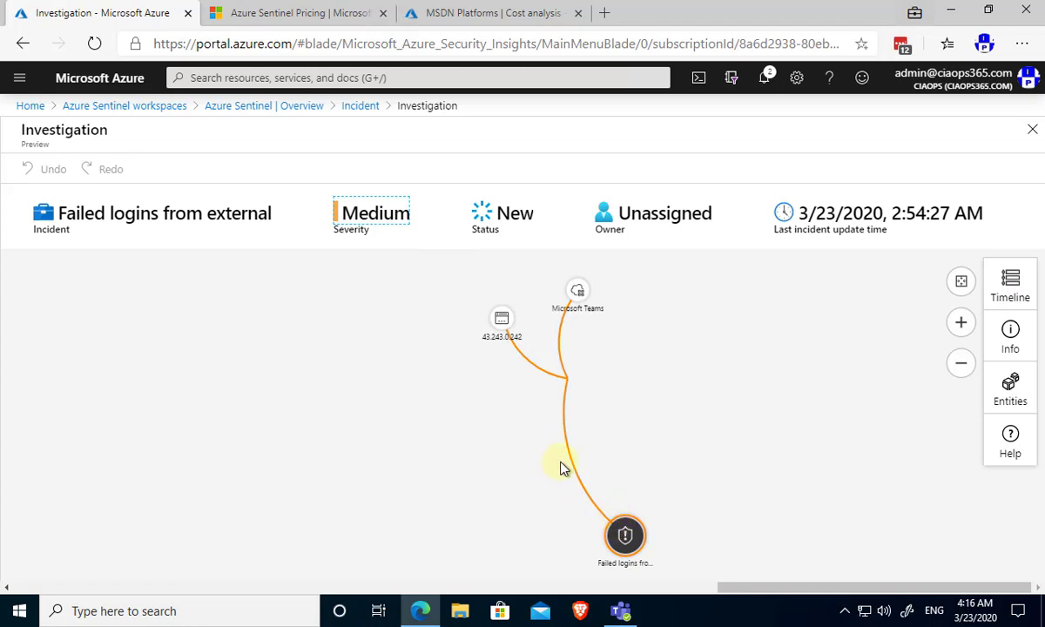
pyautogui.click(501, 320)
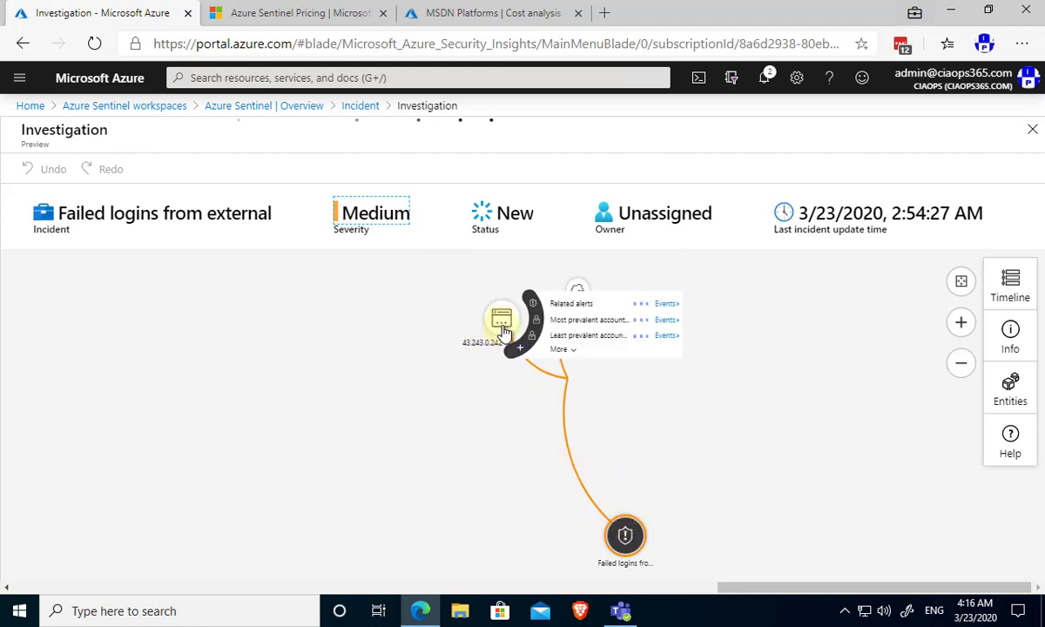
pyautogui.moveTo(570, 324)
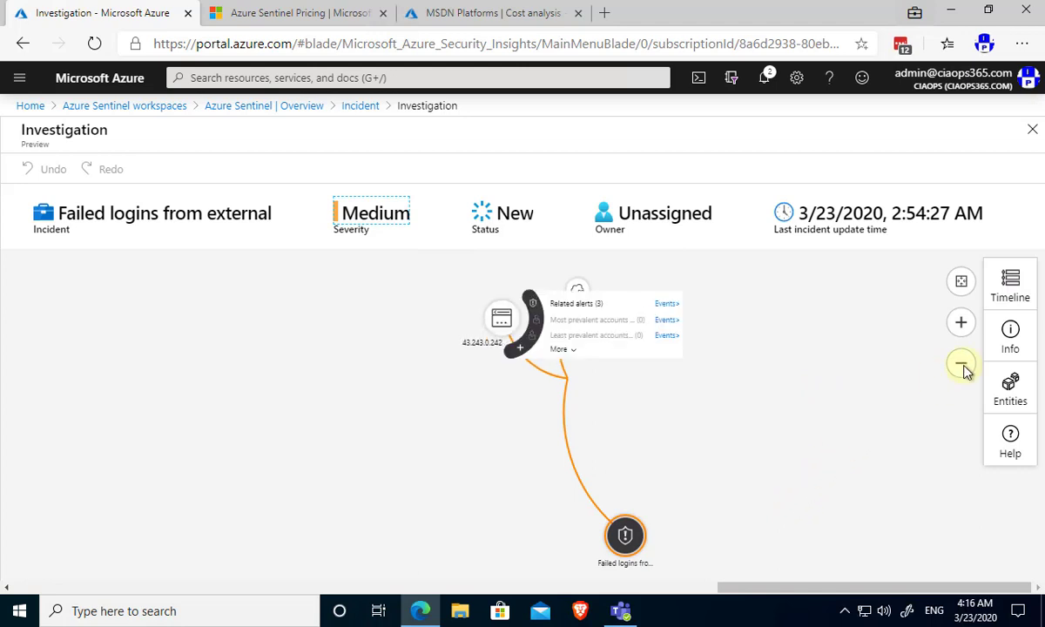
pyautogui.click(1010, 282)
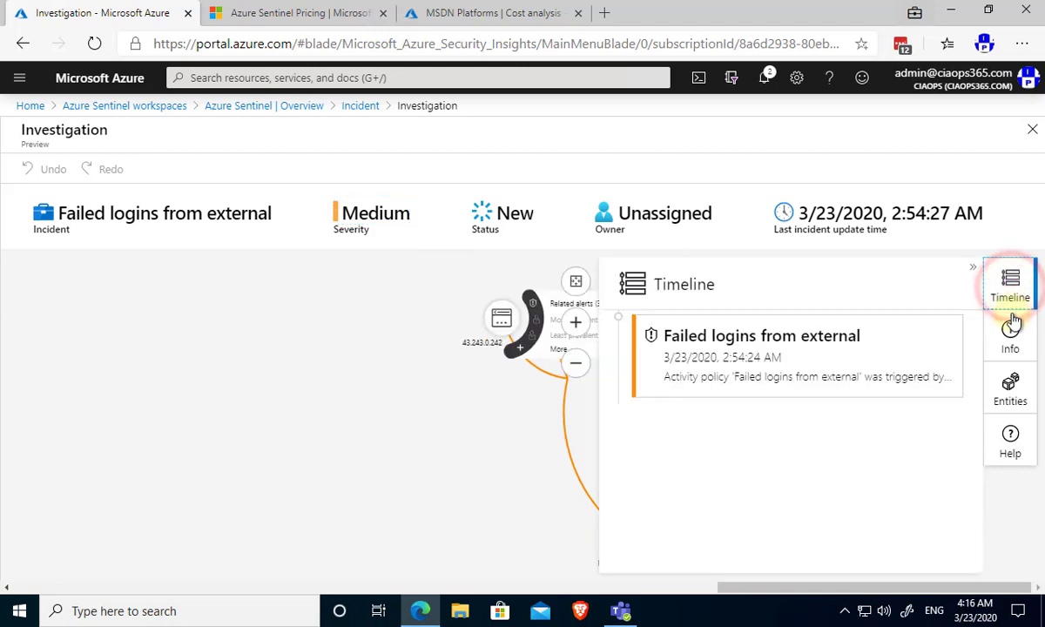
pyautogui.click(1010, 388)
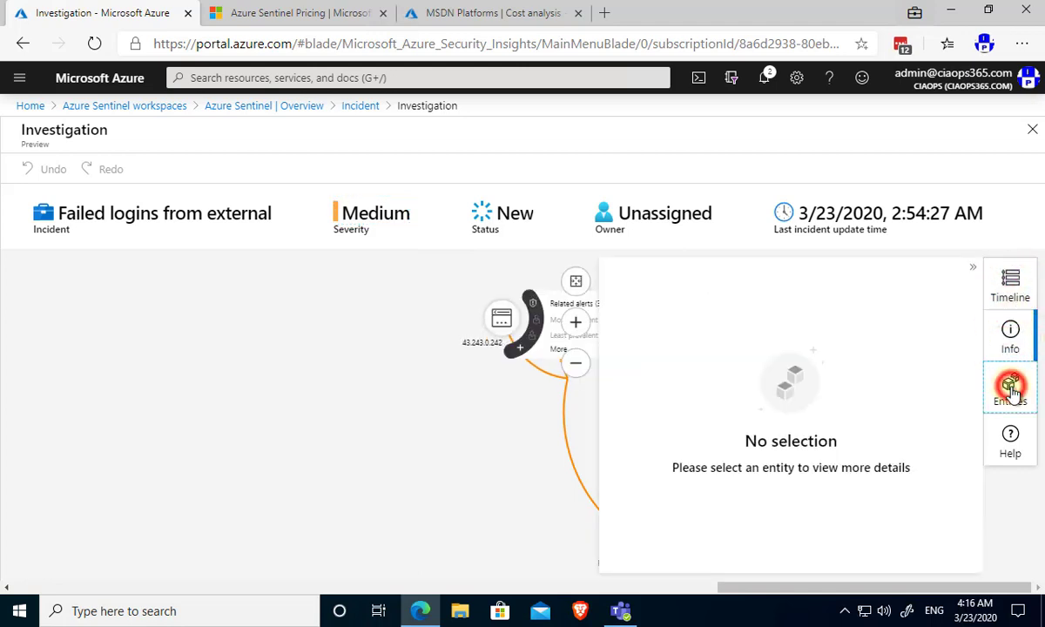
pyautogui.click(1010, 386)
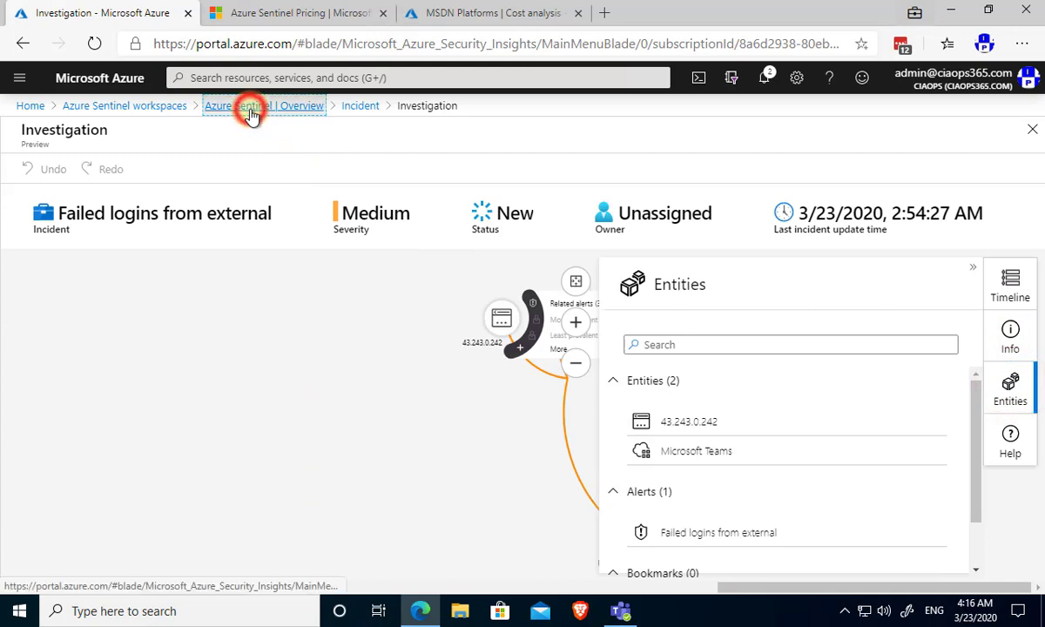
# Return to the workspace Overview dashboard via the breadcrumb.
pyautogui.click(263, 106)
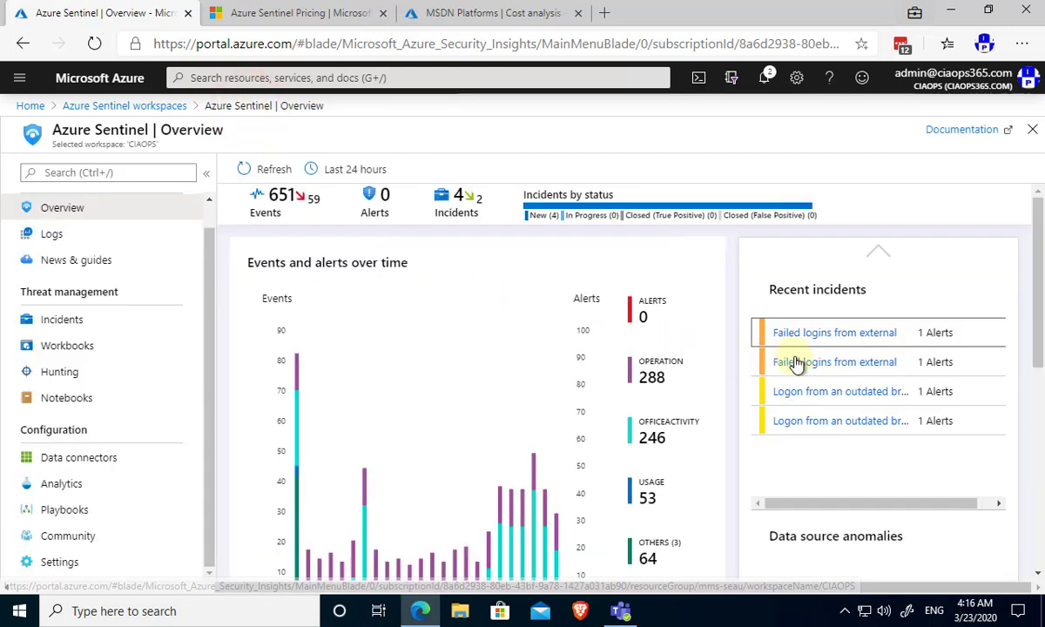
pyautogui.moveTo(803, 484)
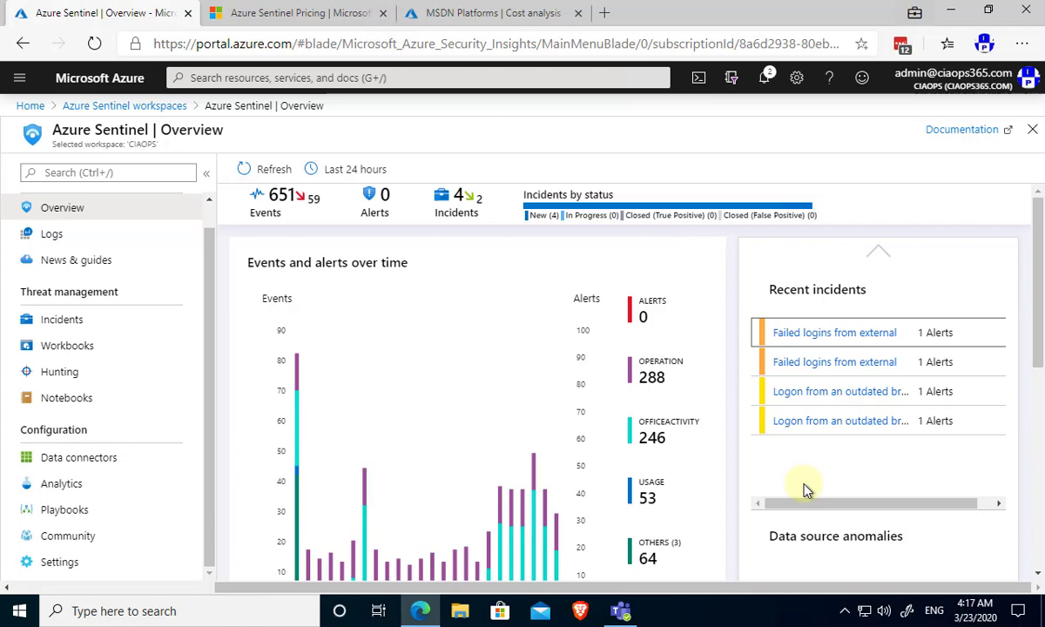
pyautogui.moveTo(167, 583)
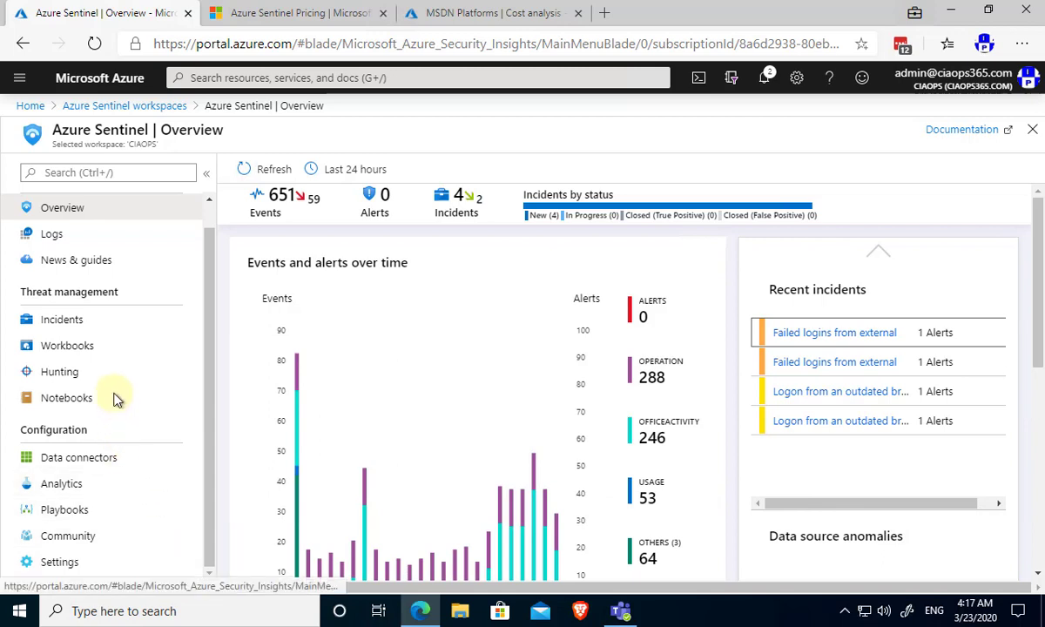
# In Workbooks, show the Azure AD Audit logs template's details from the Templates list.
pyautogui.click(67, 345)
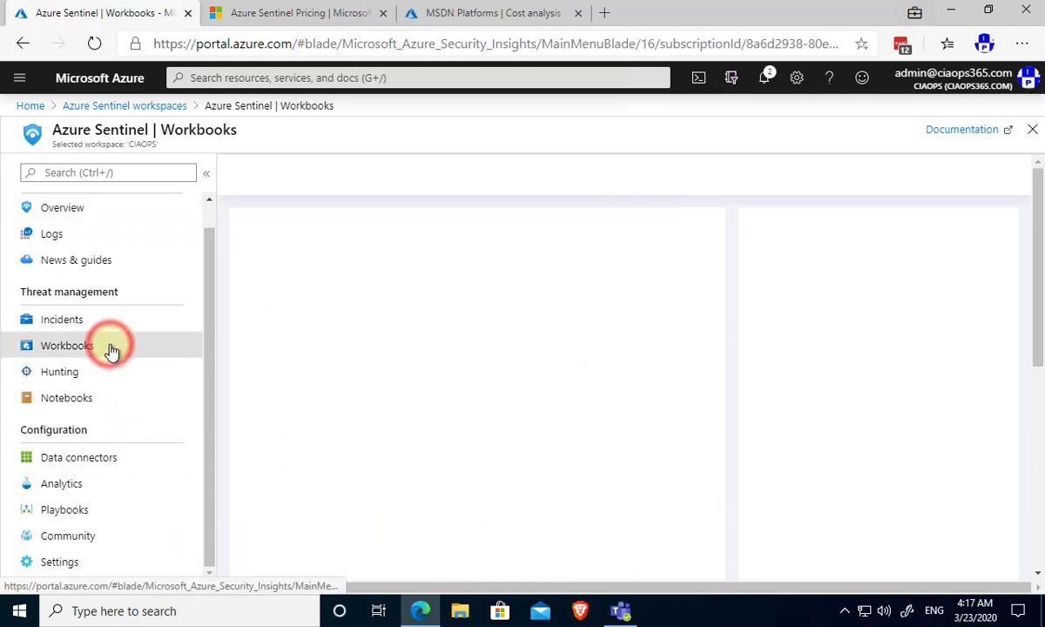
pyautogui.click(66, 344)
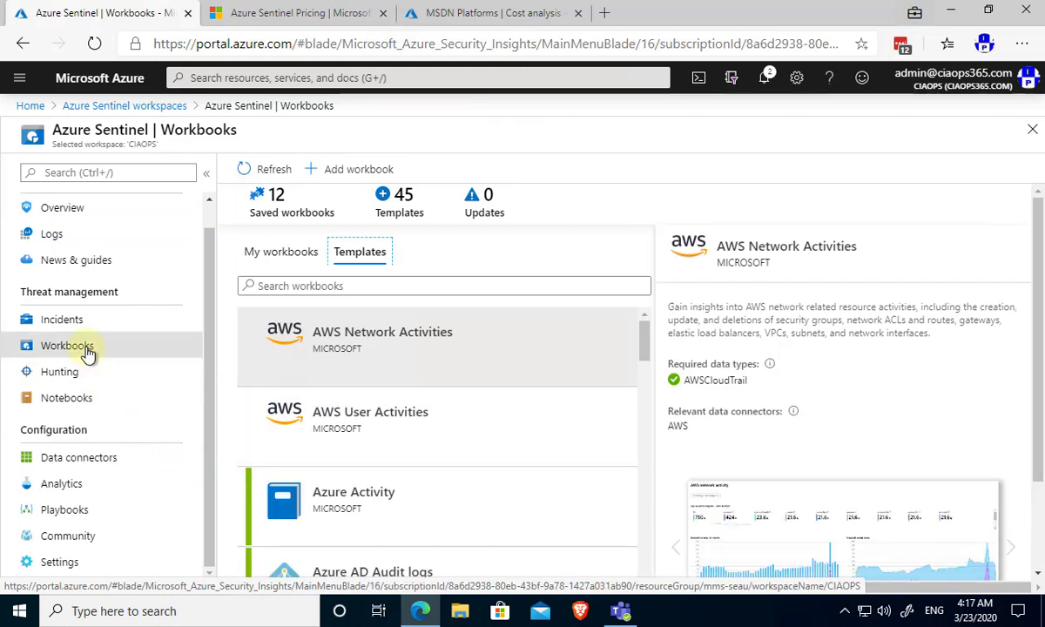
pyautogui.scroll(-3)
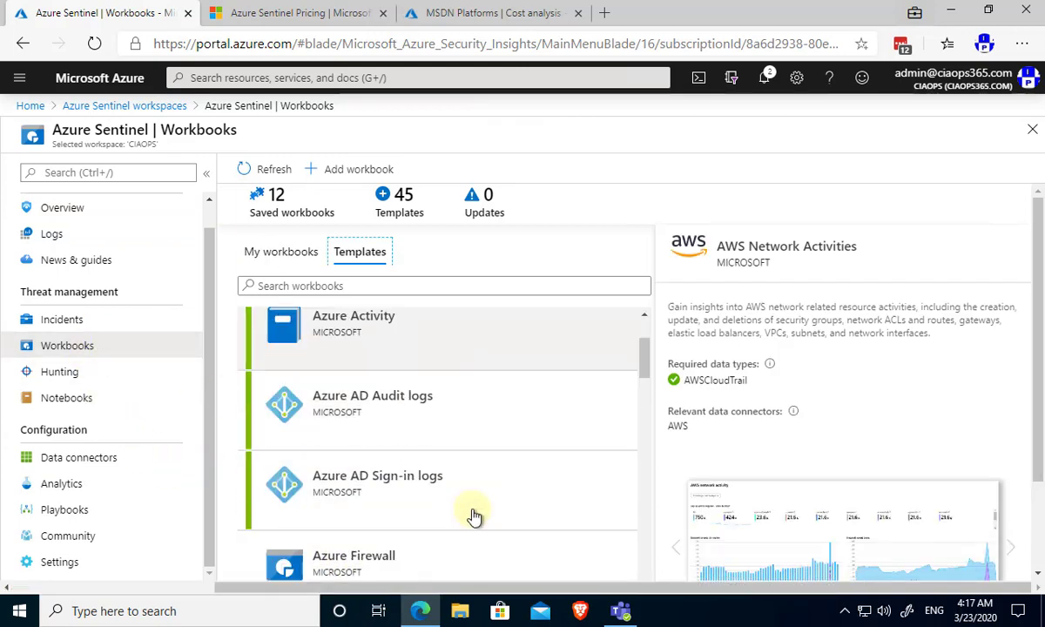
pyautogui.scroll(-3)
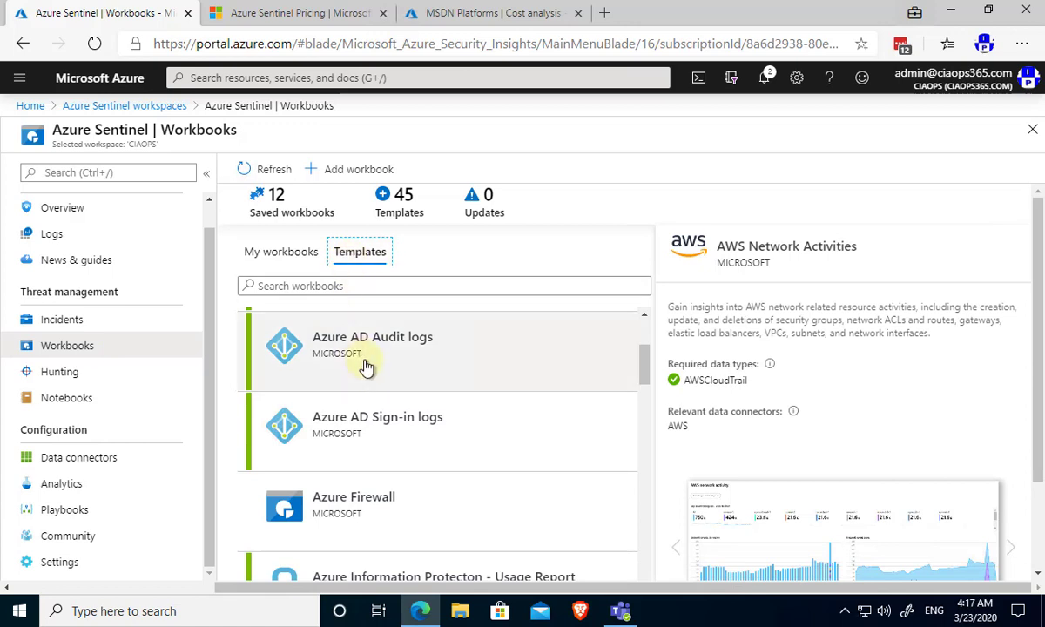
pyautogui.moveTo(374, 365)
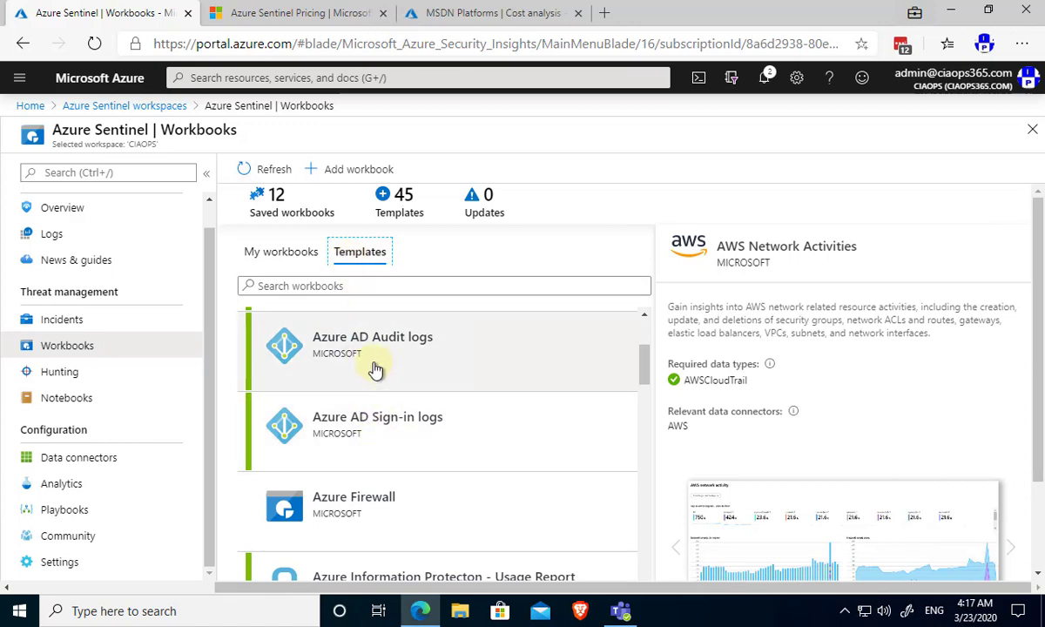
pyautogui.click(375, 365)
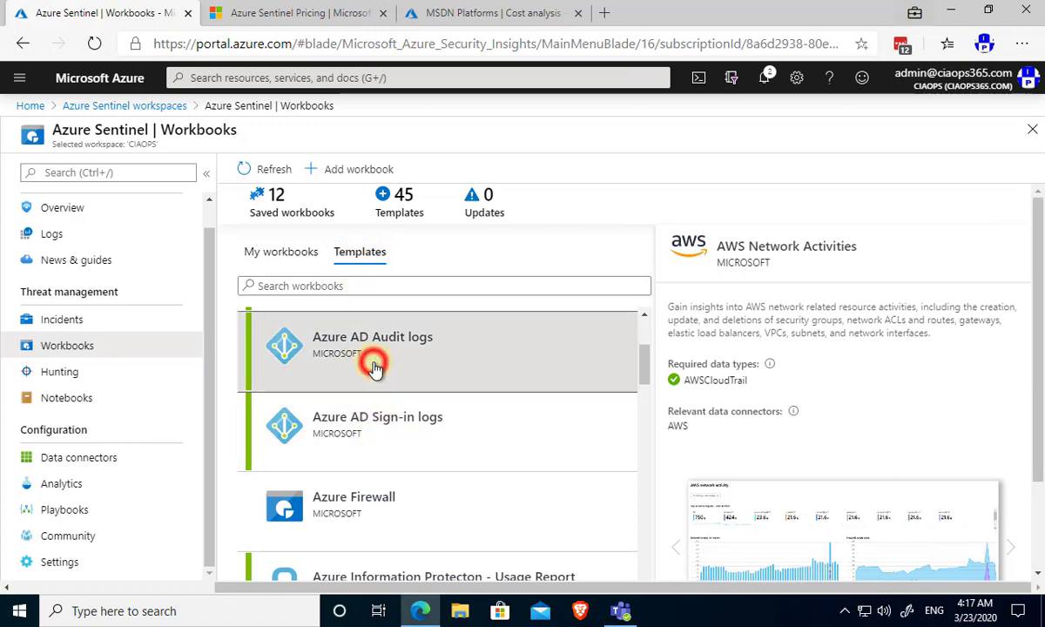
pyautogui.click(373, 345)
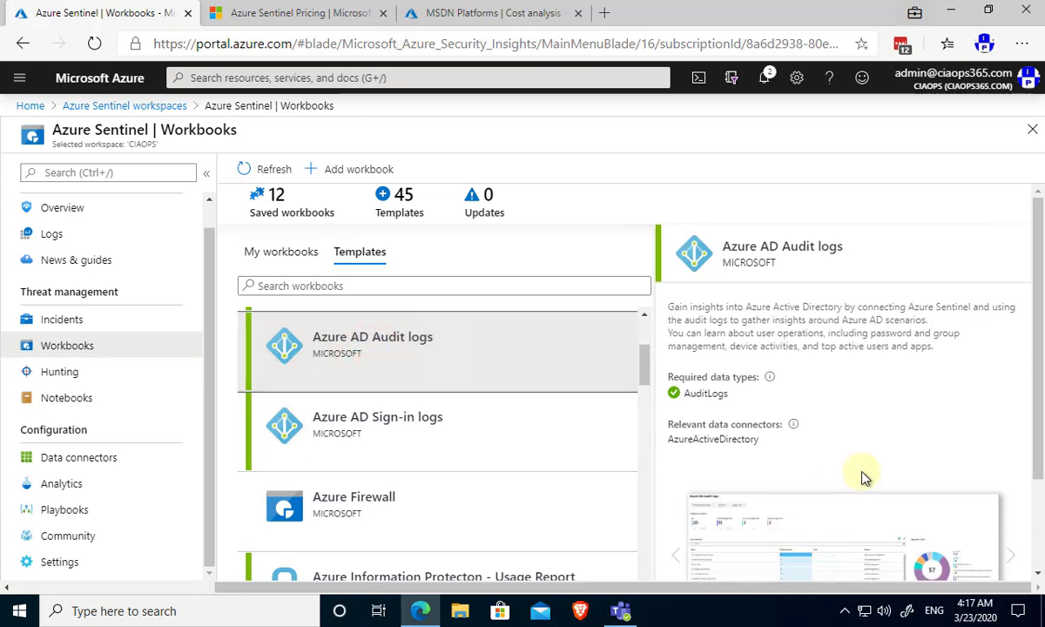
pyautogui.scroll(-3)
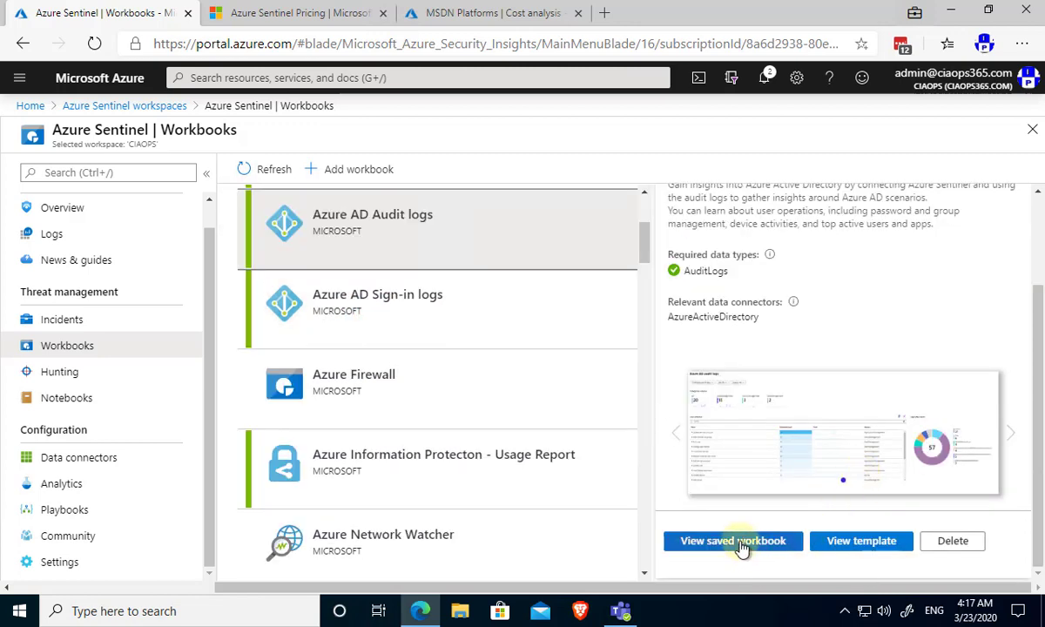
pyautogui.click(731, 540)
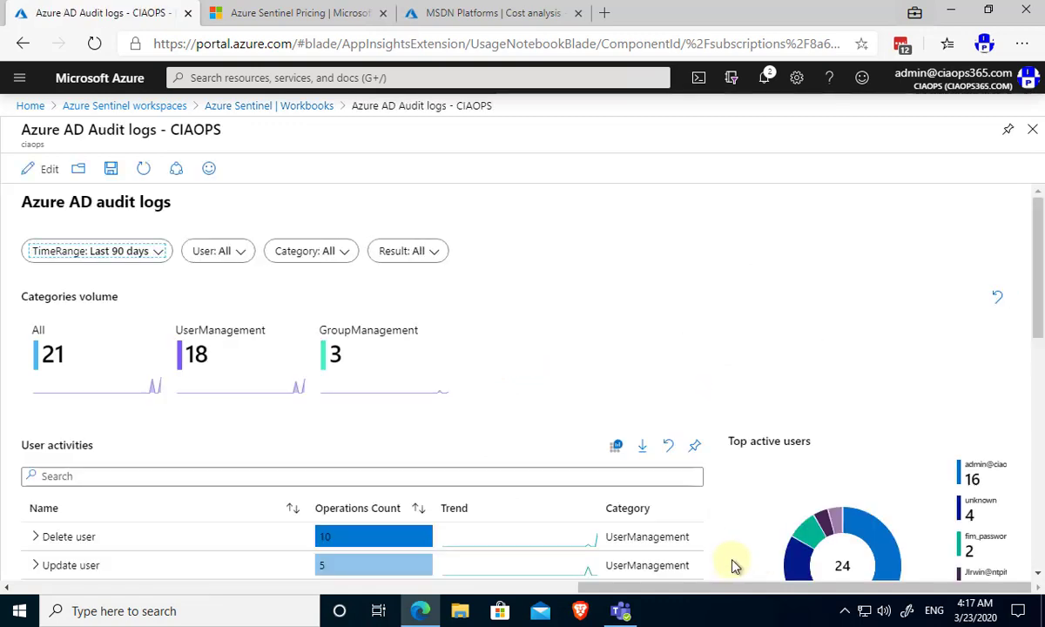
pyautogui.scroll(-3)
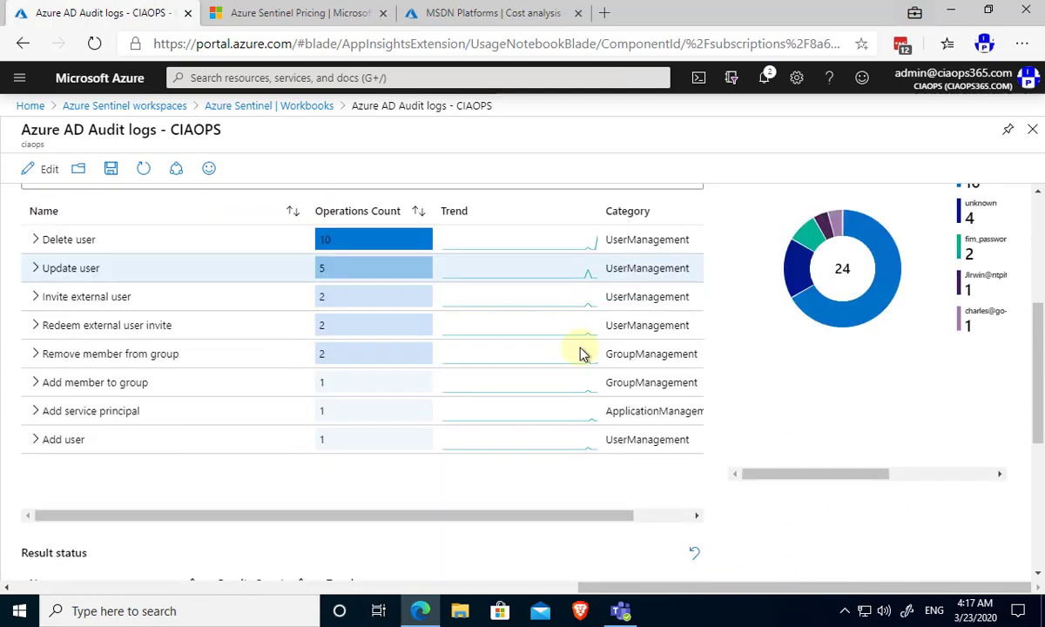
pyautogui.scroll(-3)
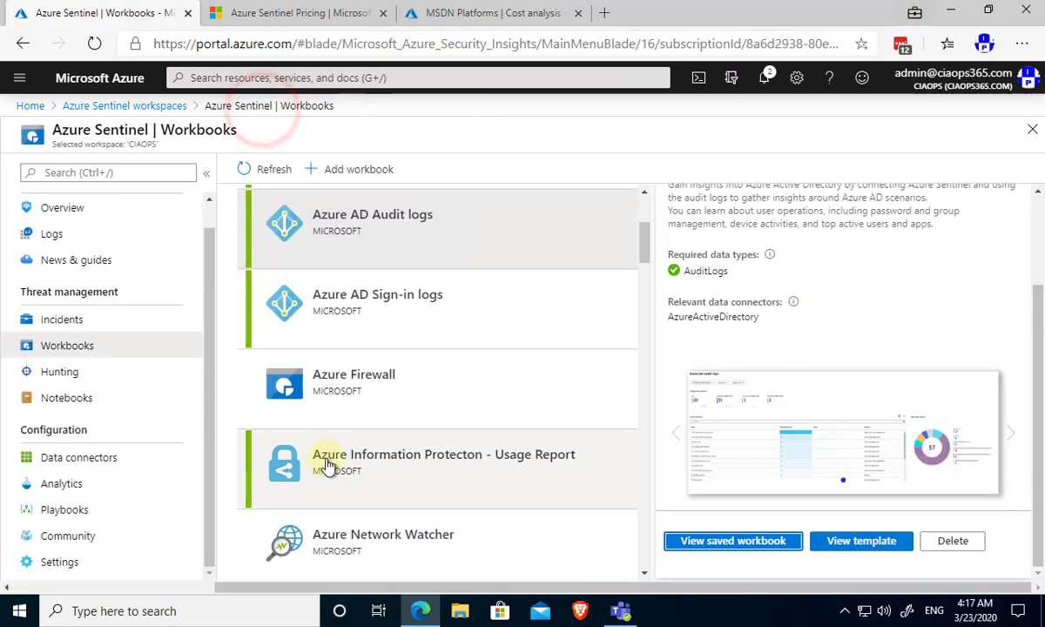
pyautogui.scroll(-3)
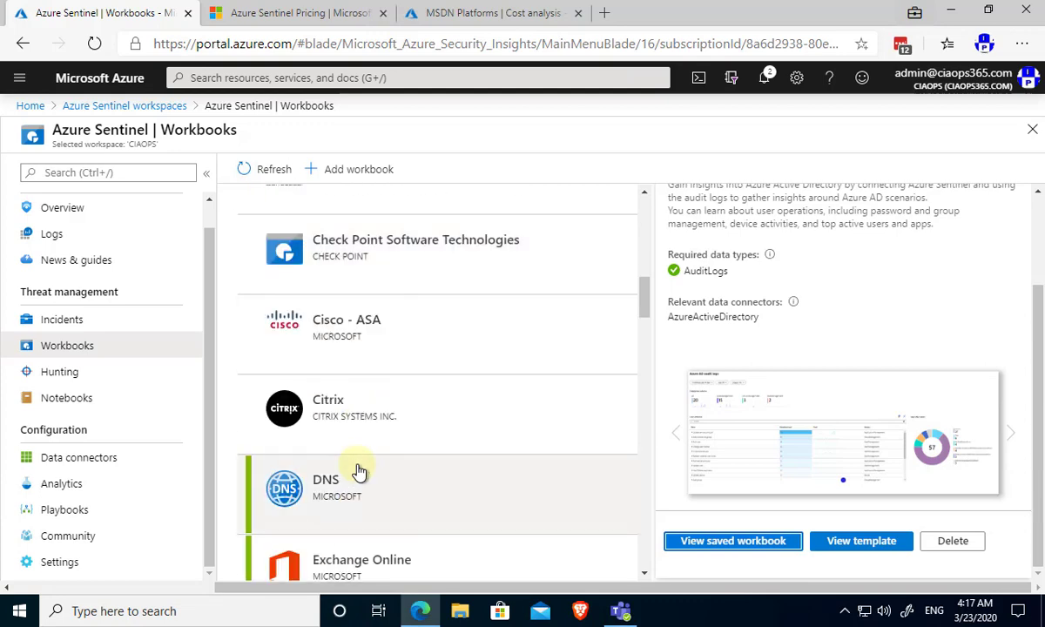
pyautogui.scroll(-3)
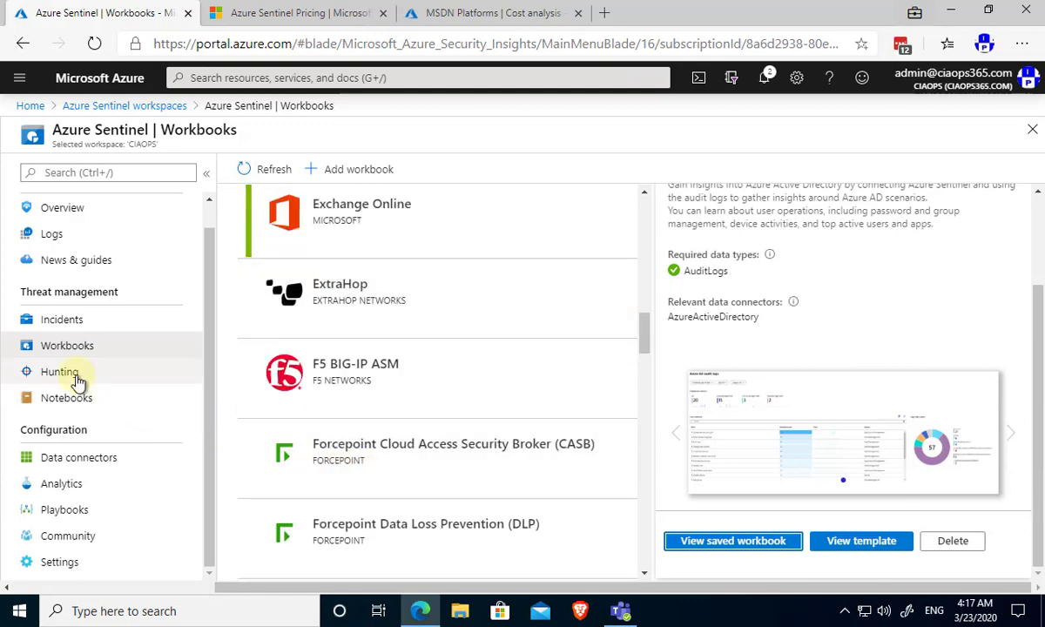
# On the Hunting page, preview the 'Rare Audit activity initiated by User' query and browse the queries list.
pyautogui.click(59, 373)
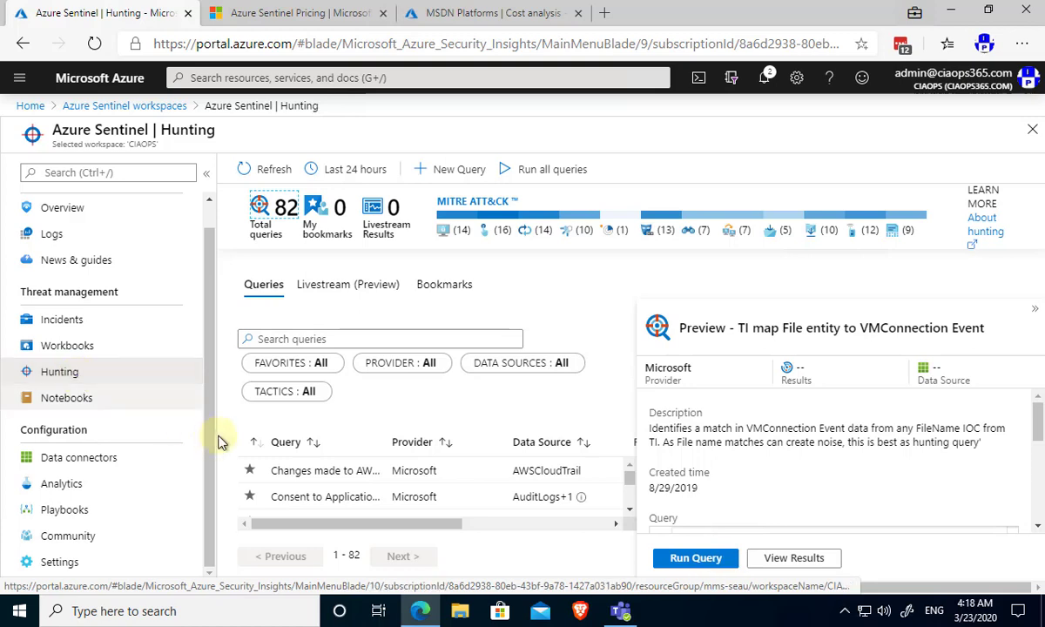
pyautogui.moveTo(358, 326)
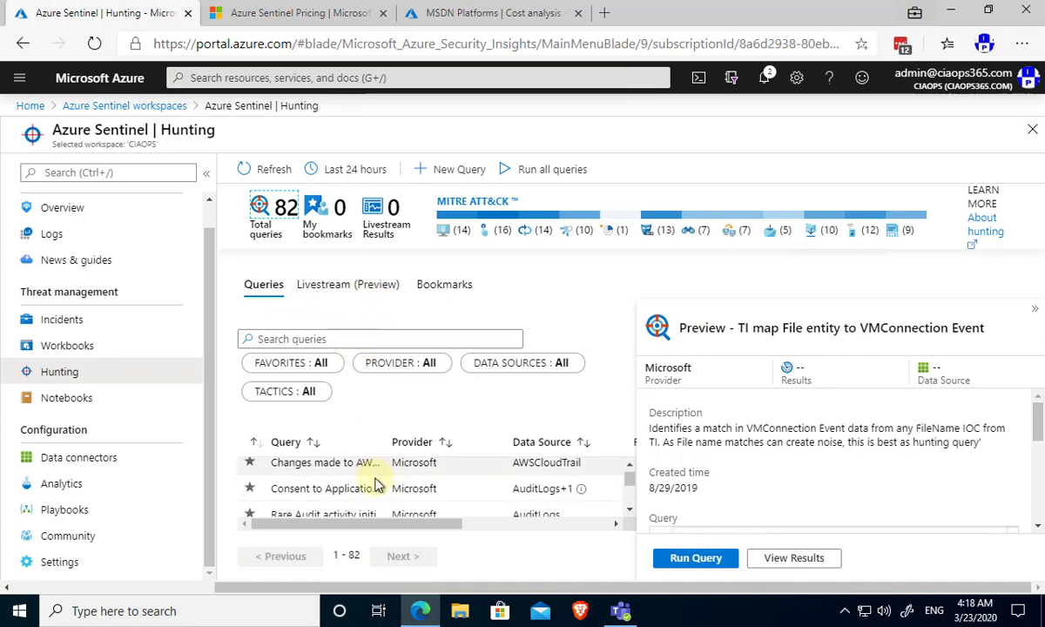
pyautogui.click(328, 505)
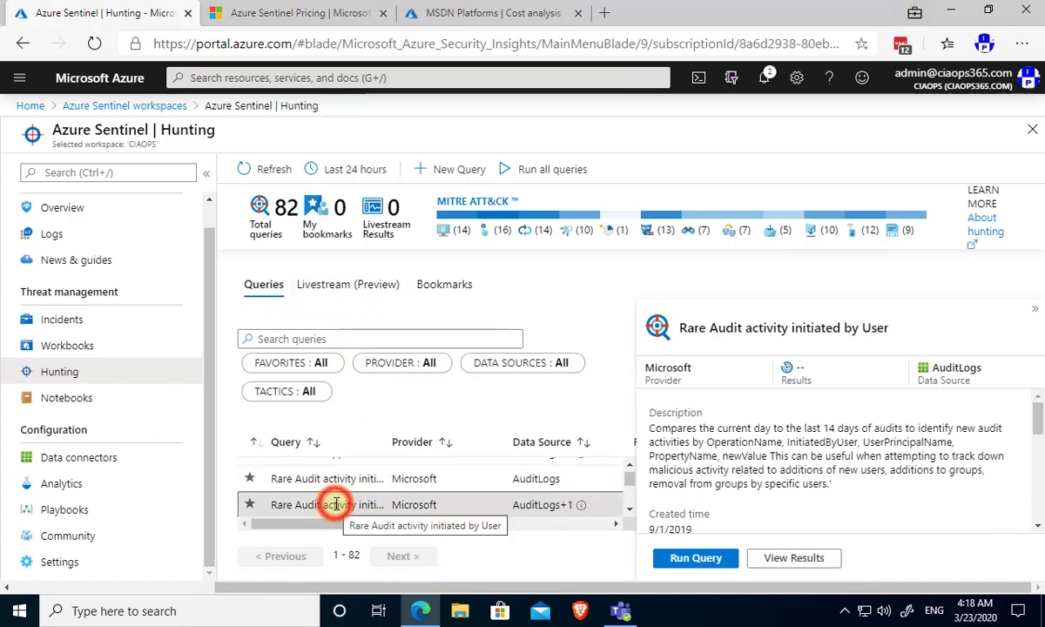
pyautogui.moveTo(484, 477)
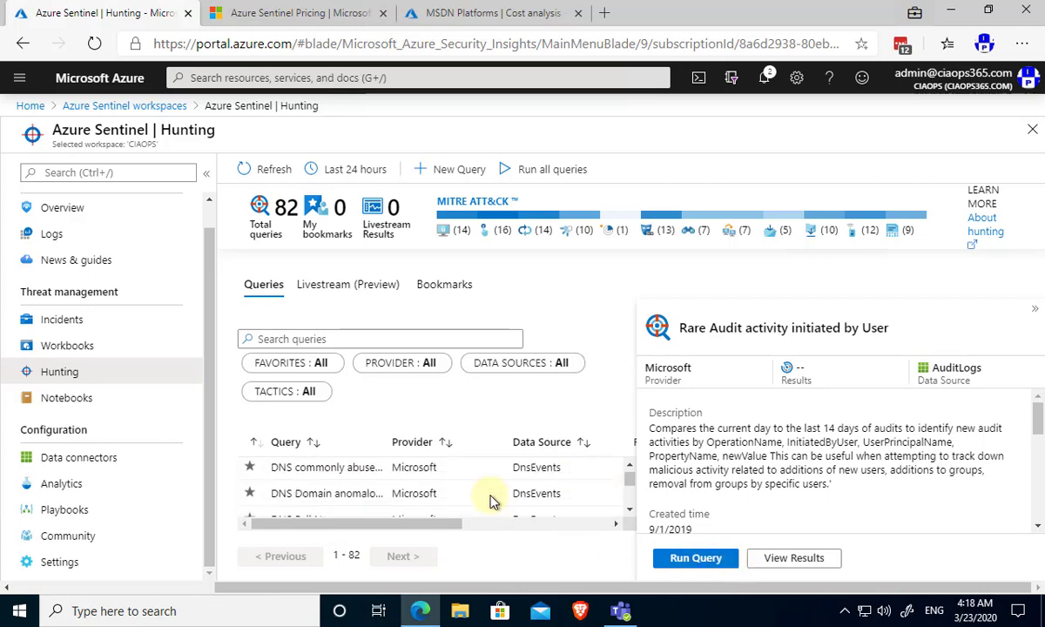
pyautogui.scroll(-3)
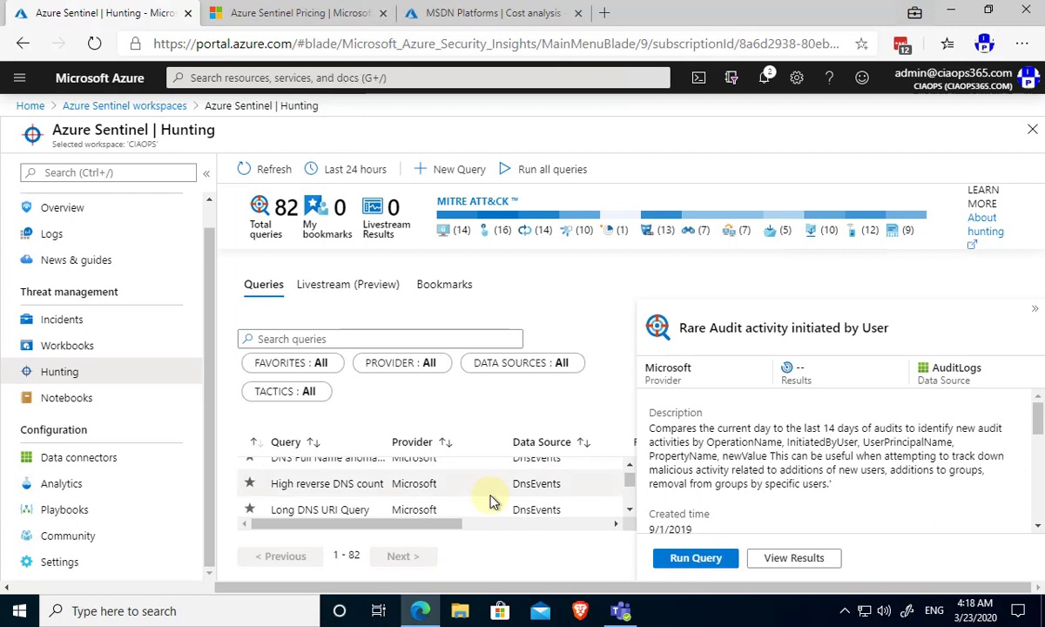
pyautogui.scroll(-3)
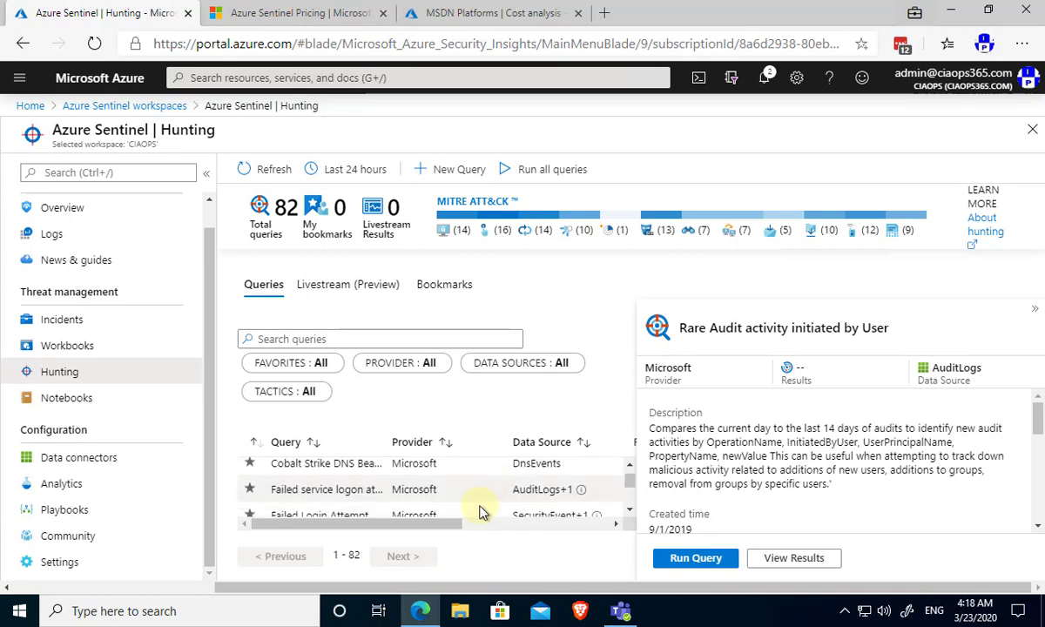
pyautogui.scroll(-3)
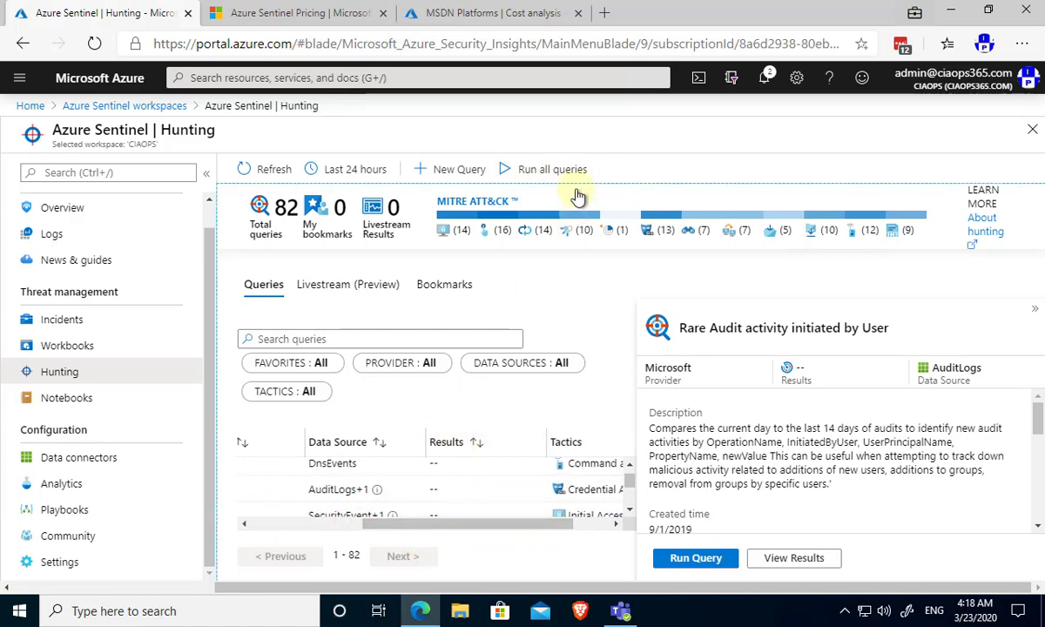
# Run all hunting queries to get result counts, then move to the workspace Logs page.
pyautogui.click(544, 167)
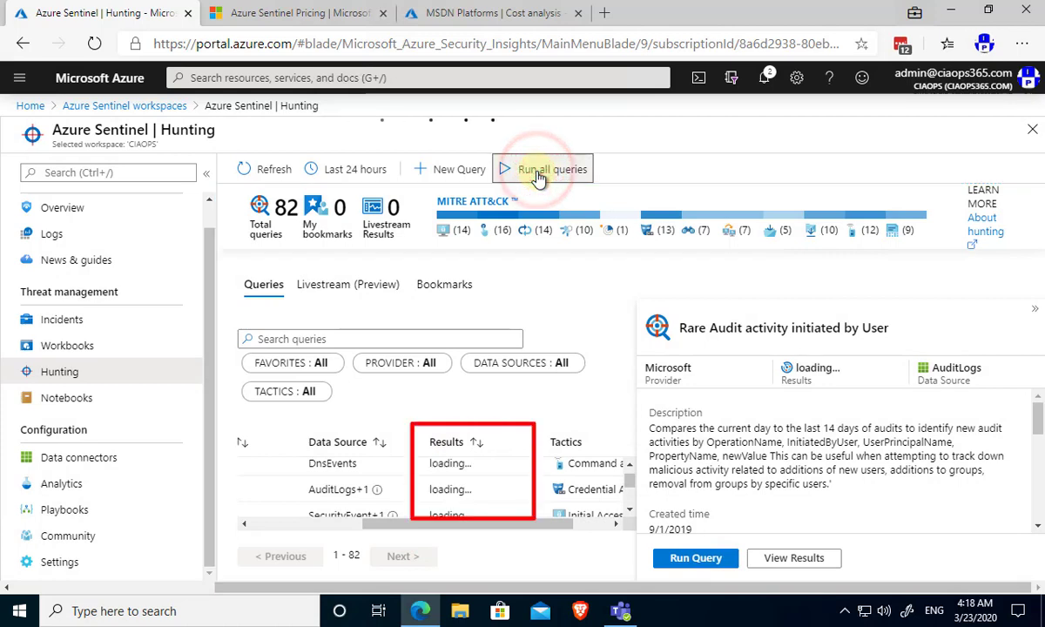
pyautogui.click(541, 167)
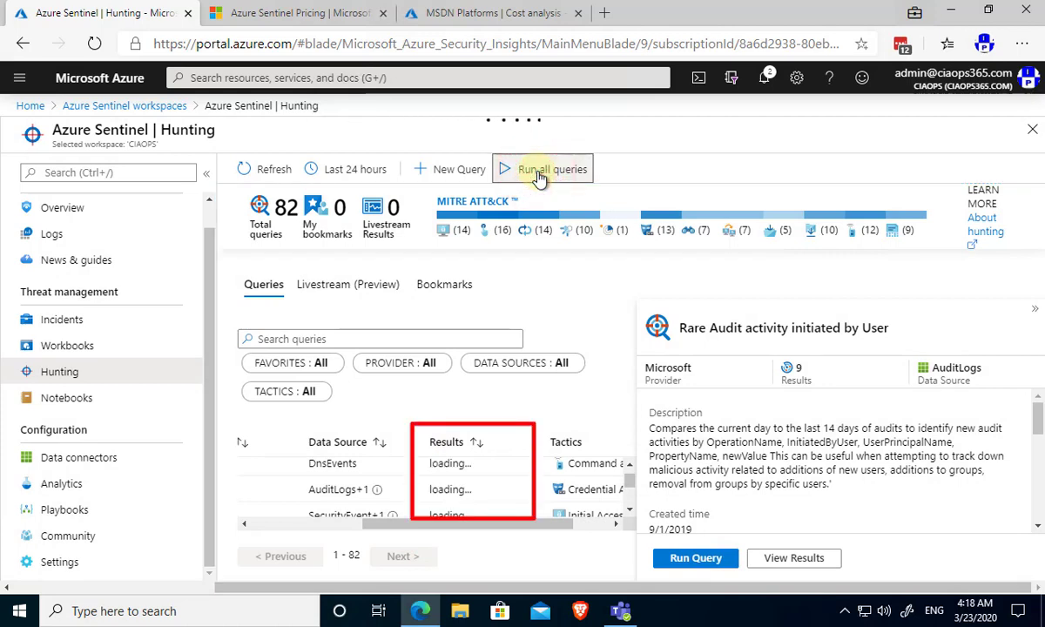
pyautogui.click(540, 169)
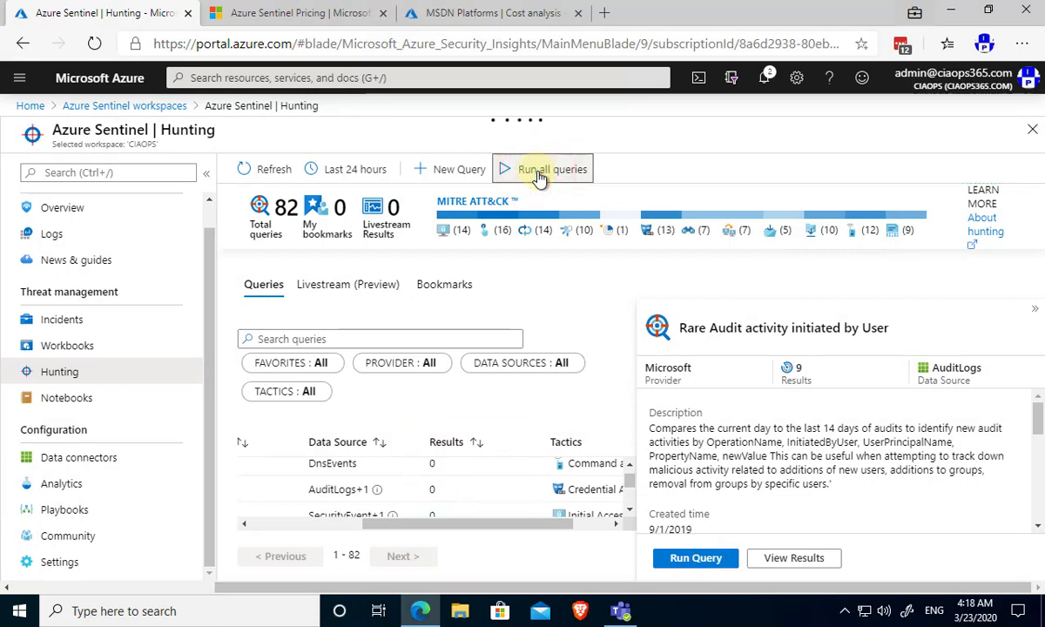
pyautogui.moveTo(484, 481)
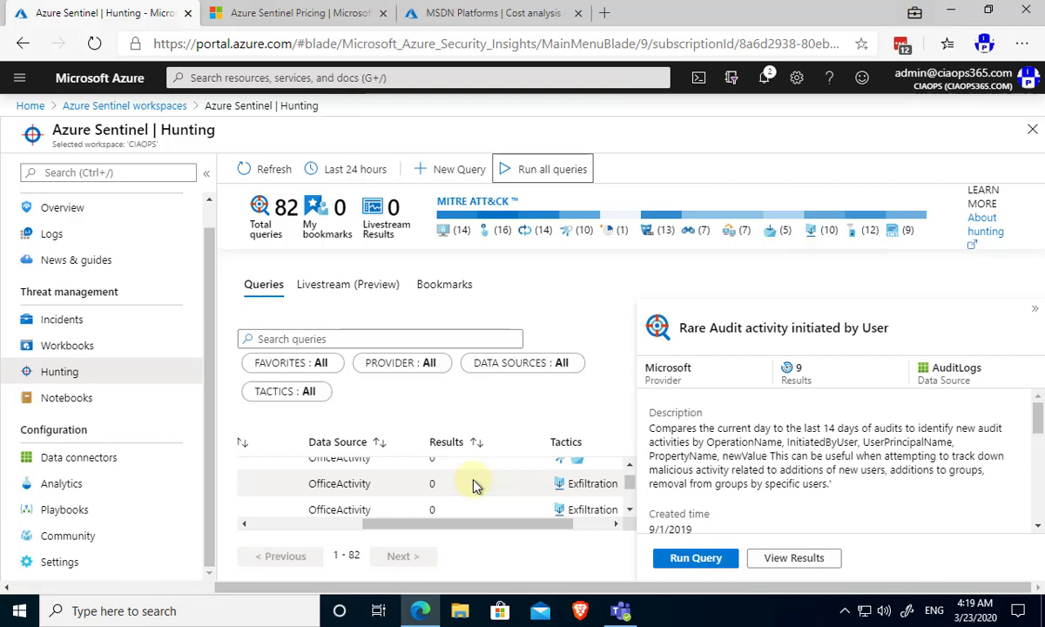
pyautogui.moveTo(501, 284)
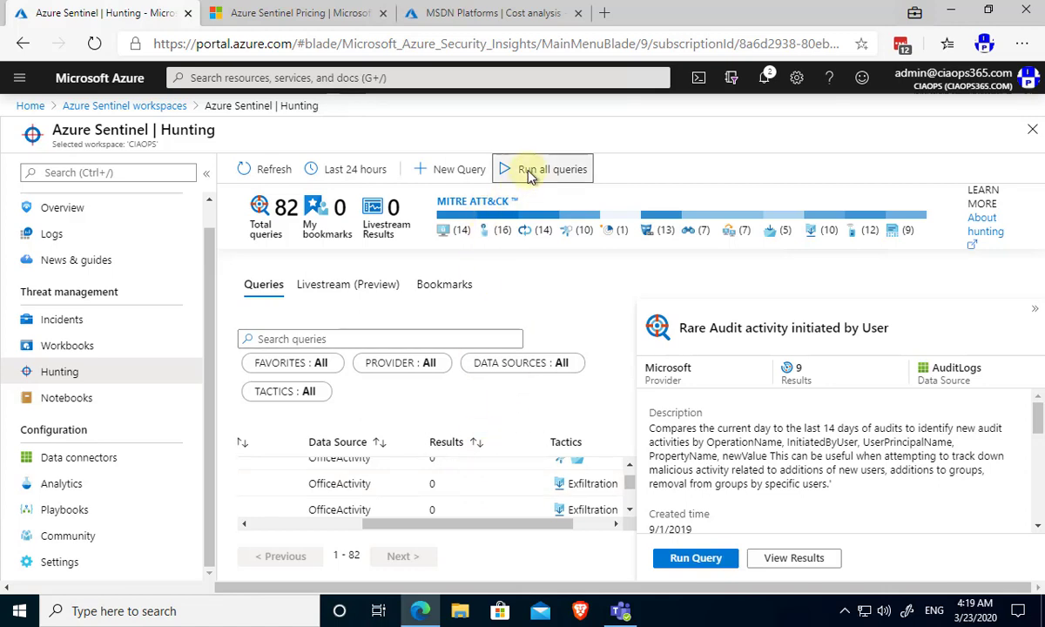
pyautogui.moveTo(501, 505)
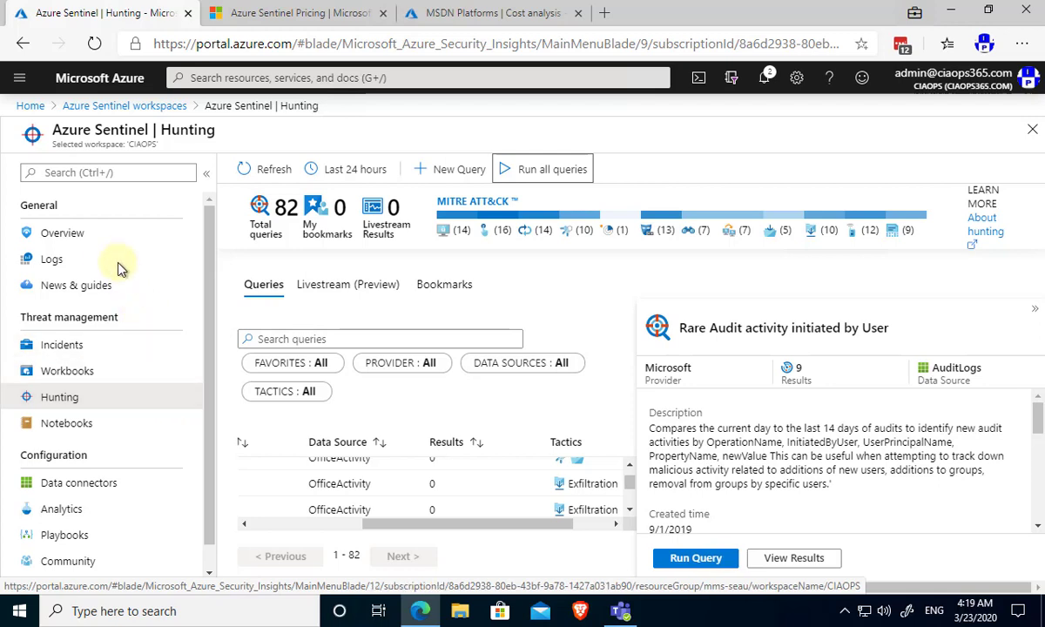
pyautogui.click(53, 257)
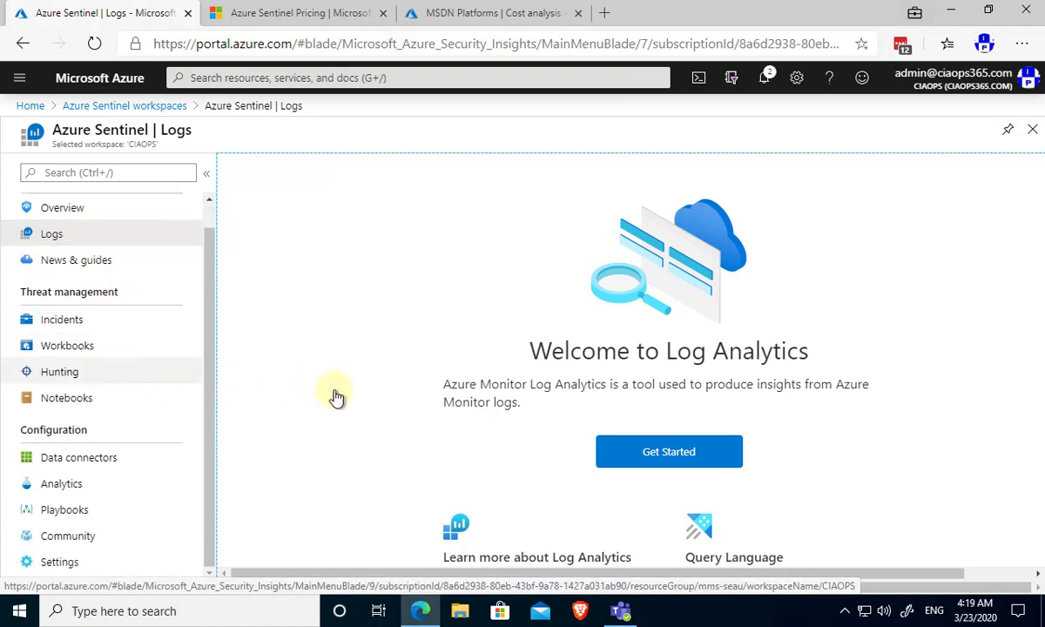
pyautogui.moveTo(392, 398)
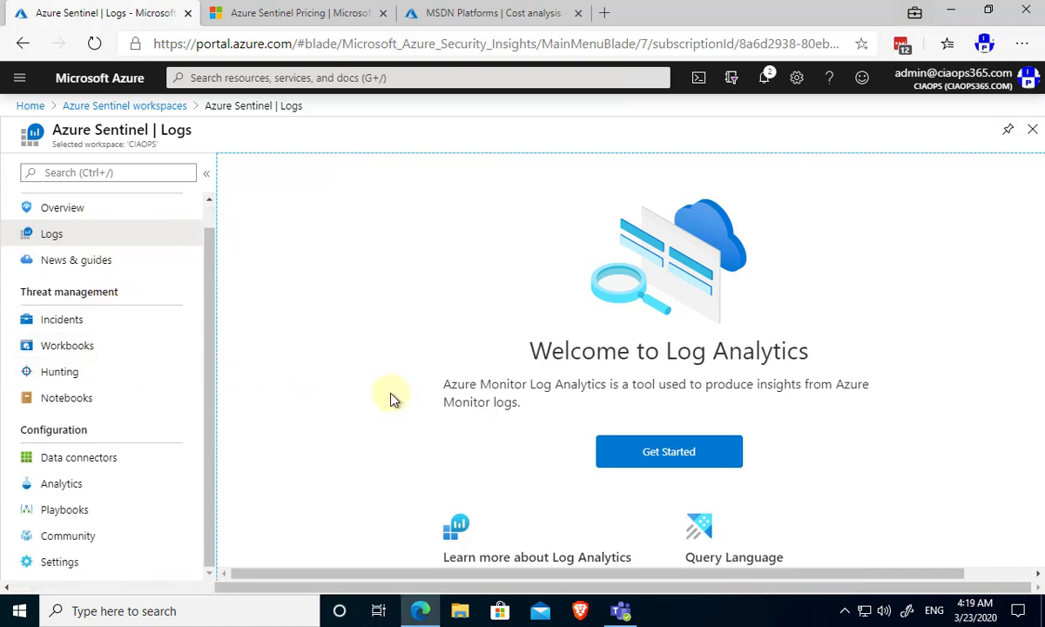
pyautogui.moveTo(113, 279)
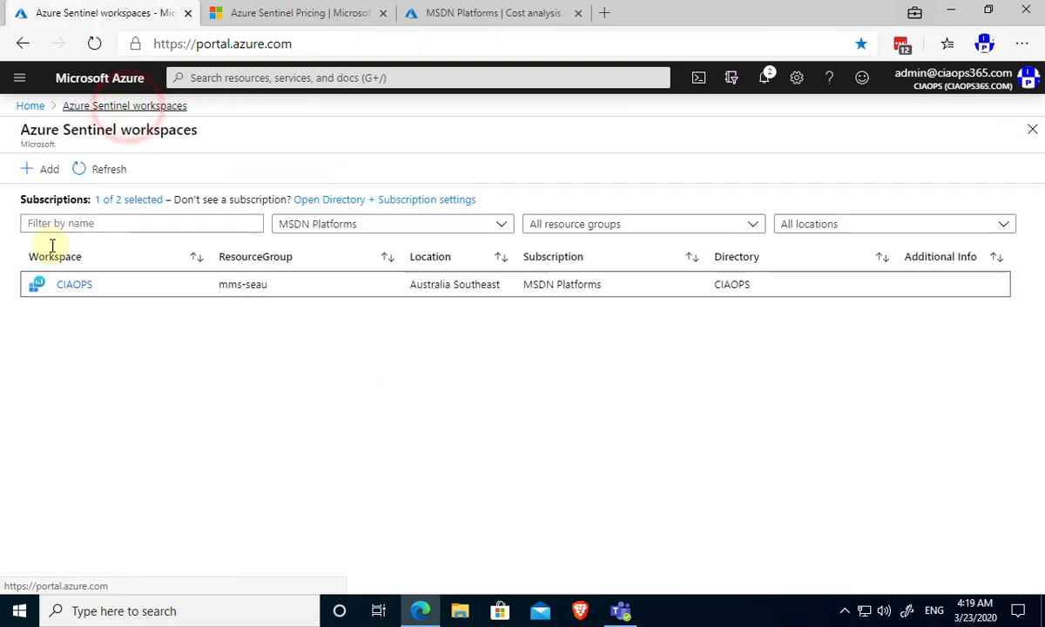
# From the Sentinel workspaces list, reopen the CIAOPS workspace's Overview dashboard.
pyautogui.click(73, 284)
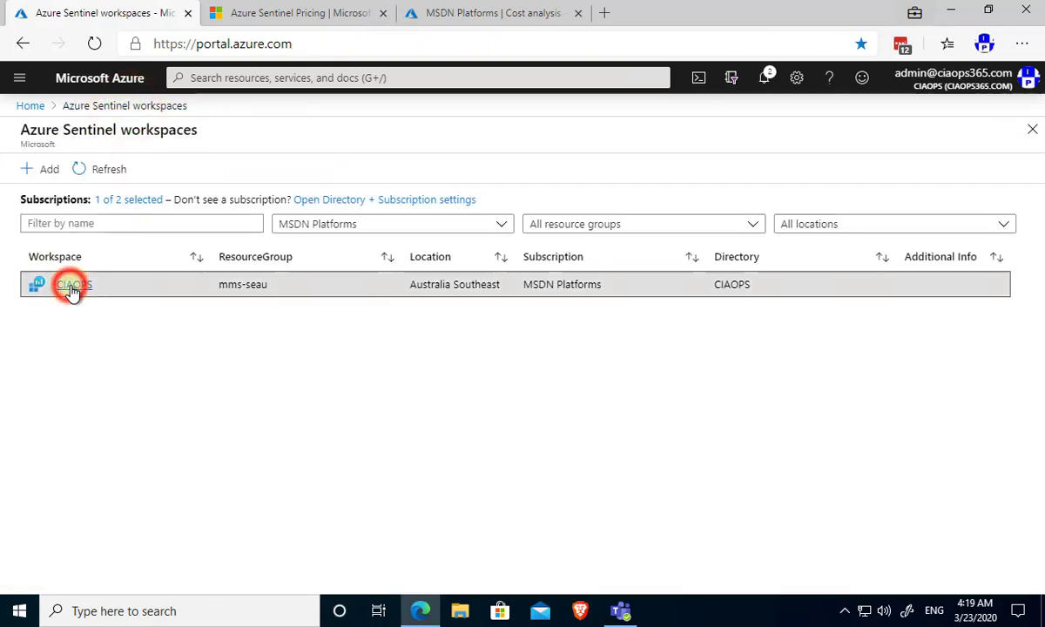
pyautogui.click(73, 283)
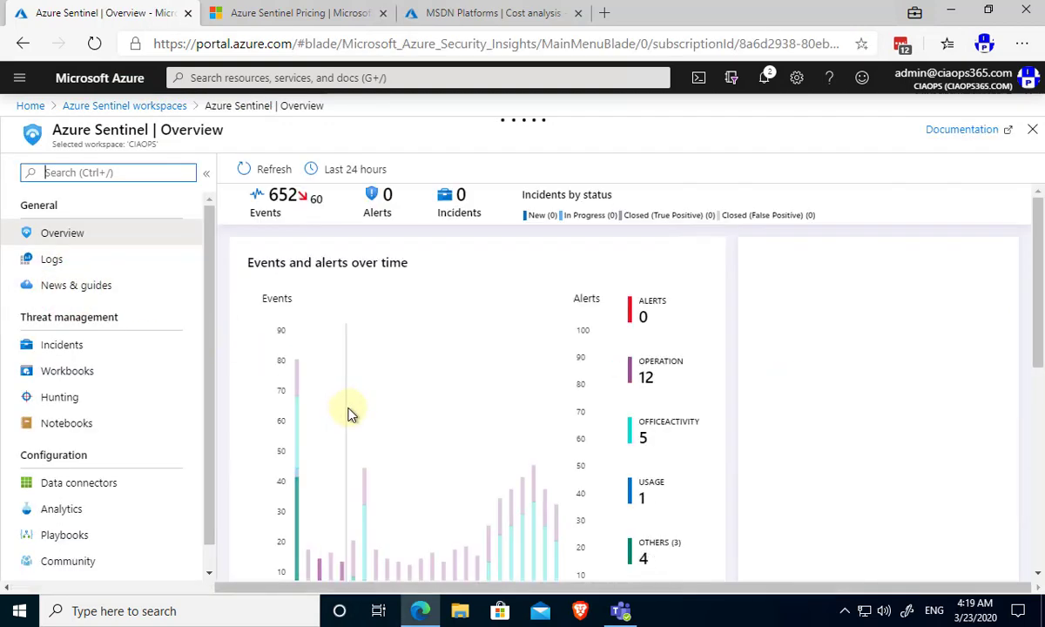
pyautogui.scroll(-3)
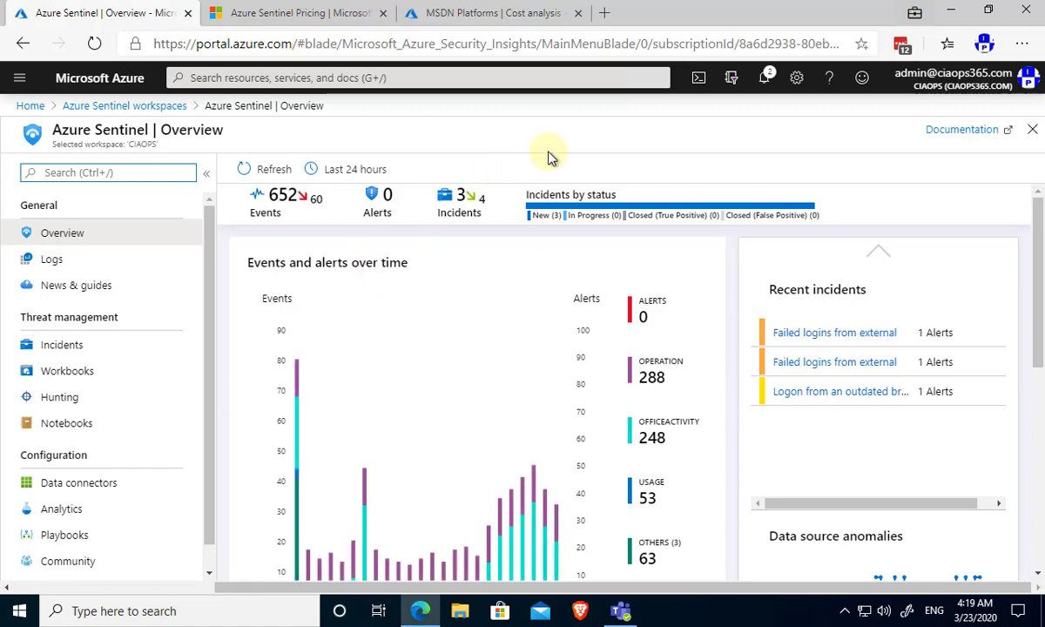
pyautogui.moveTo(336, 42)
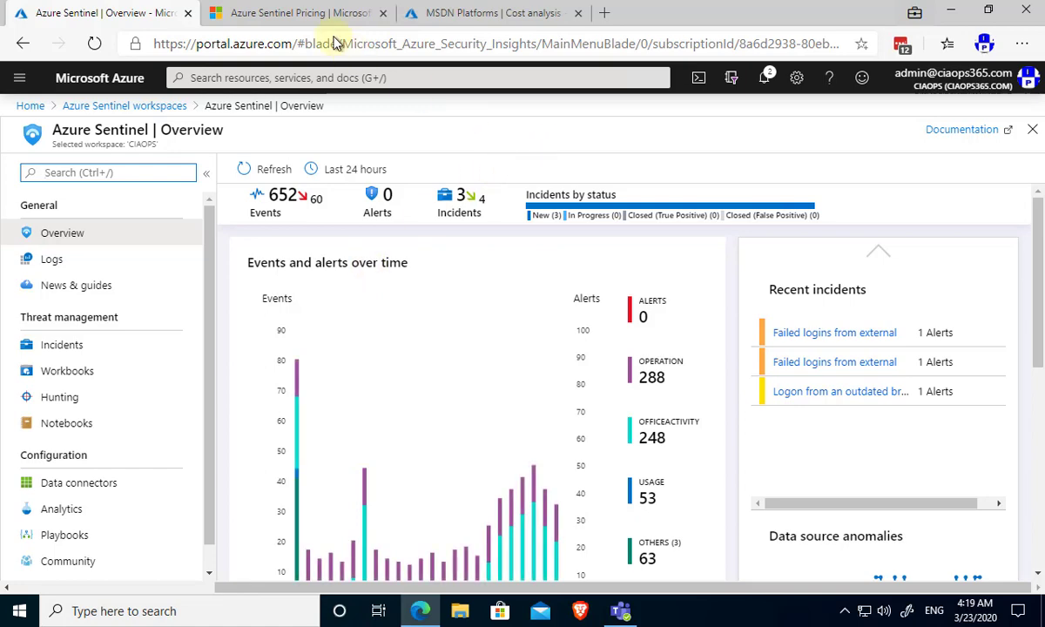
# View the Azure Sentinel pricing page for Australia East in Australian dollars, down to $3.99 per GB pay-as-you-go.
pyautogui.click(296, 12)
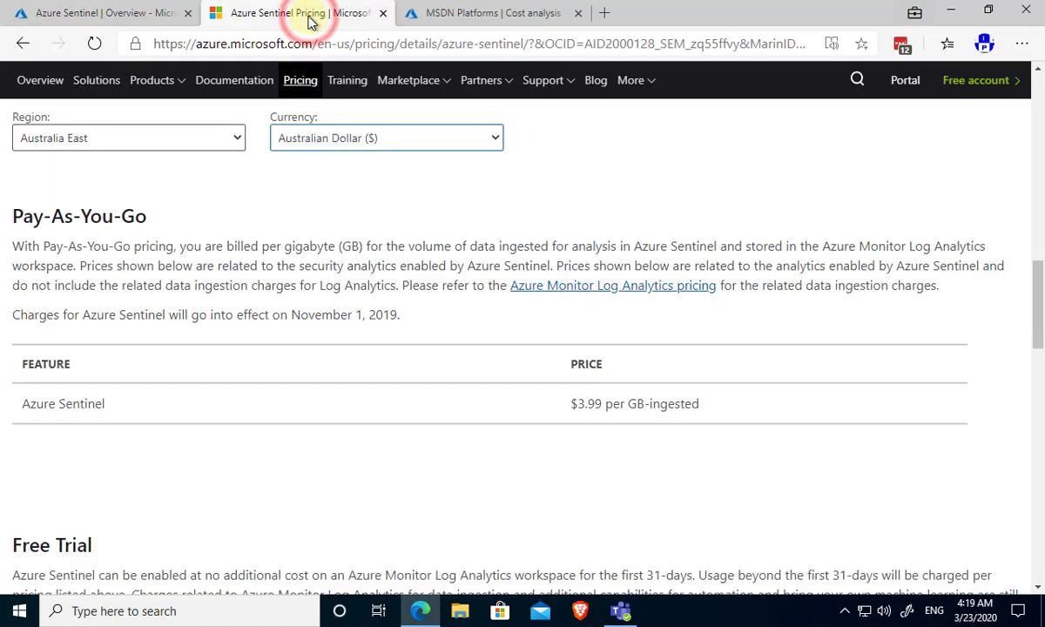
pyautogui.moveTo(345, 217)
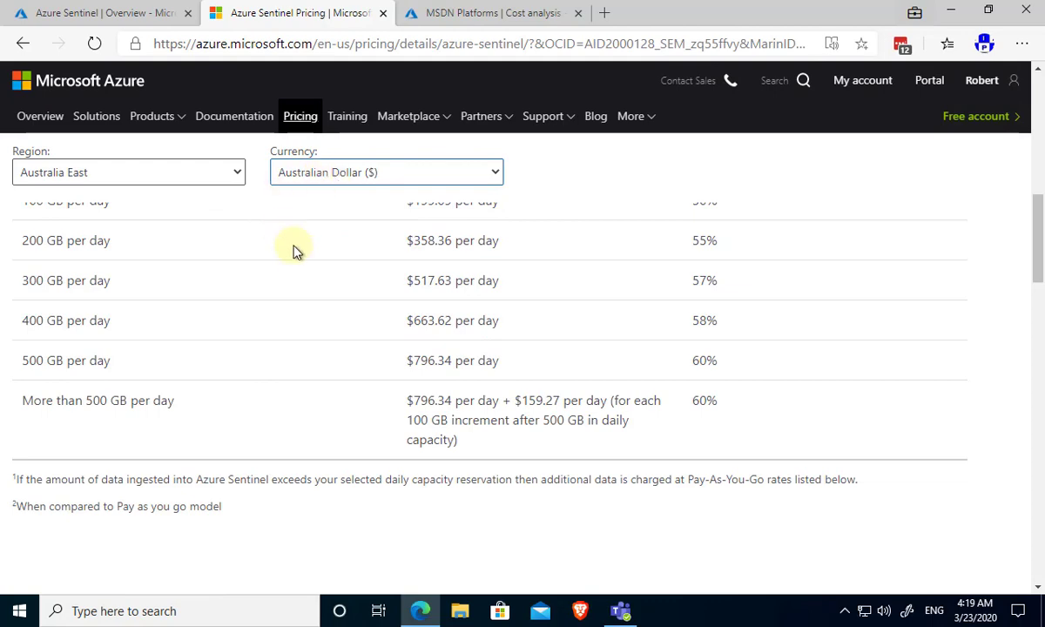
pyautogui.scroll(-3)
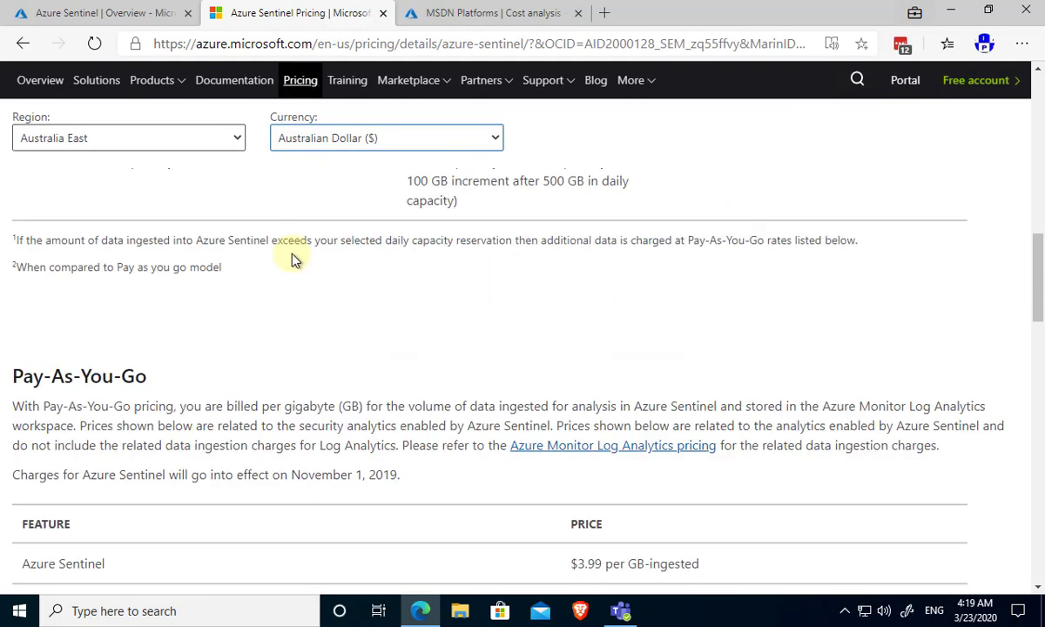
pyautogui.scroll(-3)
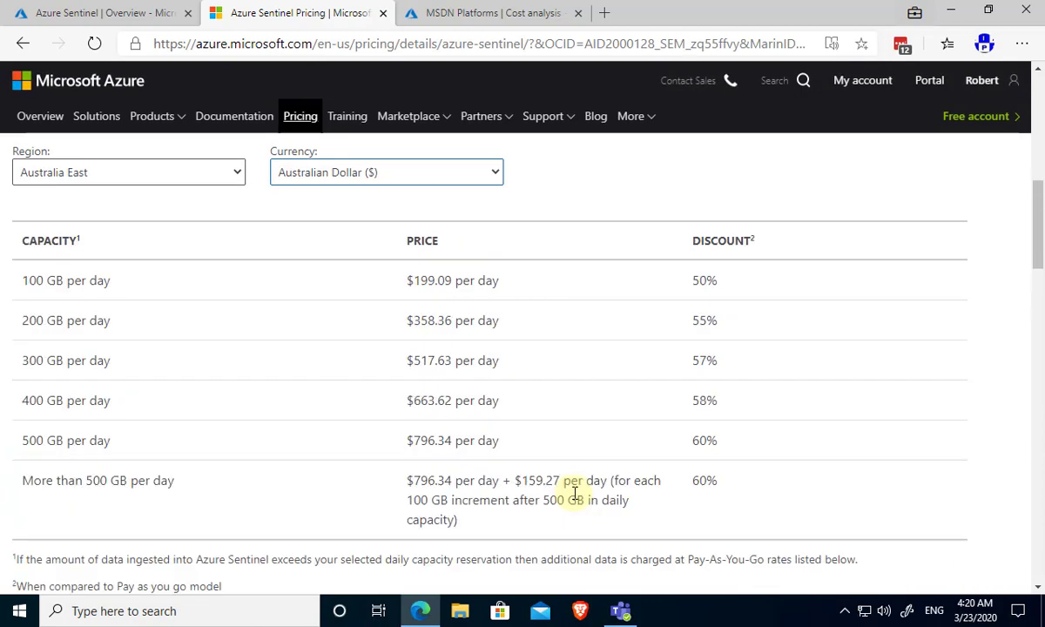
pyautogui.moveTo(85, 407)
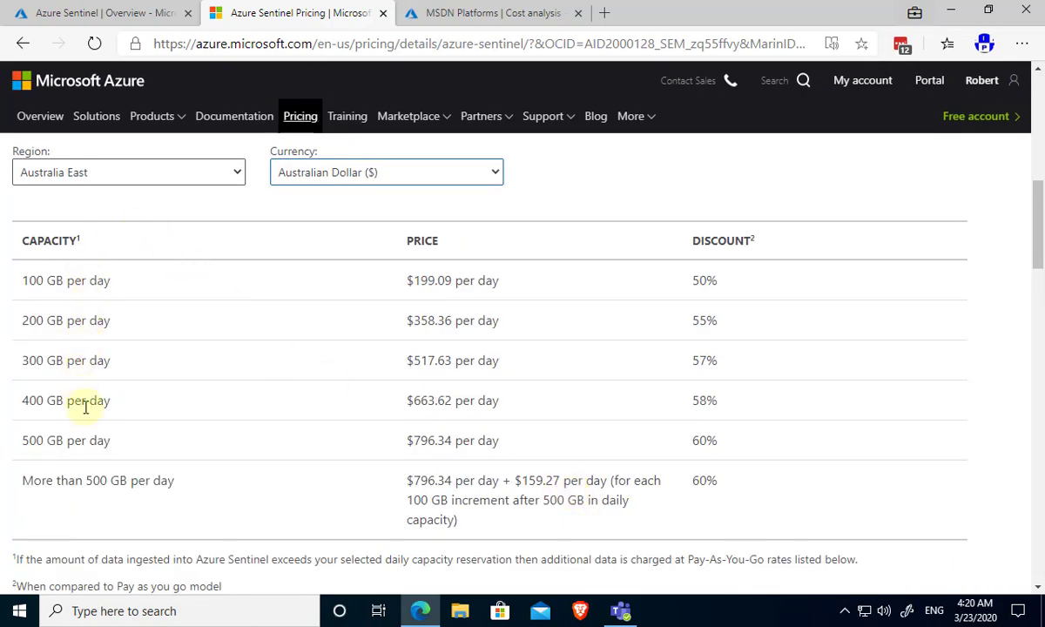
pyautogui.moveTo(53, 292)
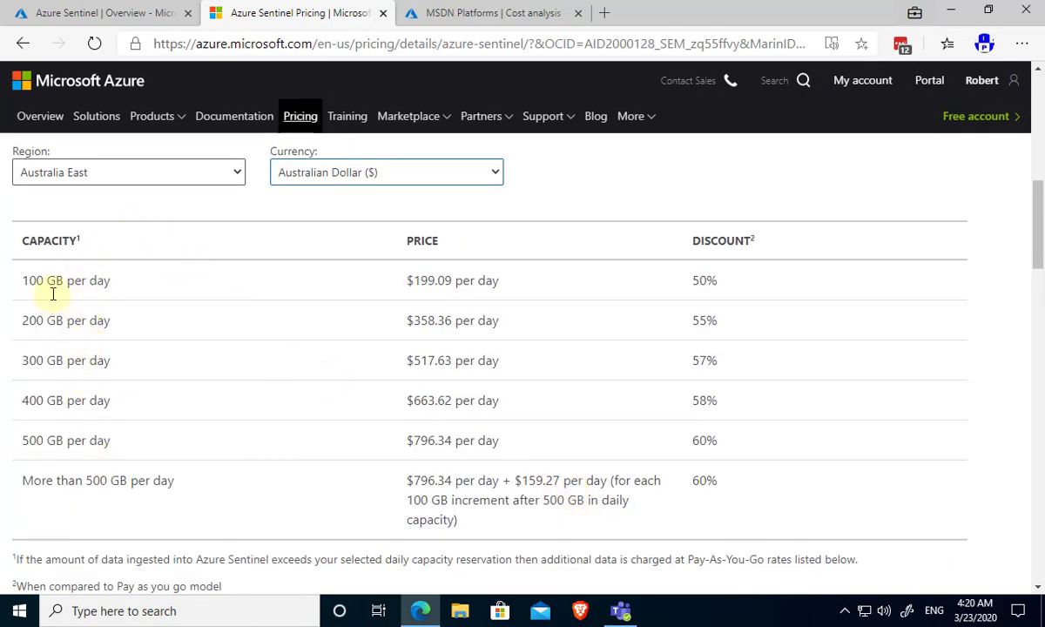
pyautogui.moveTo(122, 372)
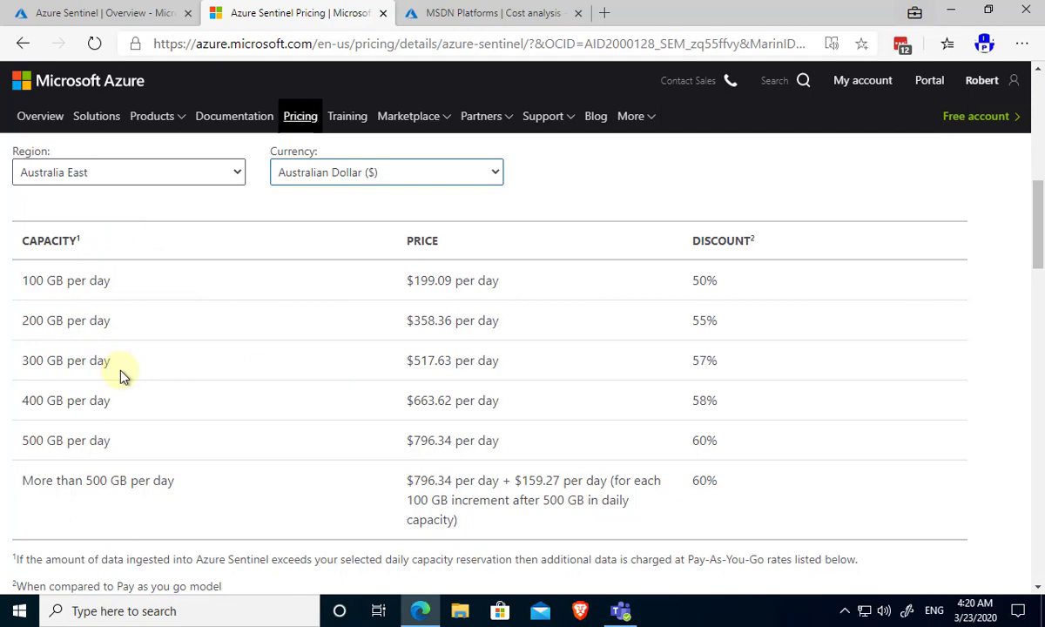
pyautogui.scroll(-3)
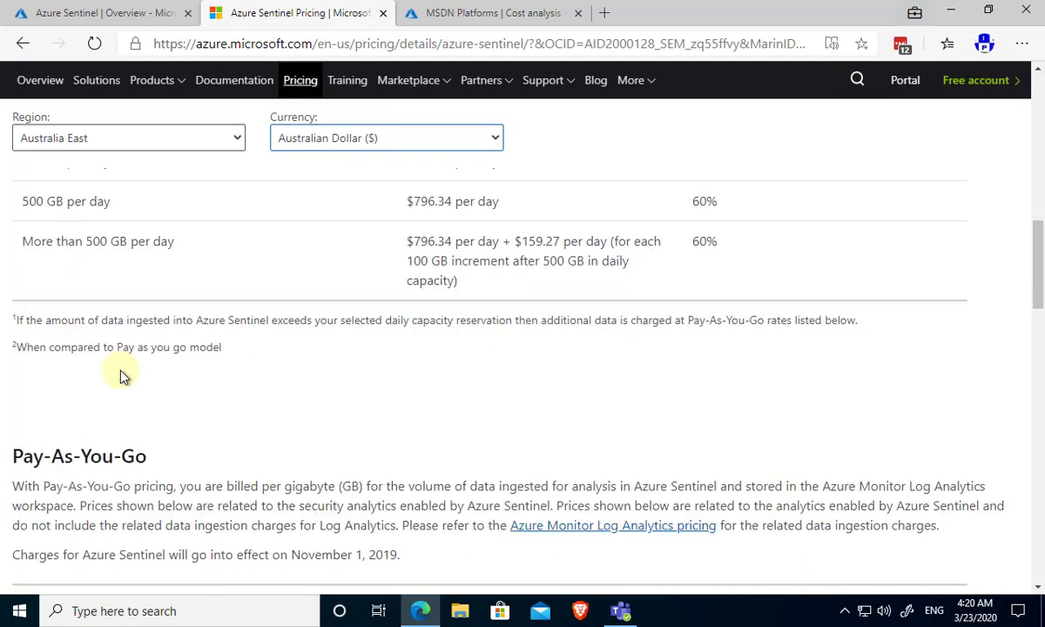
pyautogui.scroll(-3)
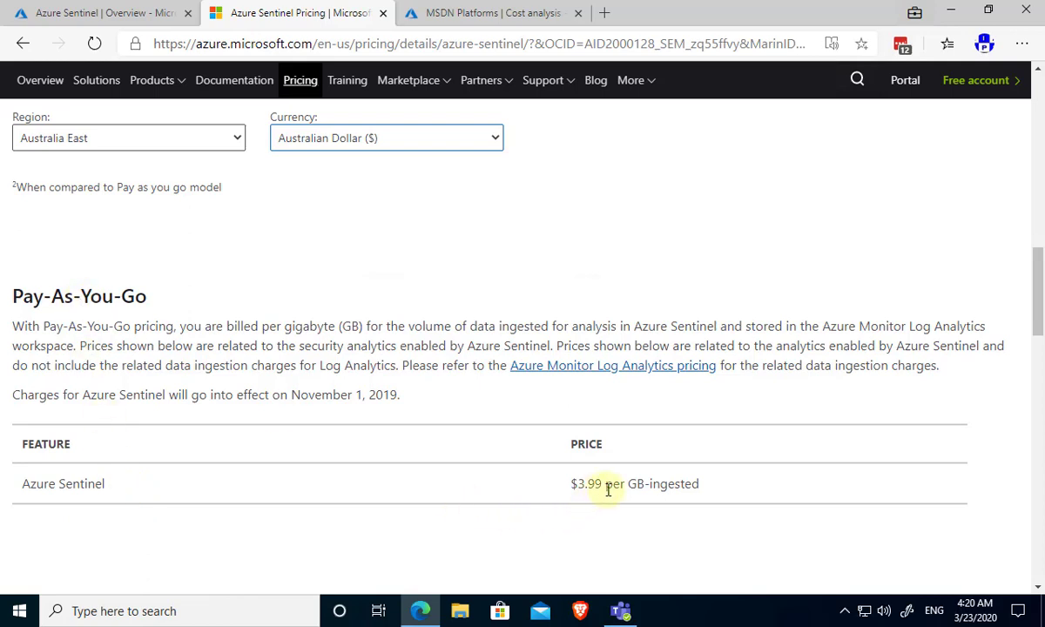
pyautogui.moveTo(554, 414)
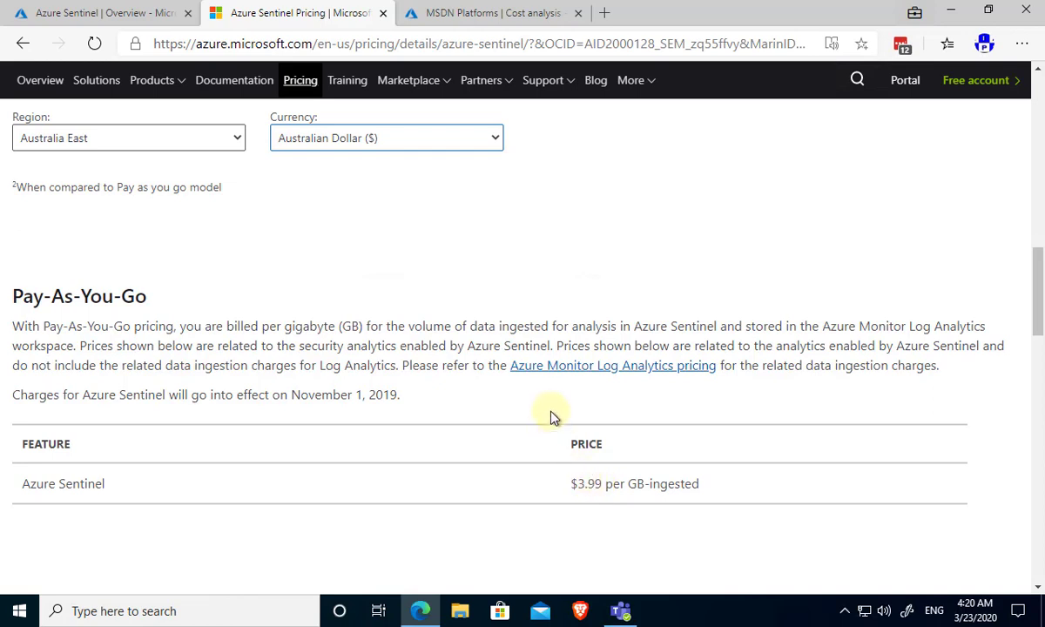
pyautogui.moveTo(230, 118)
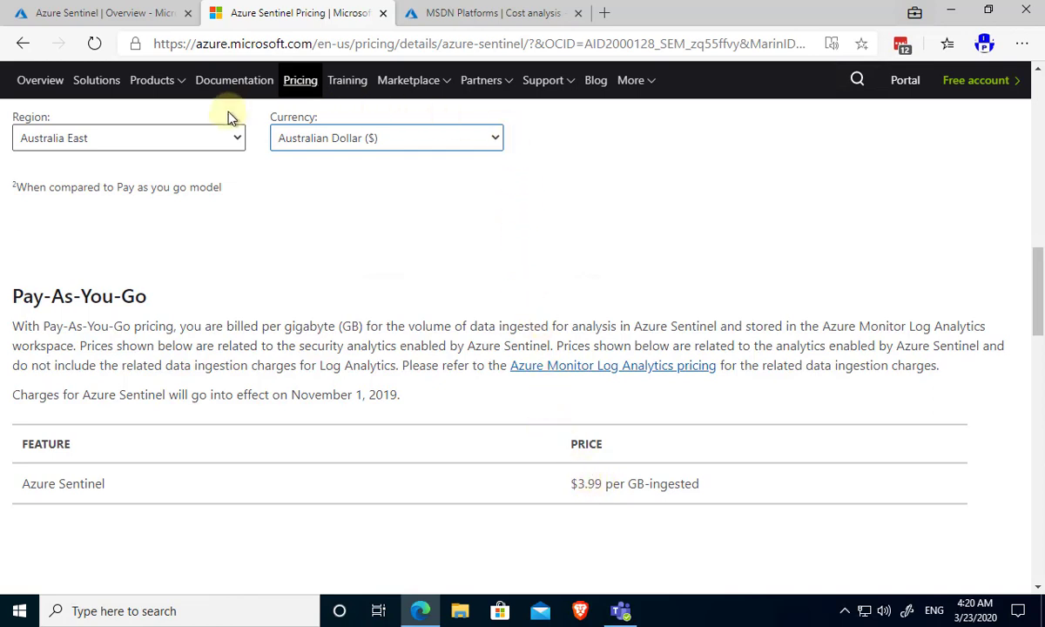
pyautogui.moveTo(219, 108)
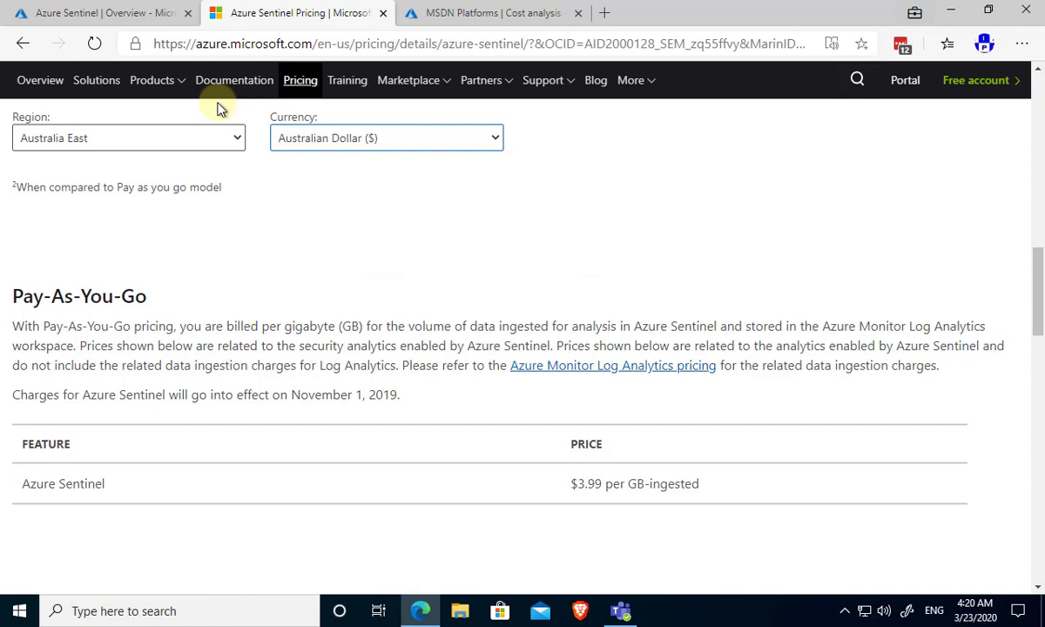
pyautogui.moveTo(179, 303)
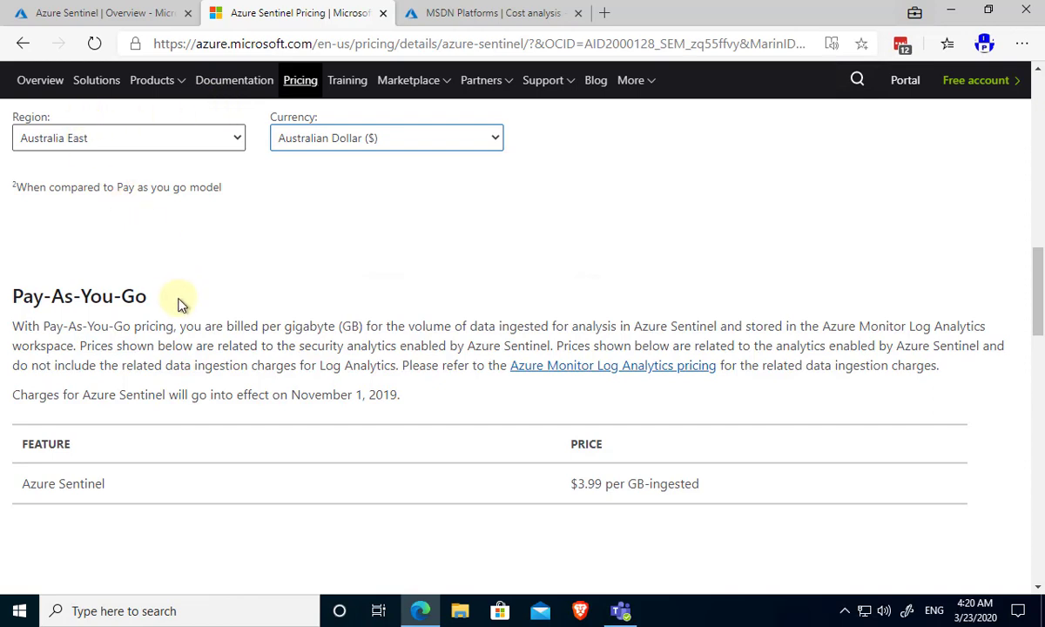
pyautogui.moveTo(346, 373)
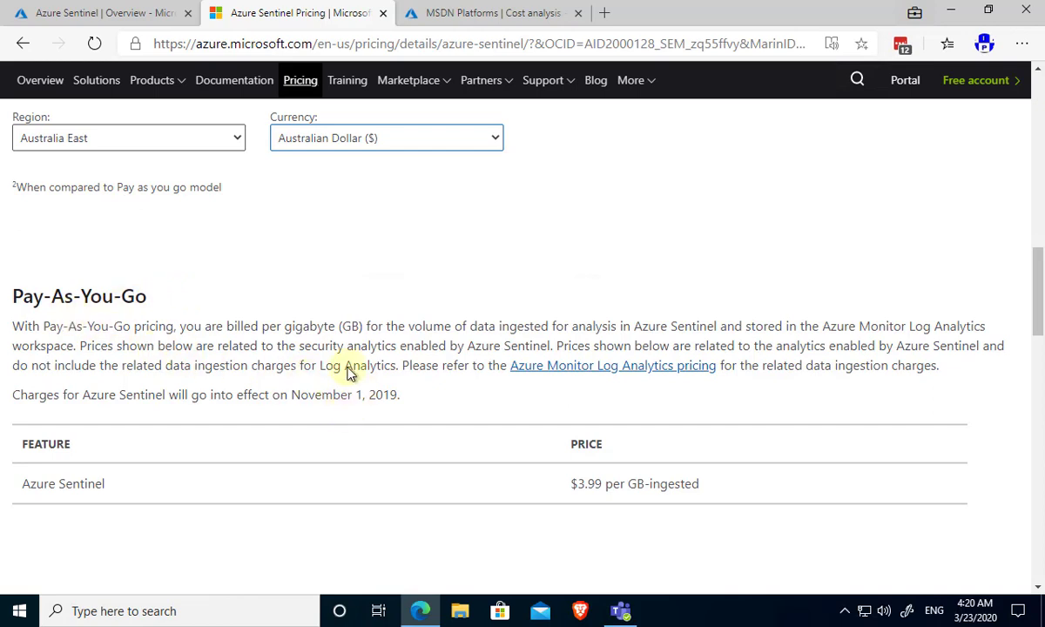
pyautogui.moveTo(651, 501)
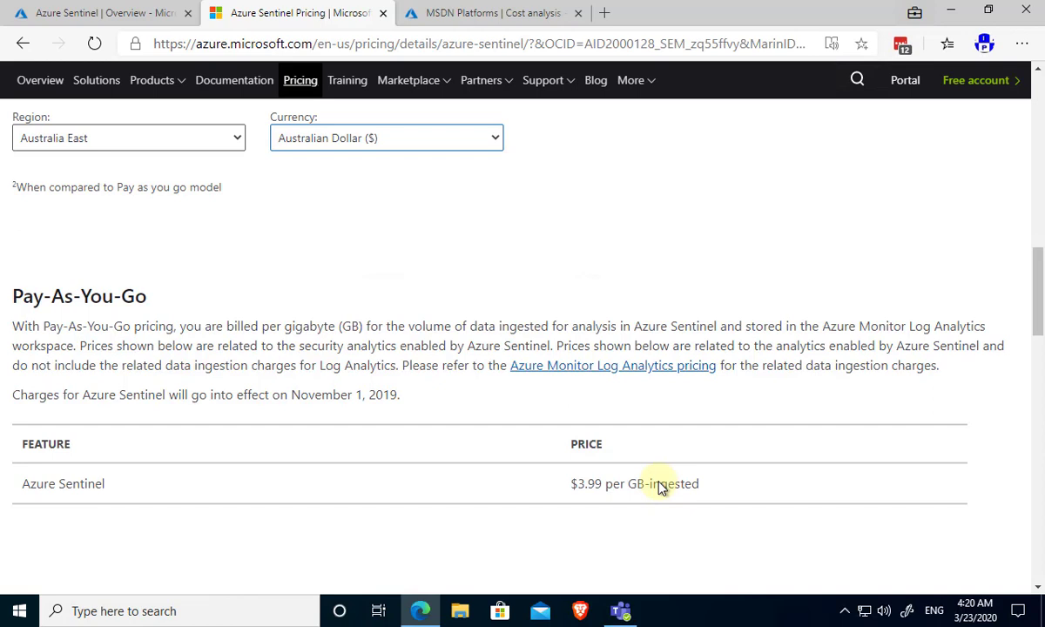
pyautogui.moveTo(438, 161)
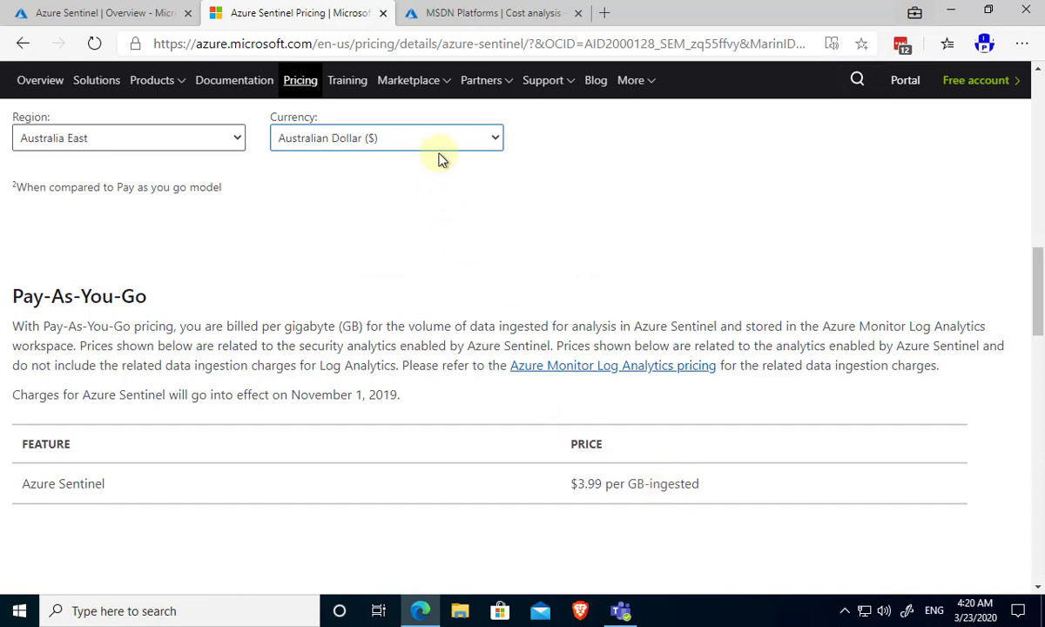
pyautogui.moveTo(450, 160)
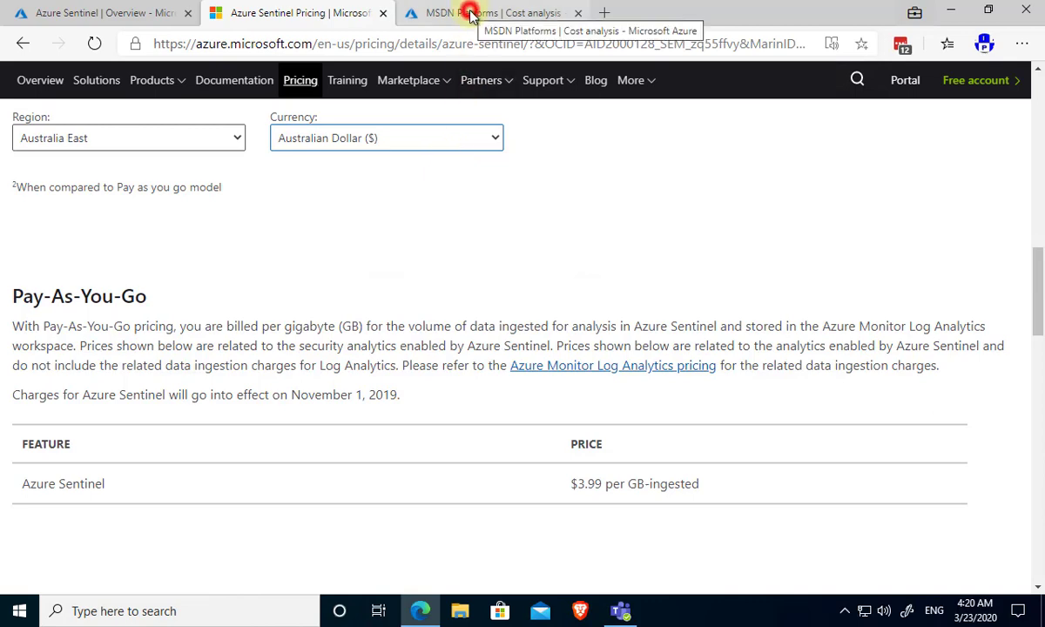
# Switch to the MSDN Platforms Cost analysis showing the ciaops workspace's Sentinel cost.
pyautogui.click(495, 12)
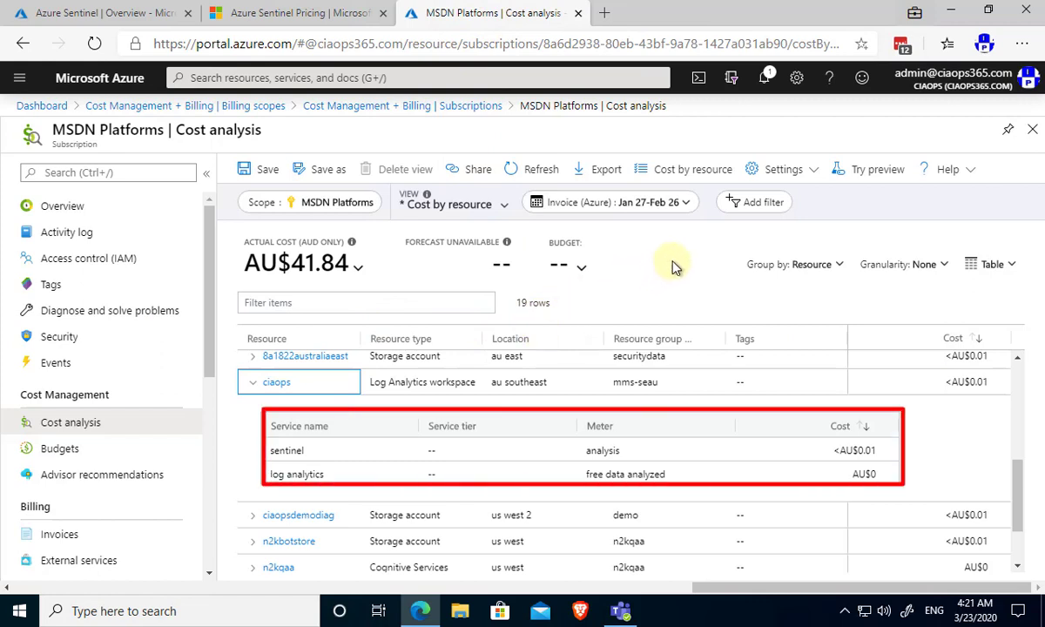
pyautogui.moveTo(675, 265)
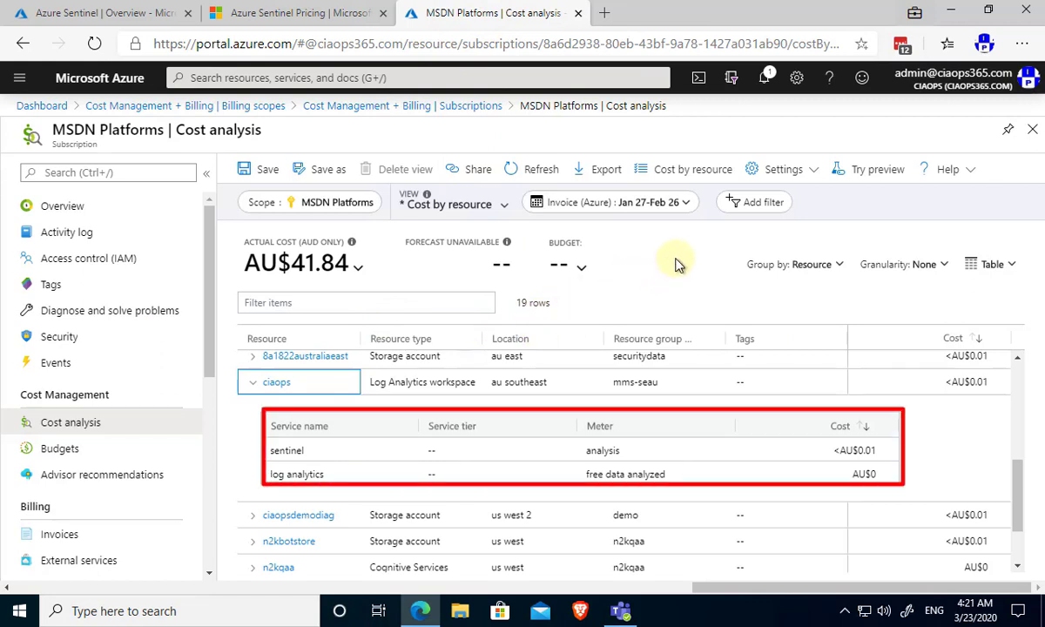
pyautogui.moveTo(282, 404)
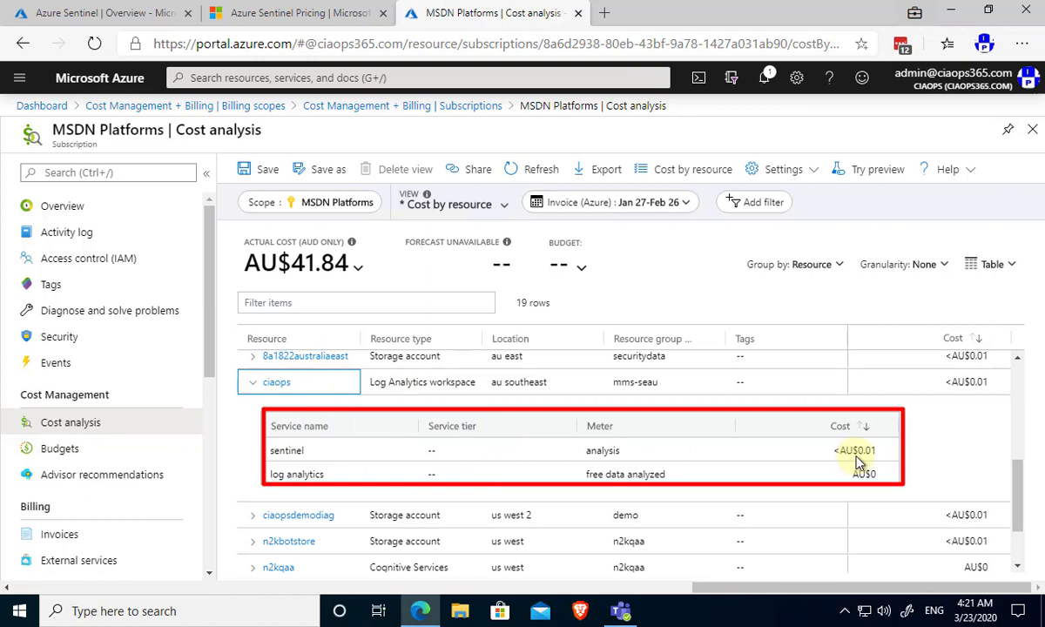
pyautogui.moveTo(871, 462)
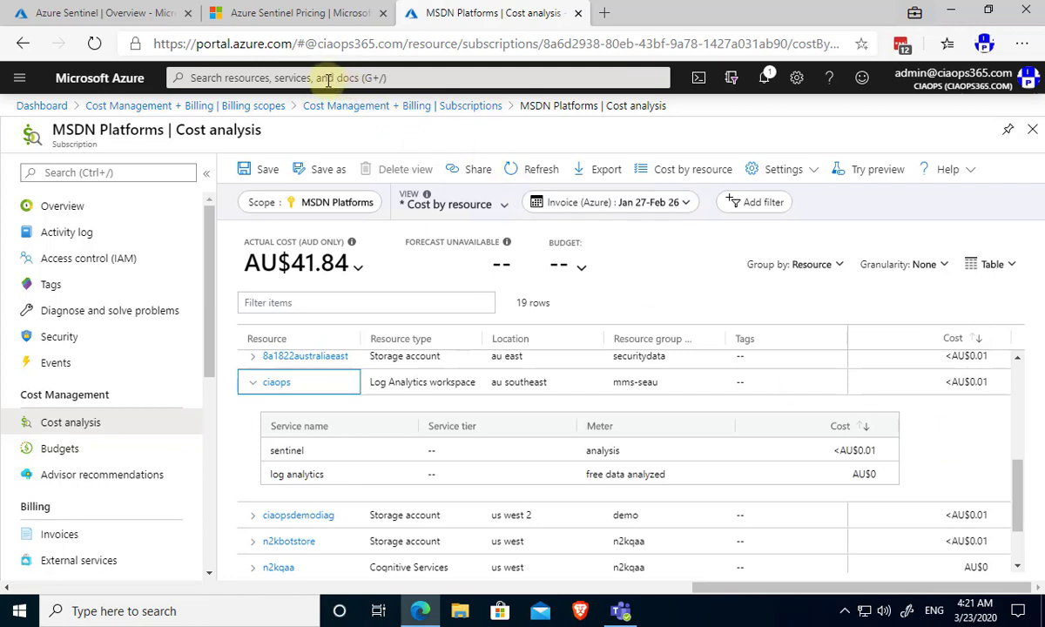
pyautogui.moveTo(101, 12)
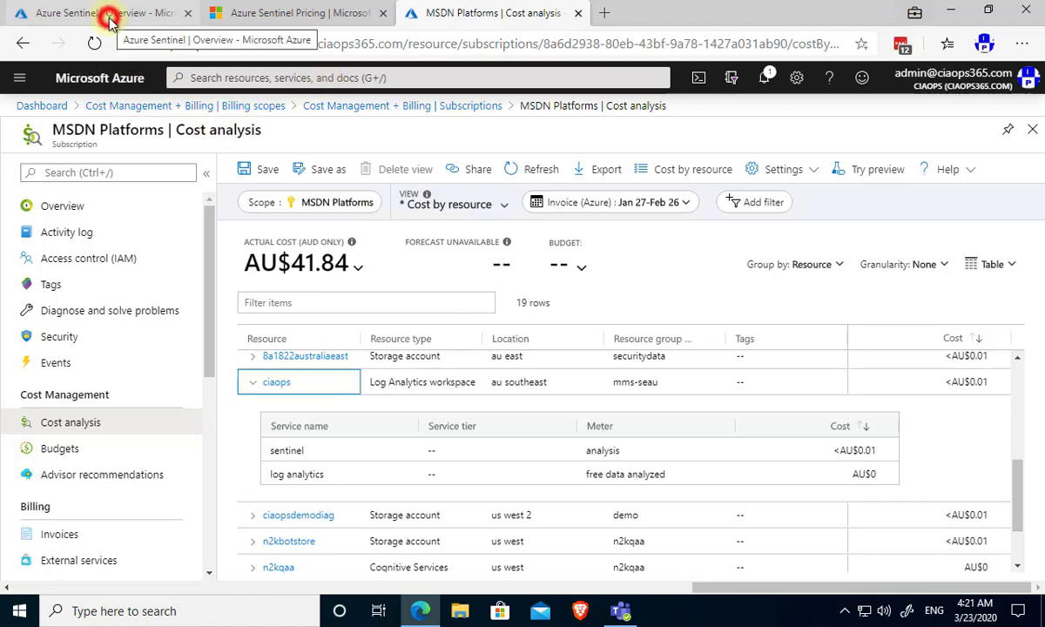
# Return to the Sentinel workspace, review the data connectors list, and land on the CIAOPS Overview dashboard.
pyautogui.click(101, 12)
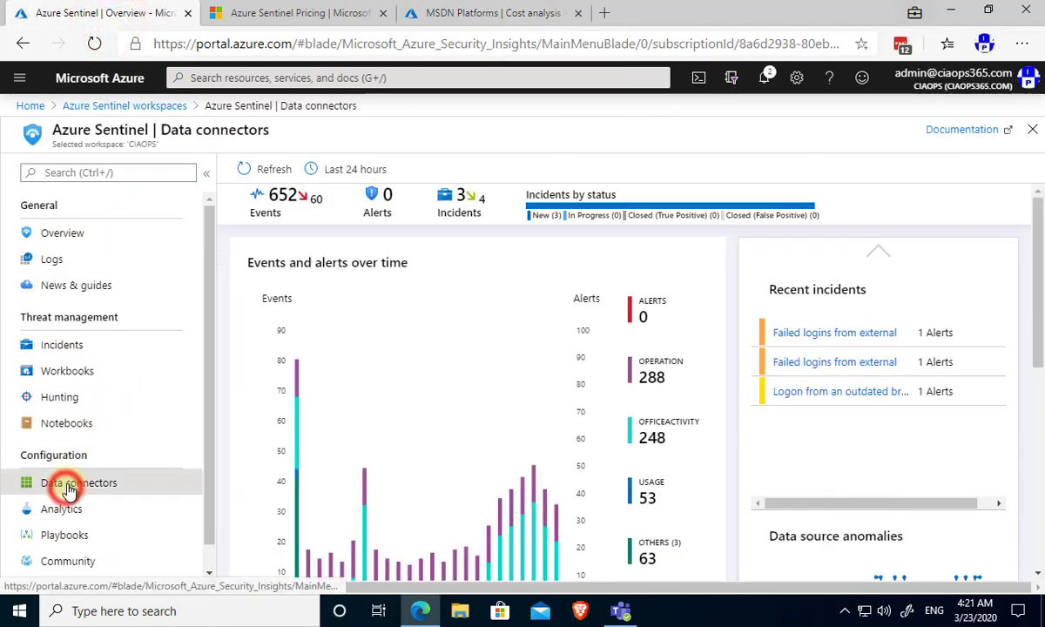
pyautogui.click(78, 482)
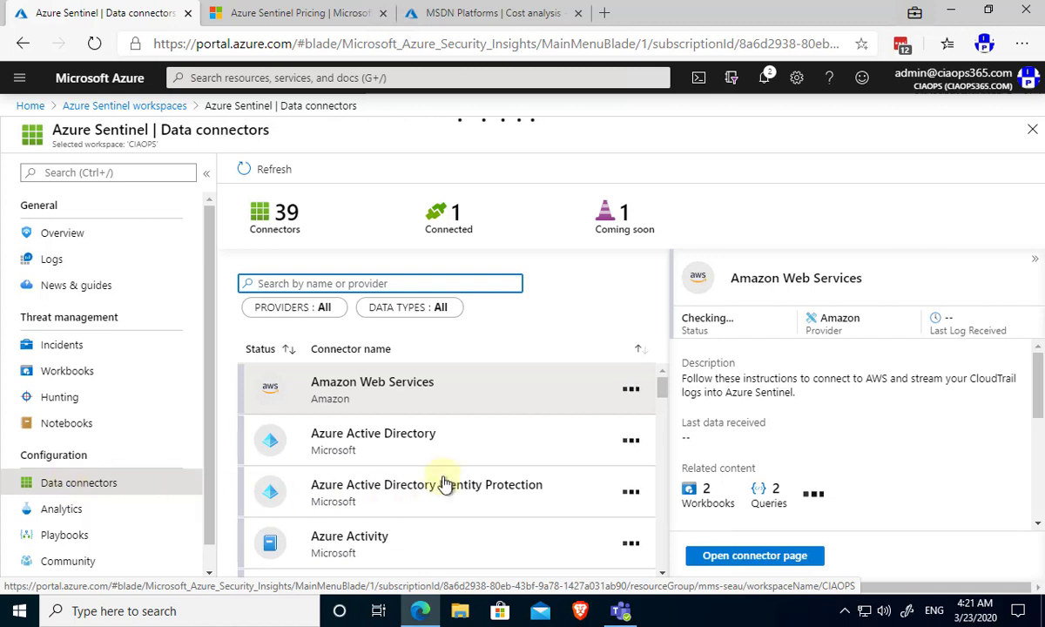
pyautogui.scroll(-3)
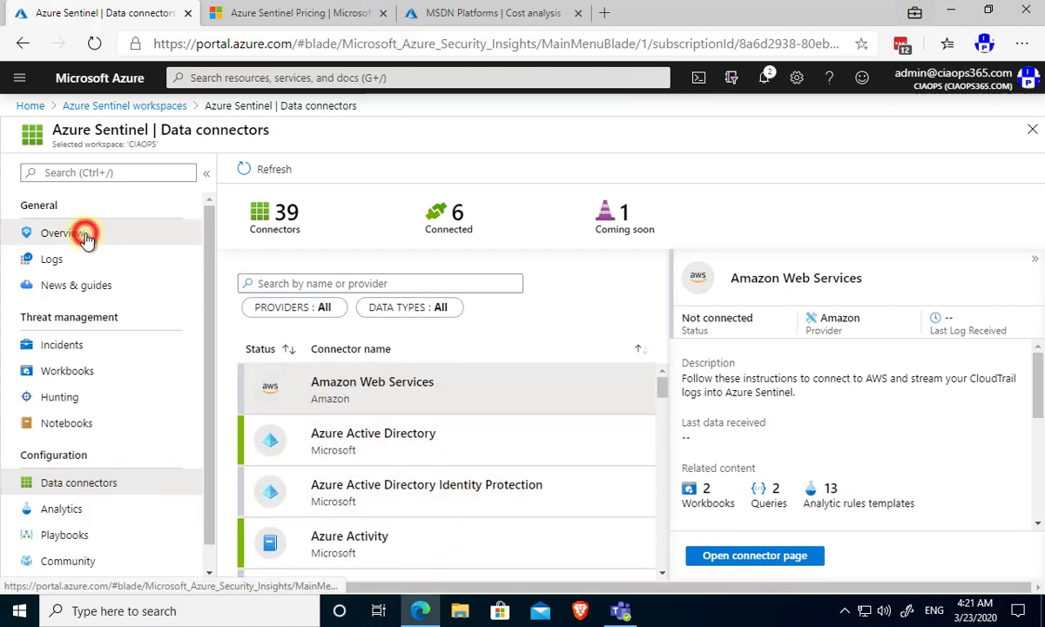
pyautogui.click(61, 233)
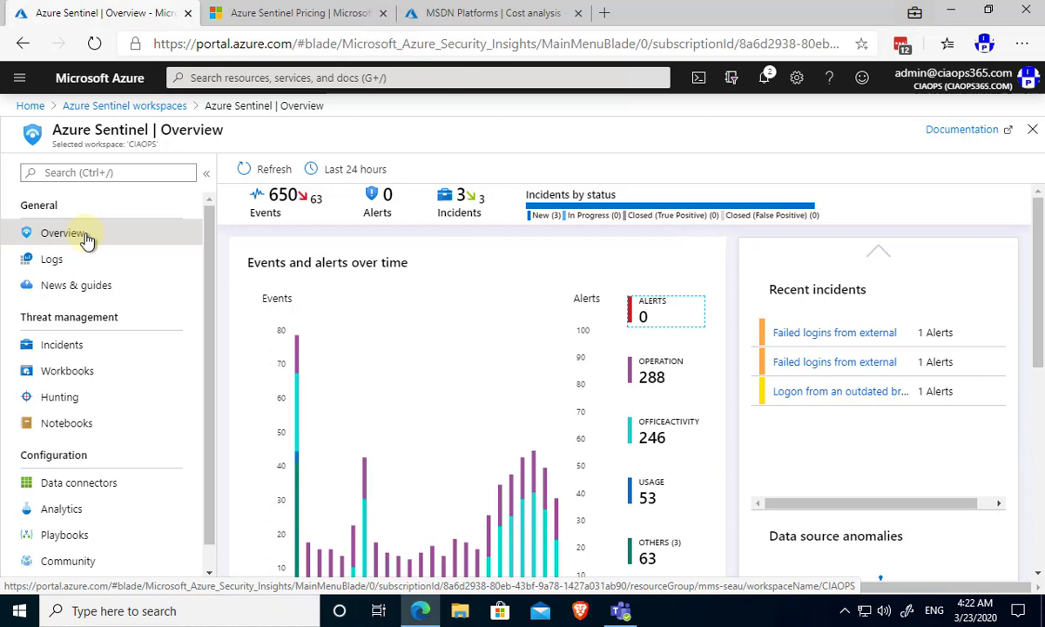
pyautogui.click(78, 483)
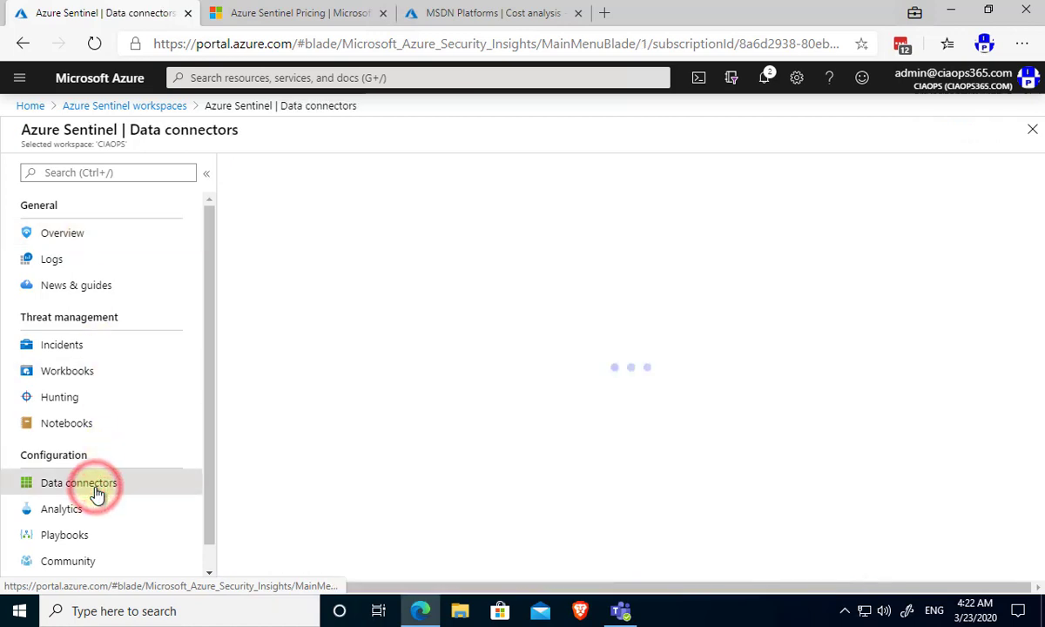
pyautogui.click(78, 482)
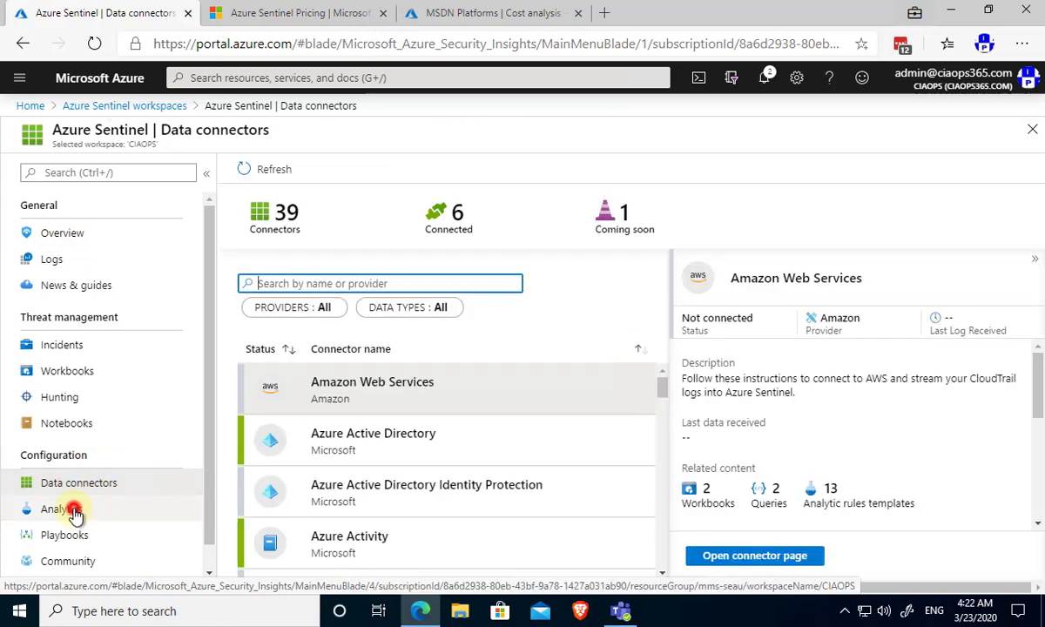
pyautogui.click(61, 508)
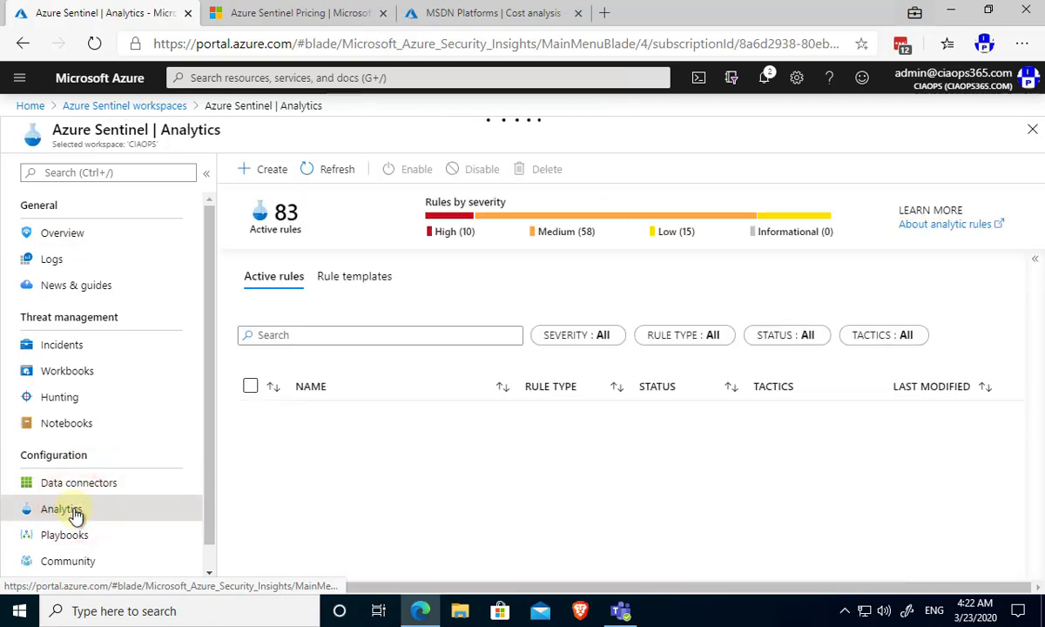
pyautogui.click(348, 435)
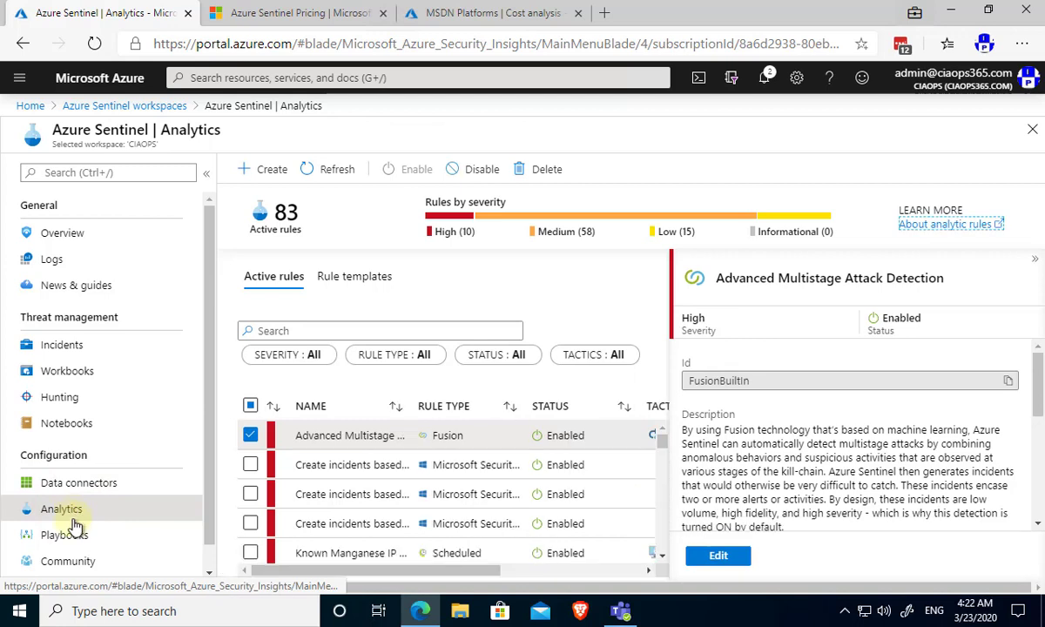
pyautogui.click(63, 534)
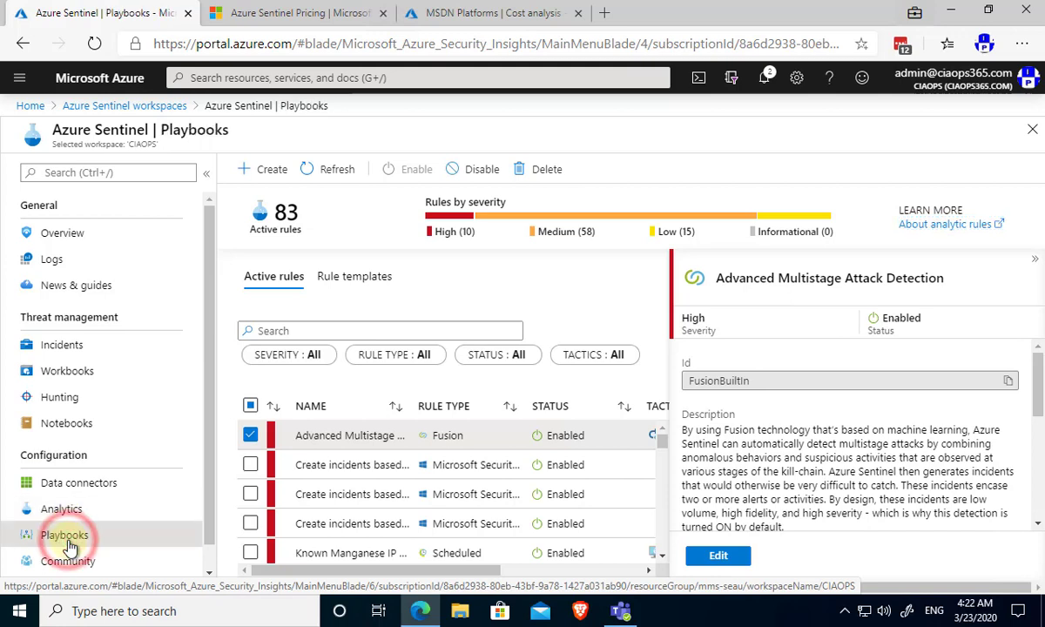
pyautogui.click(65, 535)
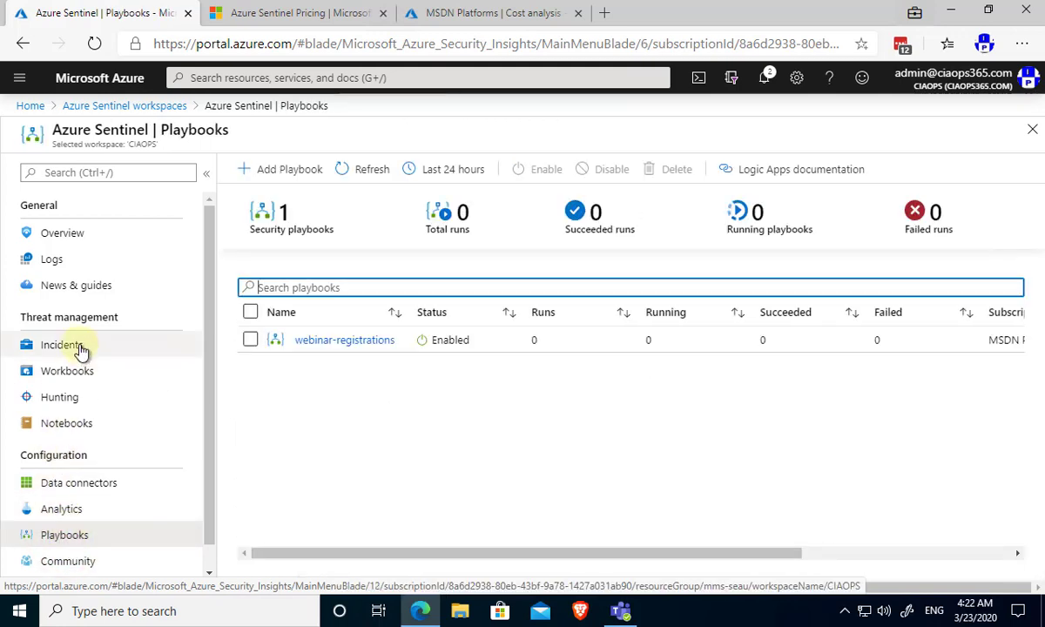
pyautogui.click(60, 345)
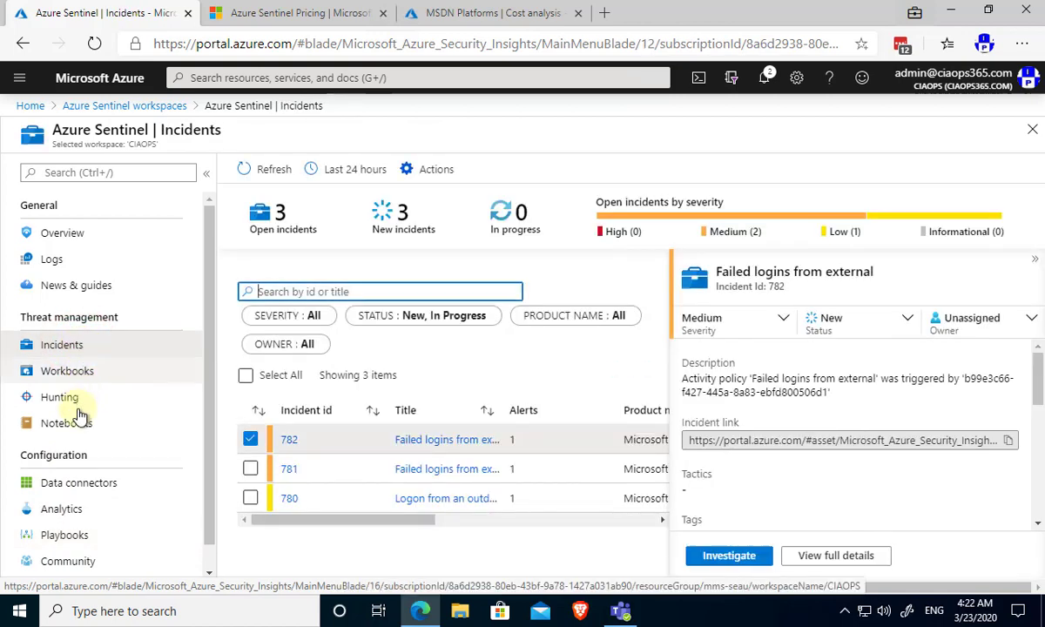
pyautogui.click(59, 397)
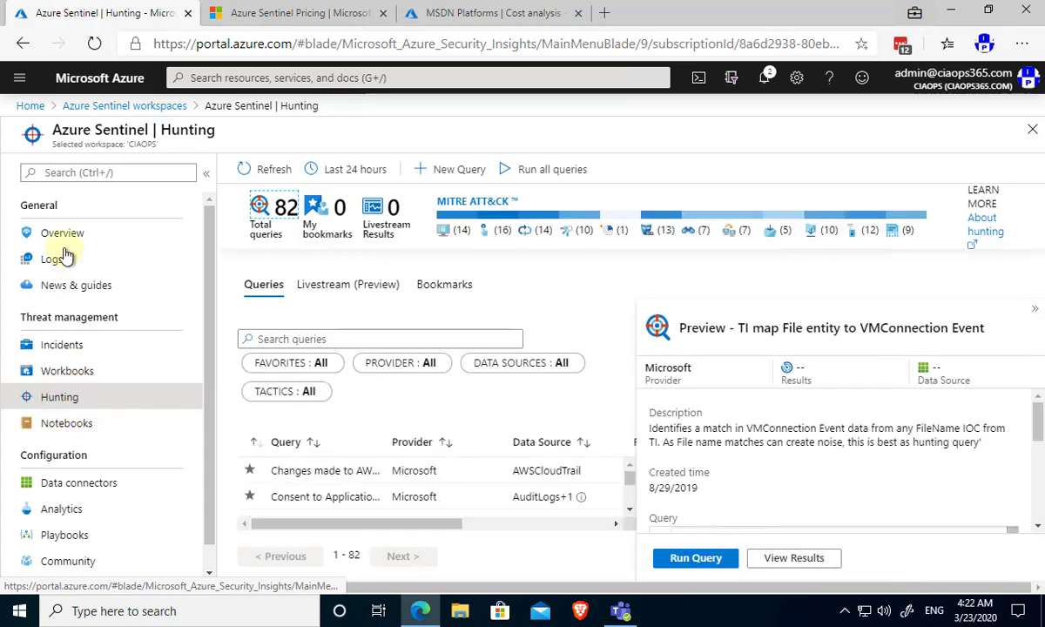
pyautogui.click(62, 233)
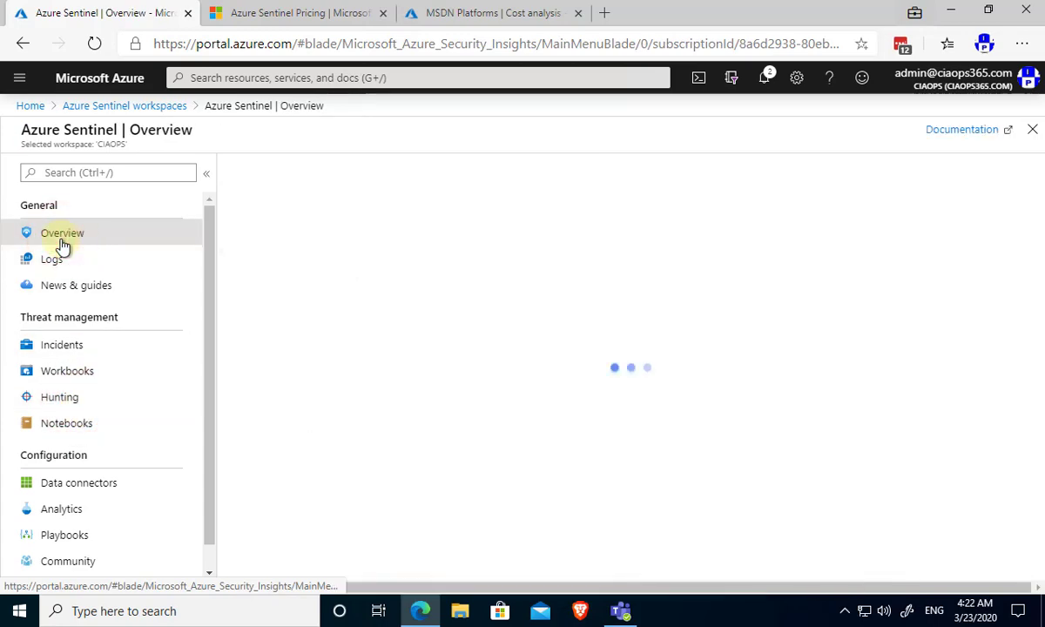
pyautogui.click(63, 234)
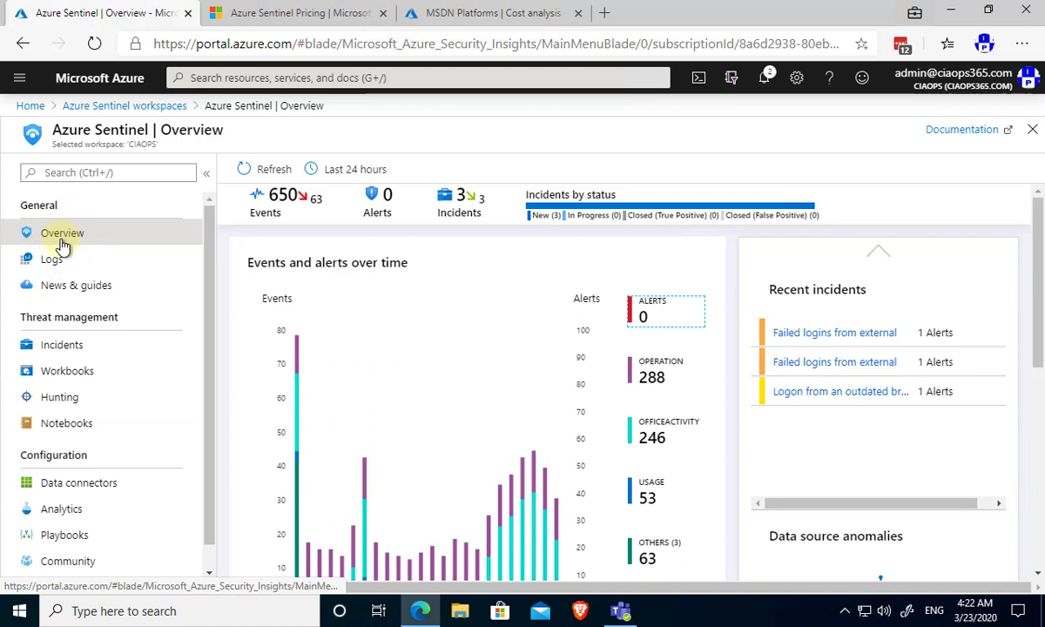